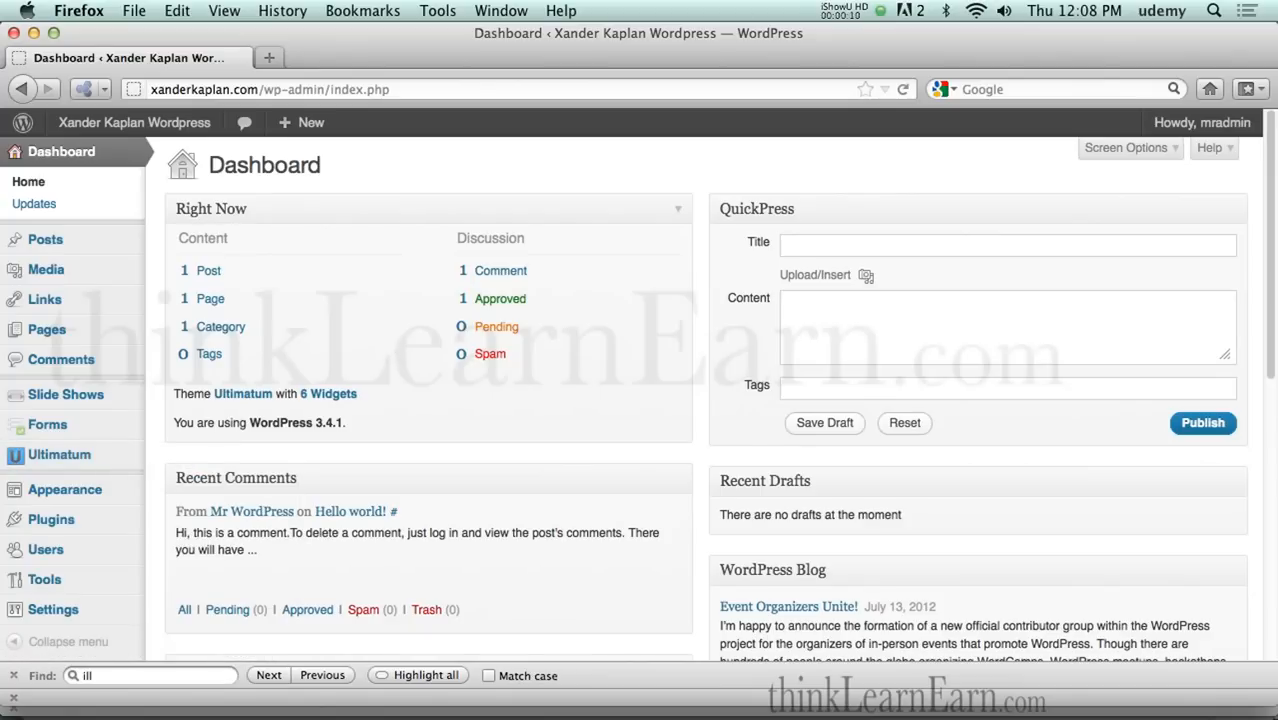
{"action": "mouse_move", "coordinate": [390, 345]}
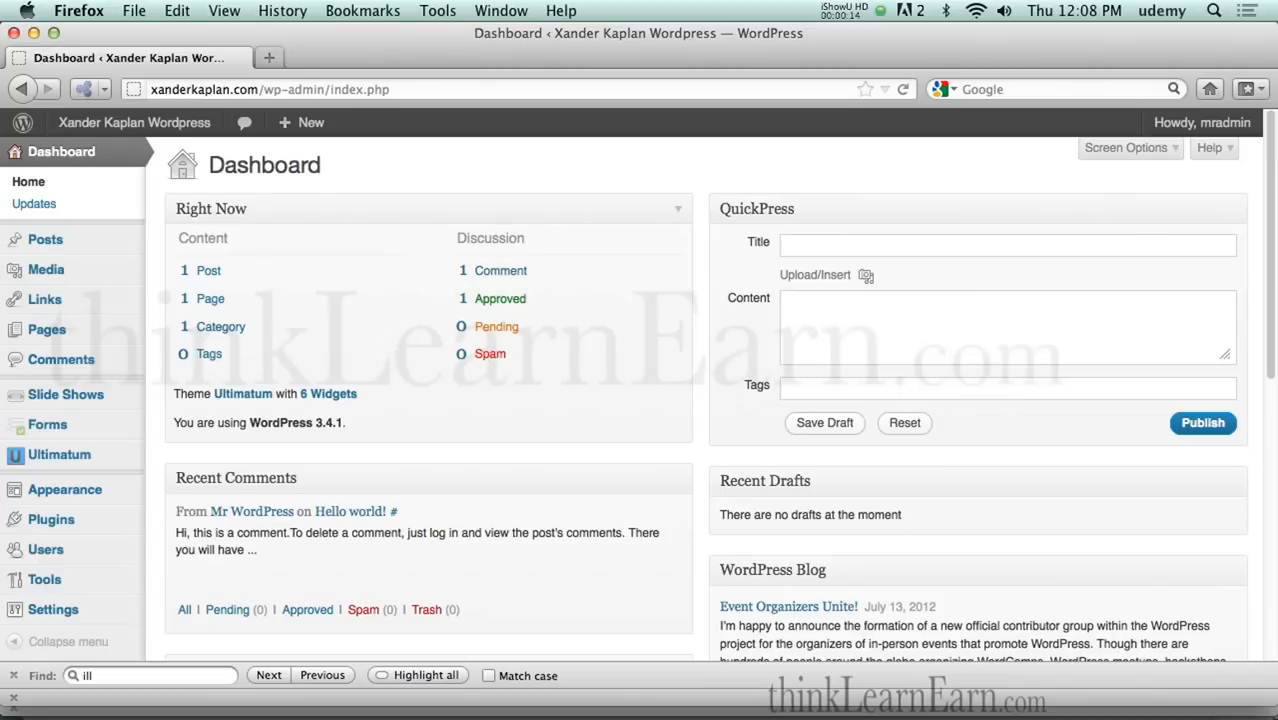
{"action": "mouse_move", "coordinate": [390, 345]}
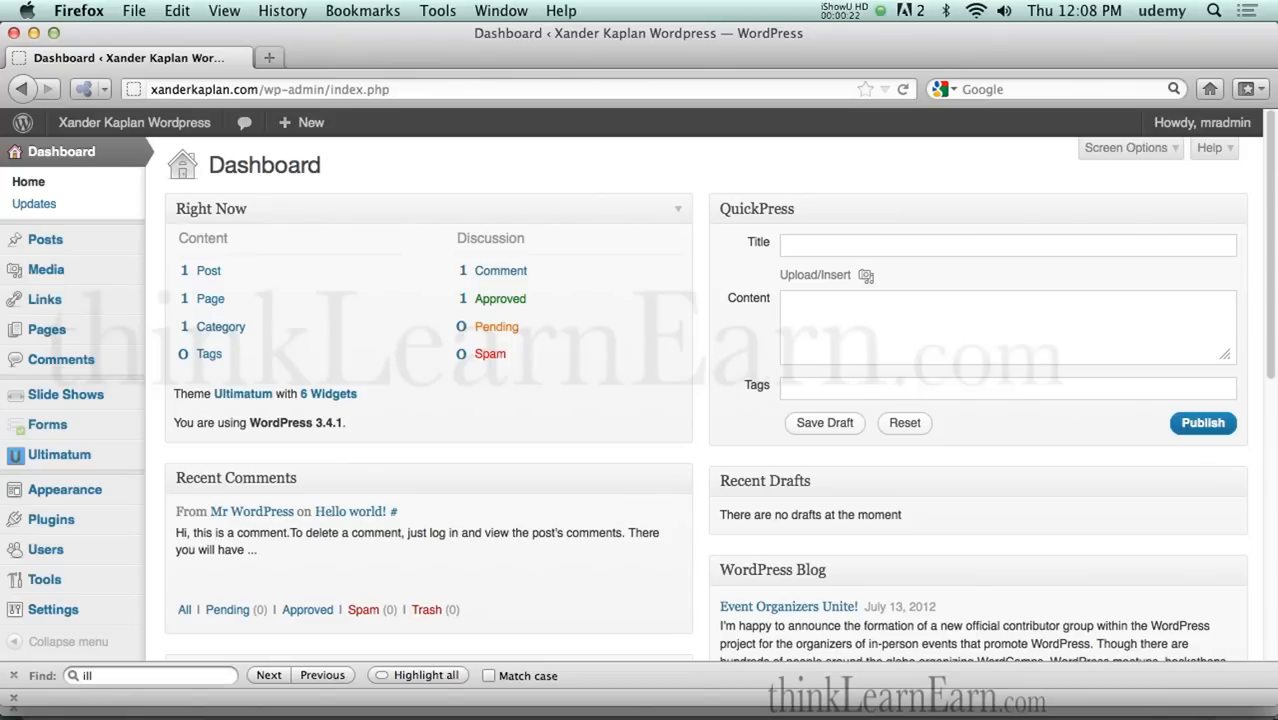
{"action": "mouse_move", "coordinate": [390, 345]}
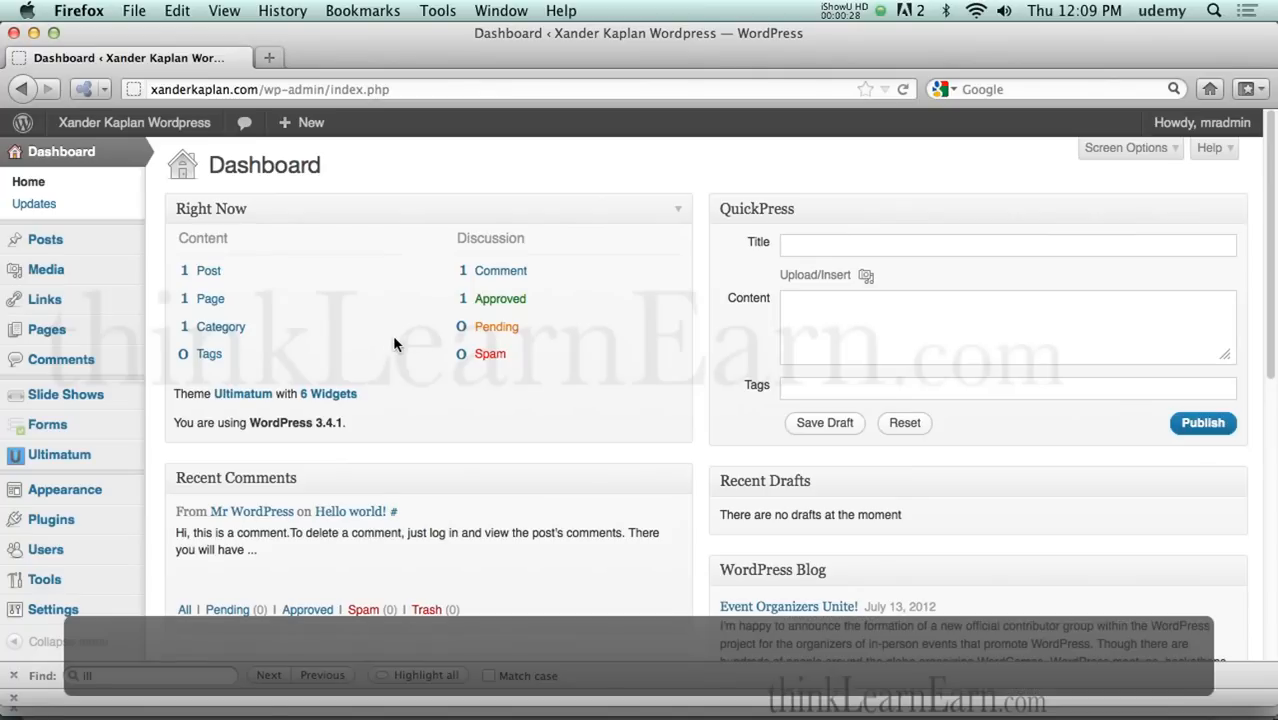
{"action": "mouse_move", "coordinate": [496, 326]}
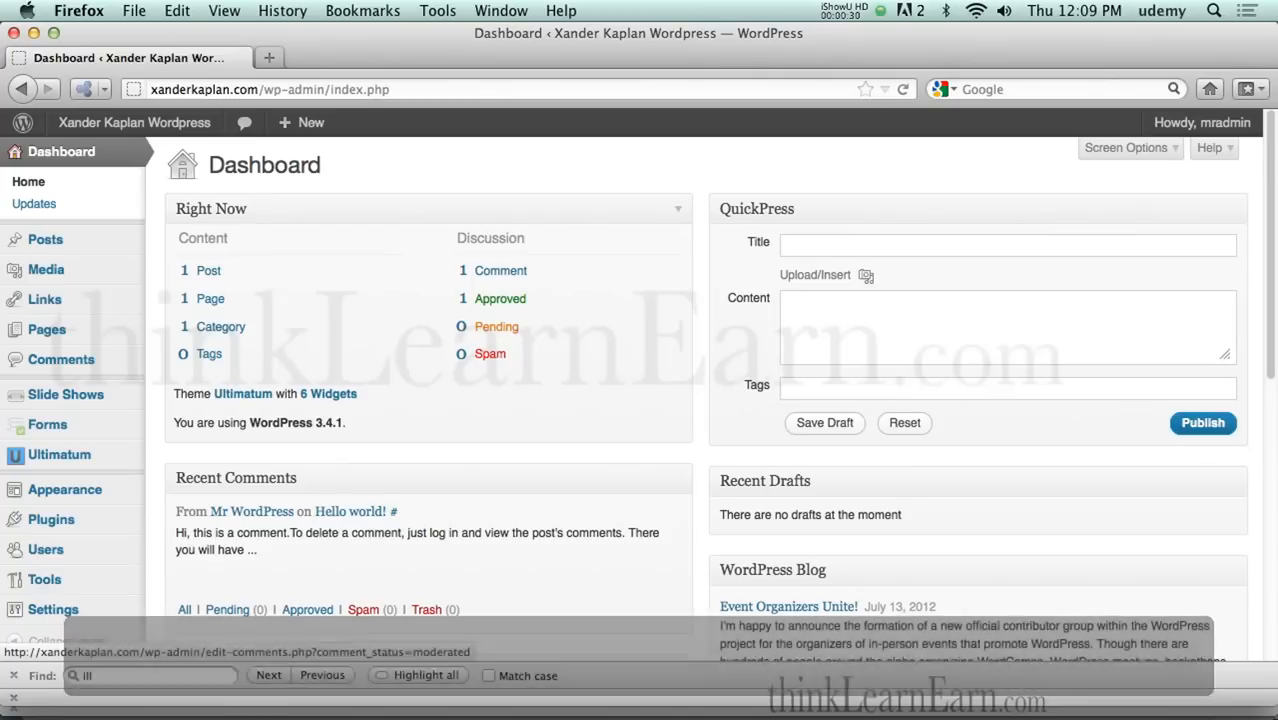
{"action": "mouse_move", "coordinate": [531, 366]}
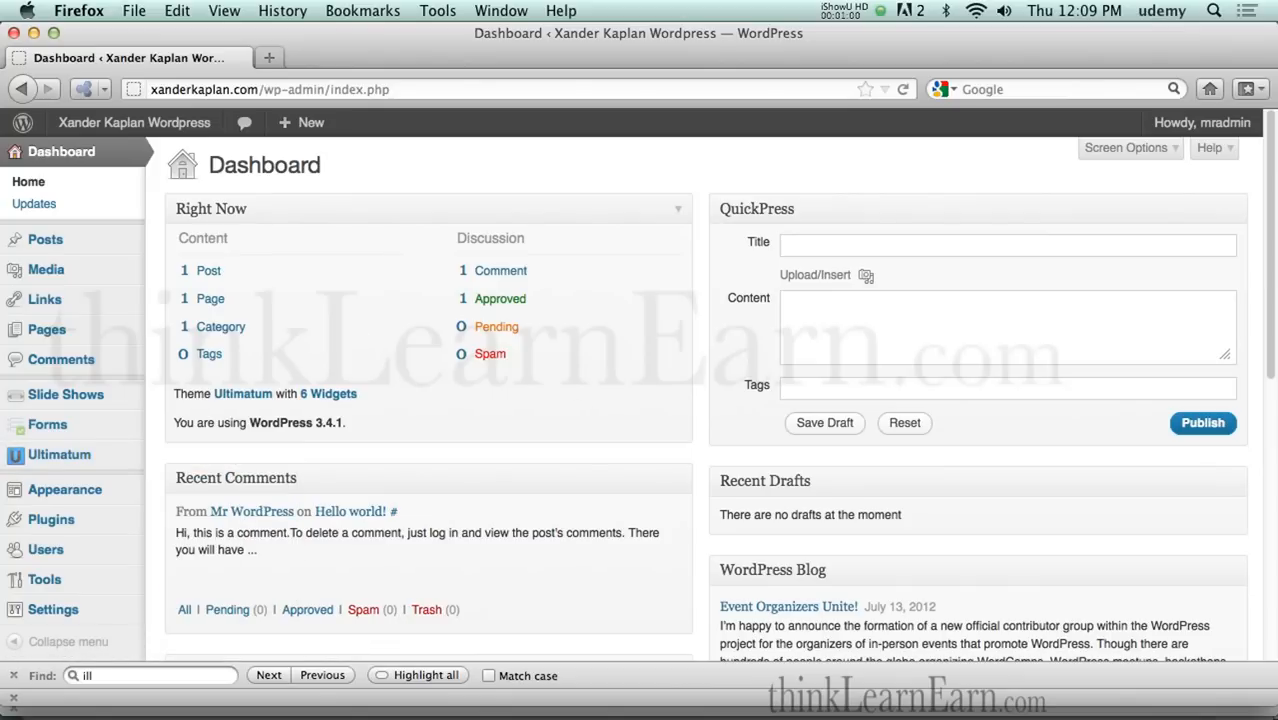
{"action": "mouse_move", "coordinate": [574, 408]}
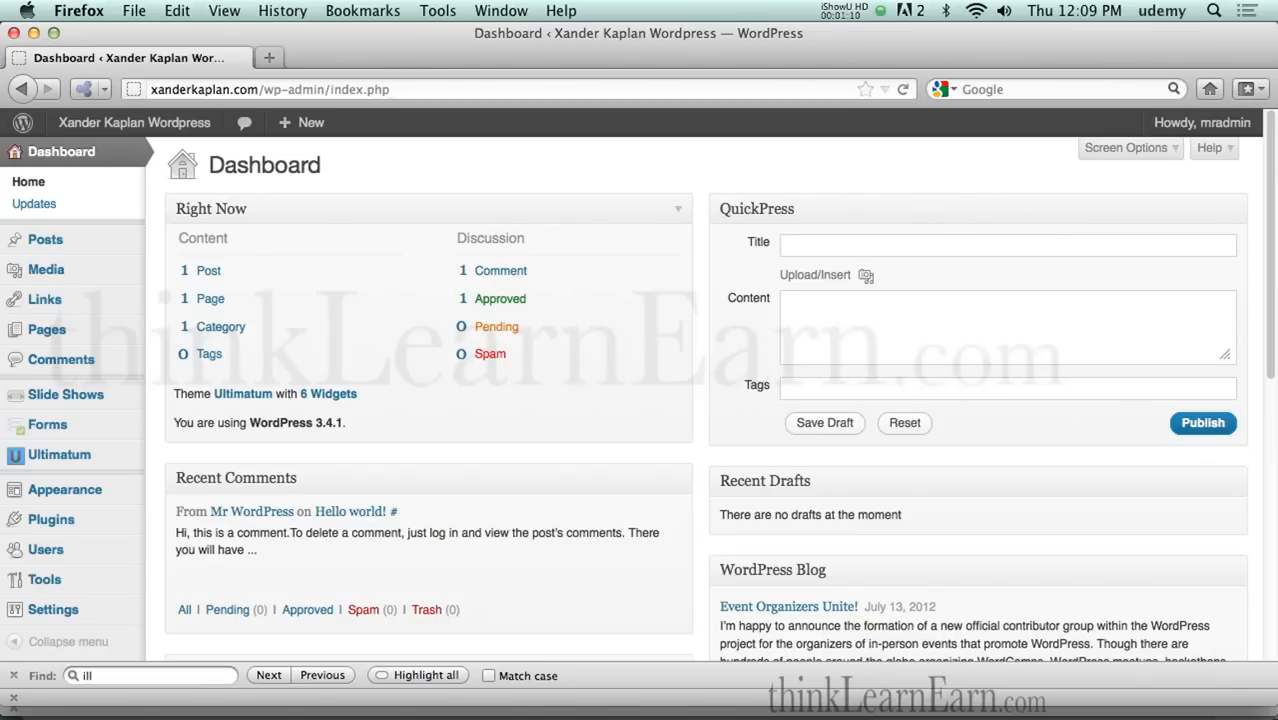
{"action": "mouse_move", "coordinate": [573, 393]}
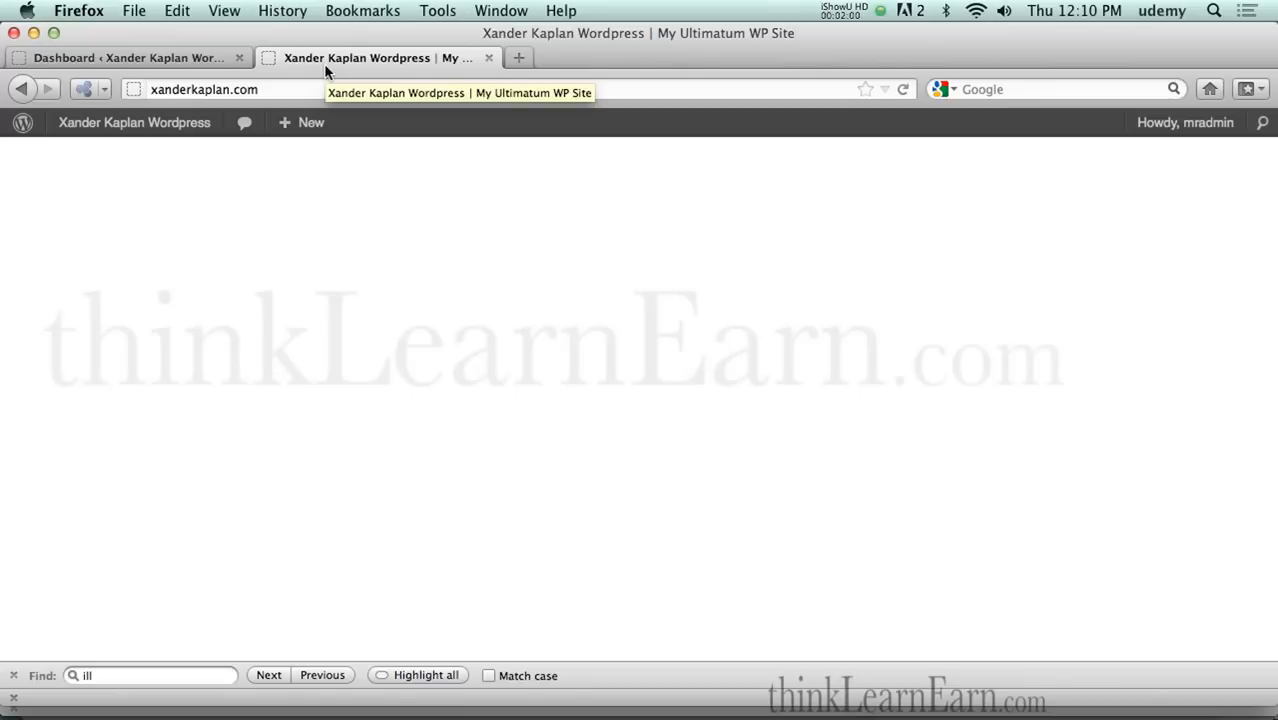
Step: Switch between the Dashboard and site homepage tabs, ending back on the Dashboard
{"action": "left_click", "coordinate": [120, 57]}
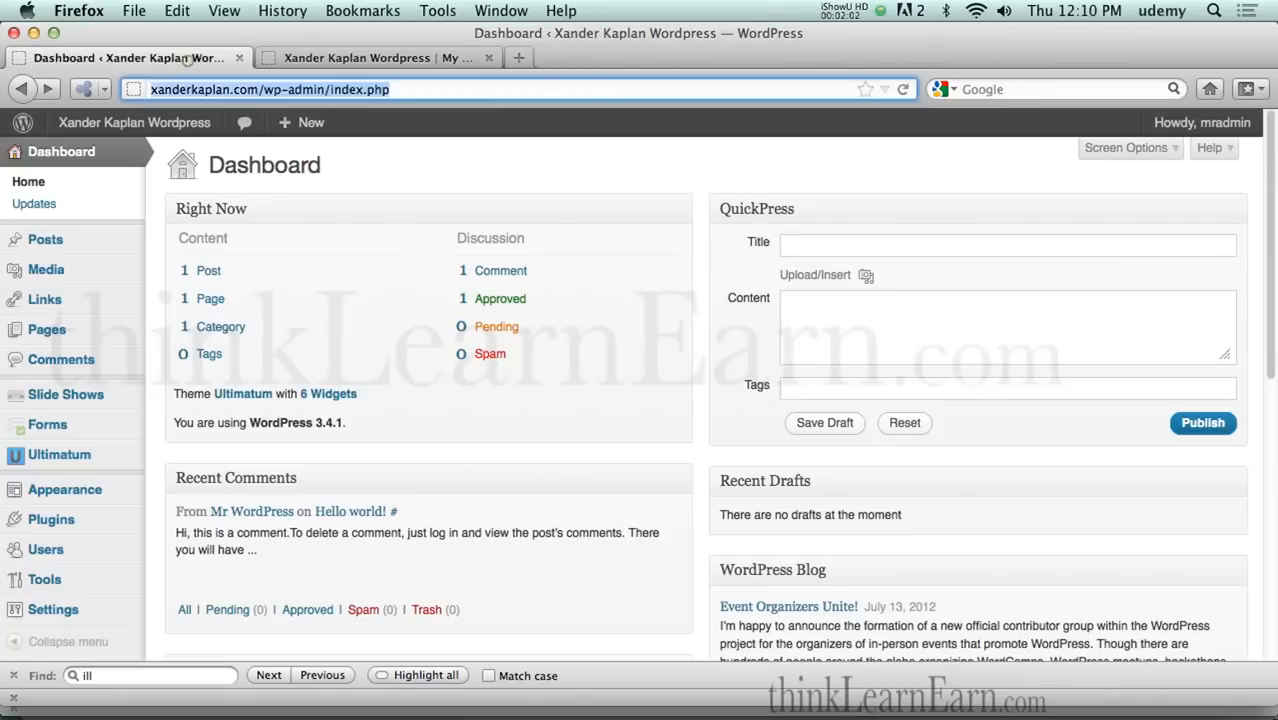
{"action": "left_click", "coordinate": [375, 57]}
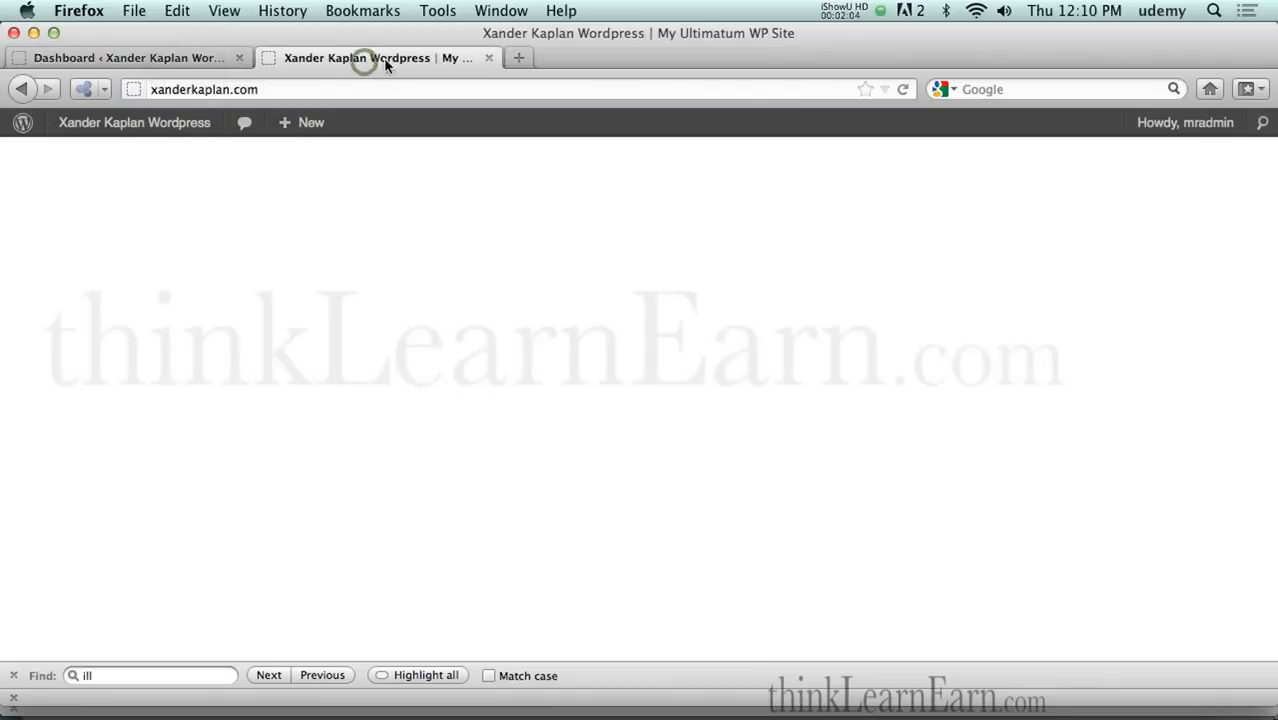
{"action": "left_click", "coordinate": [125, 57]}
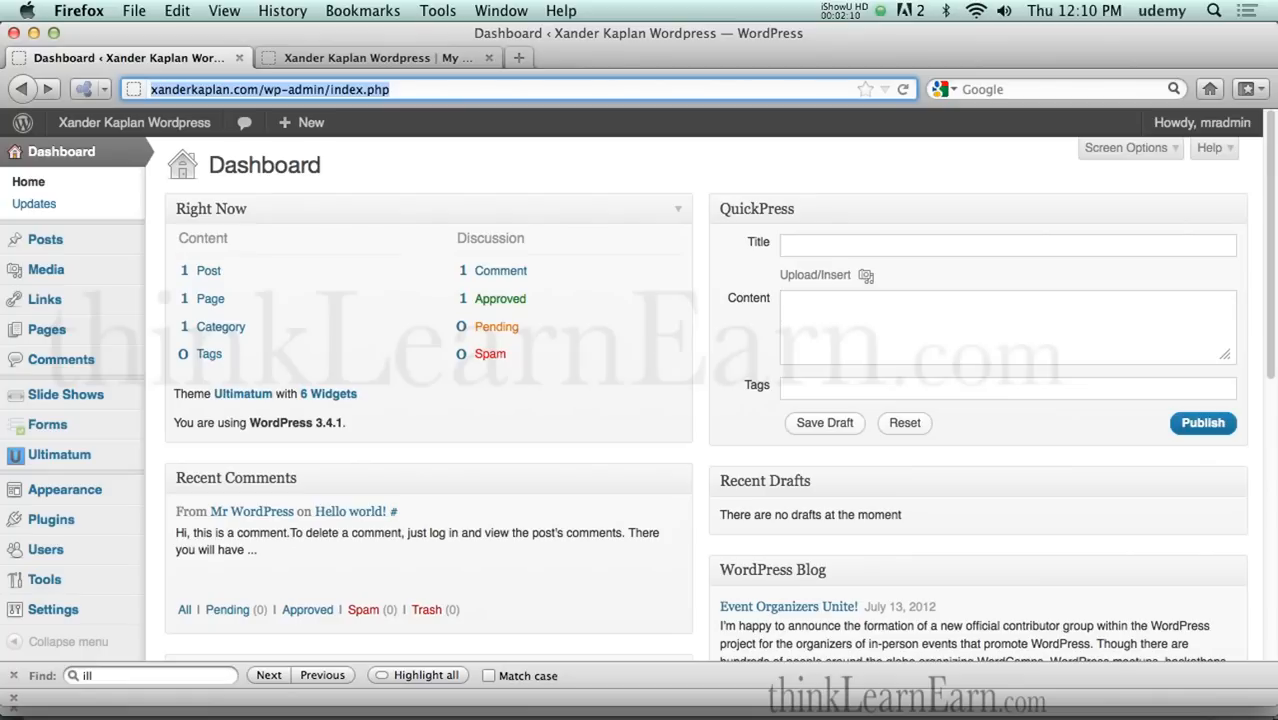
{"action": "mouse_move", "coordinate": [335, 239]}
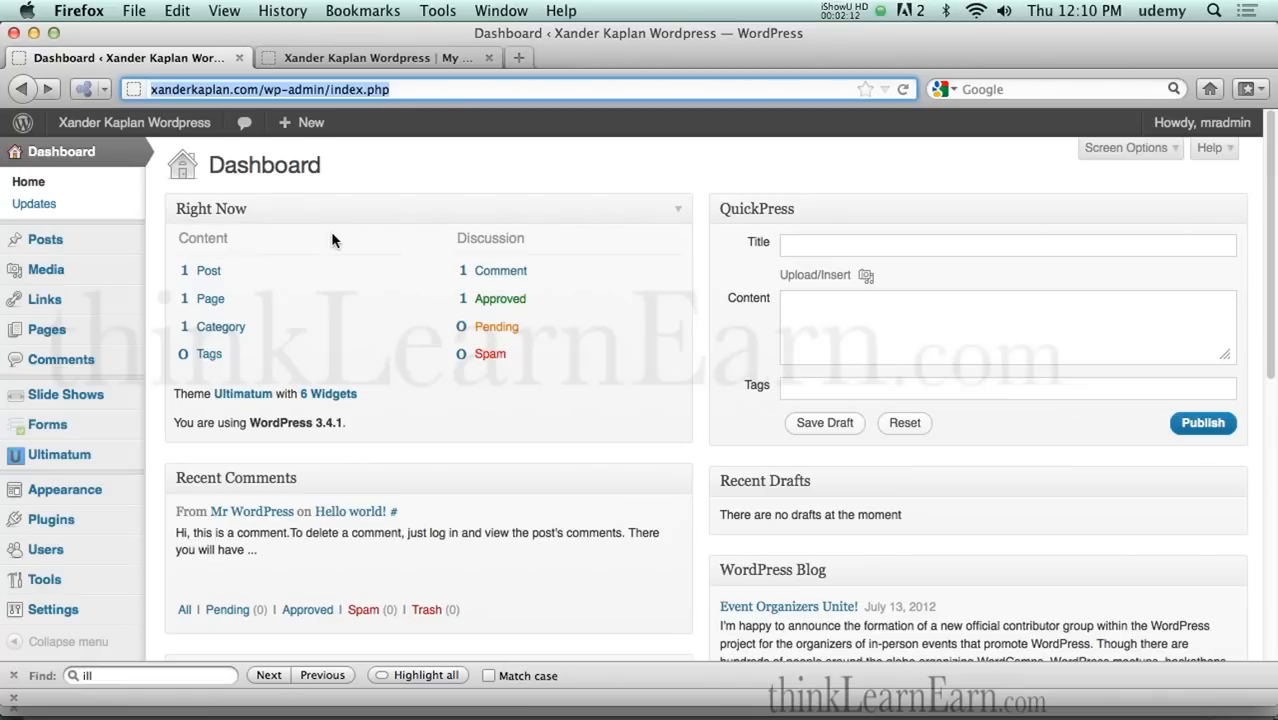
{"action": "mouse_move", "coordinate": [277, 326]}
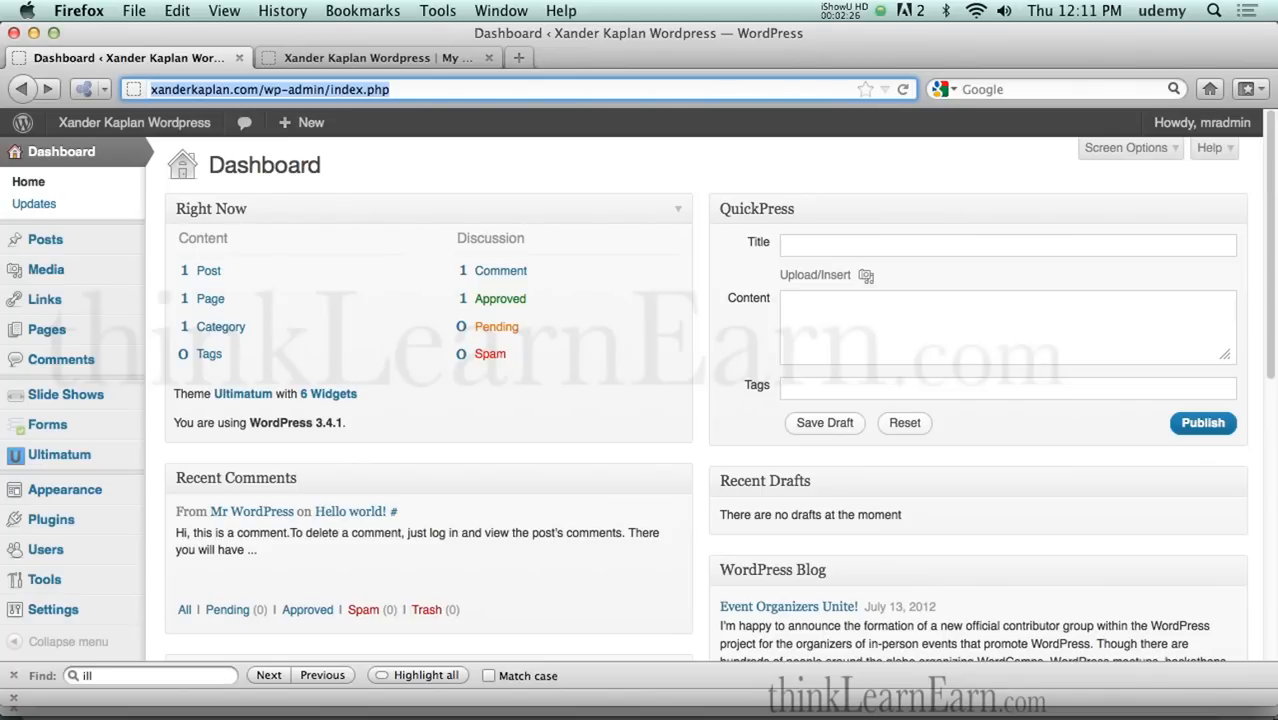
{"action": "mouse_move", "coordinate": [279, 323]}
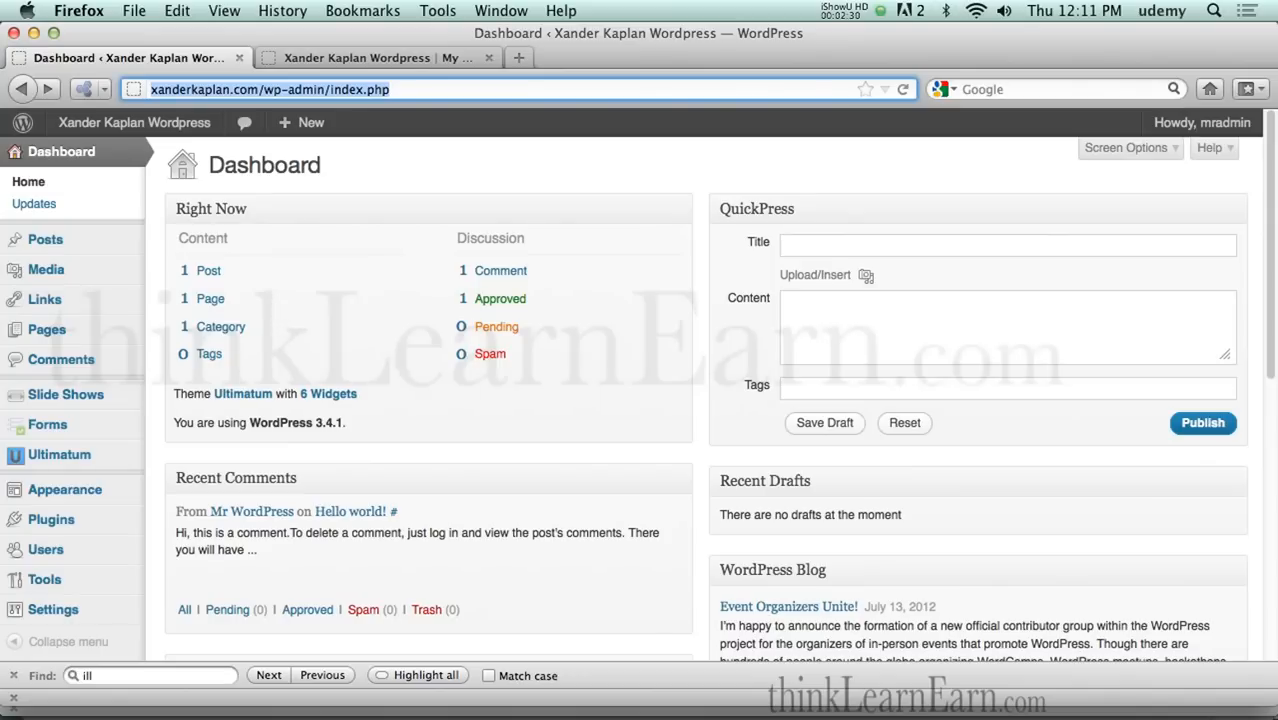
Step: Create a new slide show named 'main-slide' from the Slide Shows page
{"action": "left_click", "coordinate": [66, 394]}
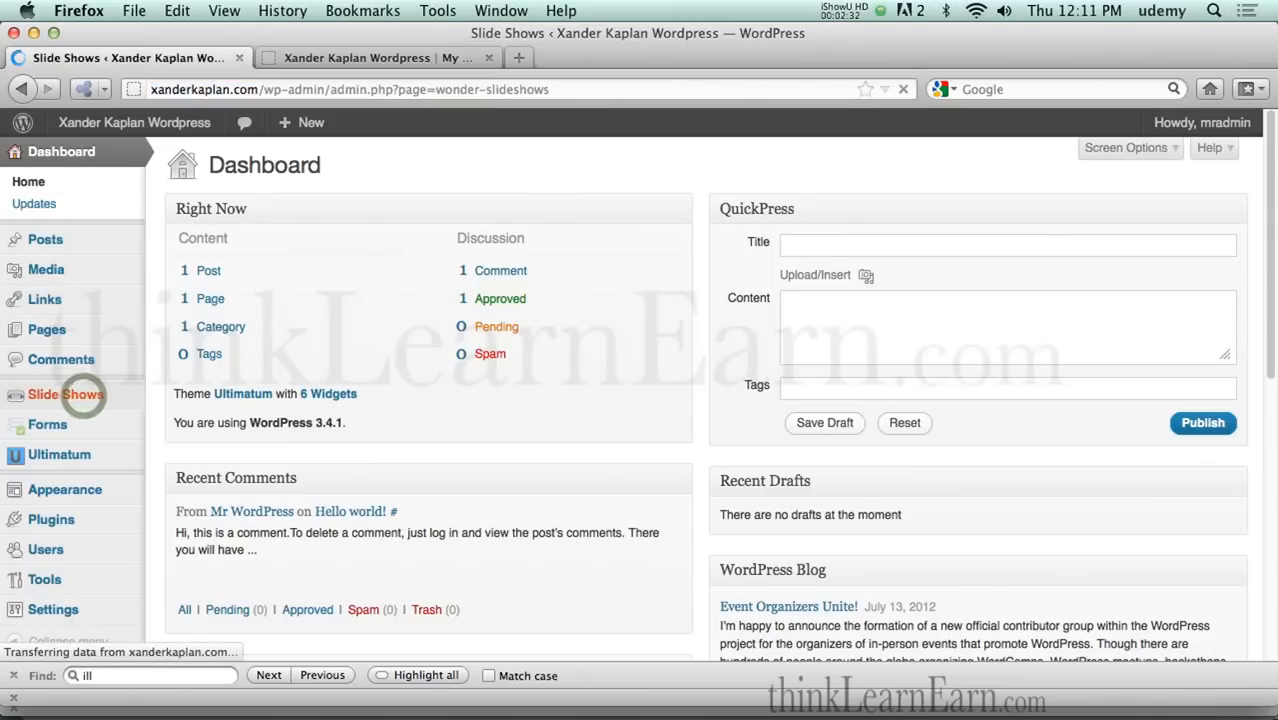
{"action": "left_click", "coordinate": [66, 394]}
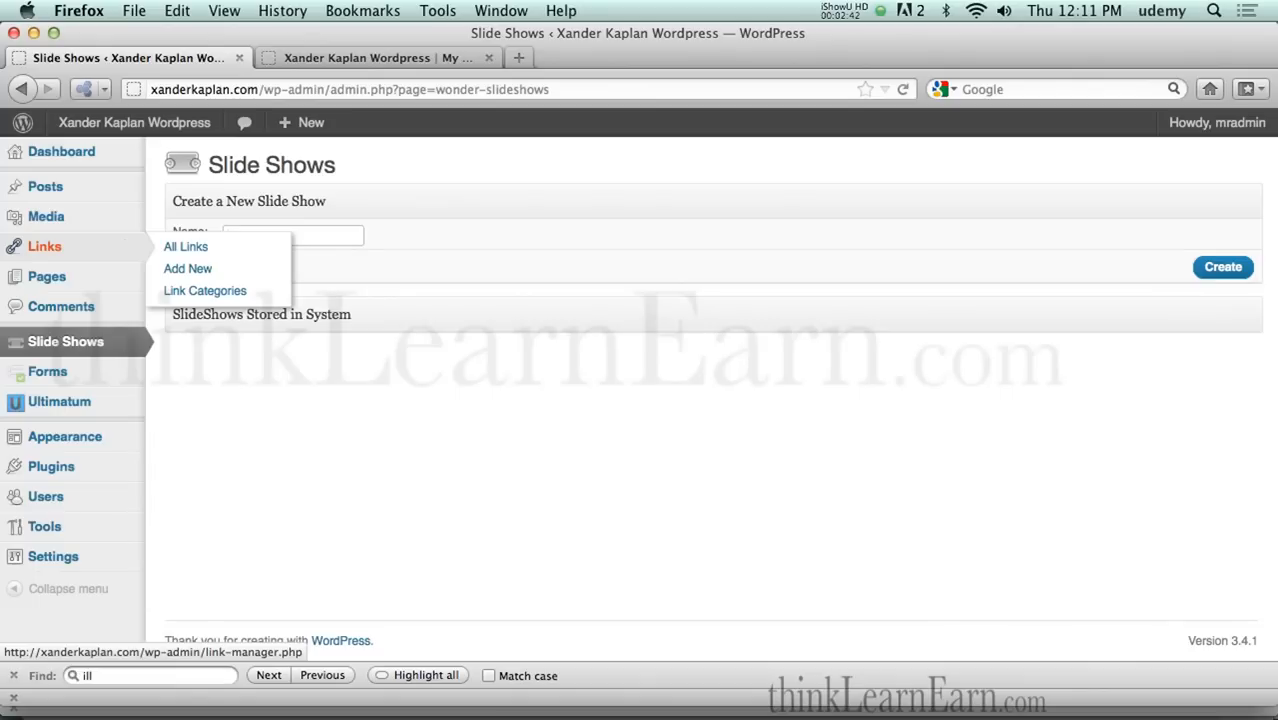
{"action": "type", "text": "main-slide"}
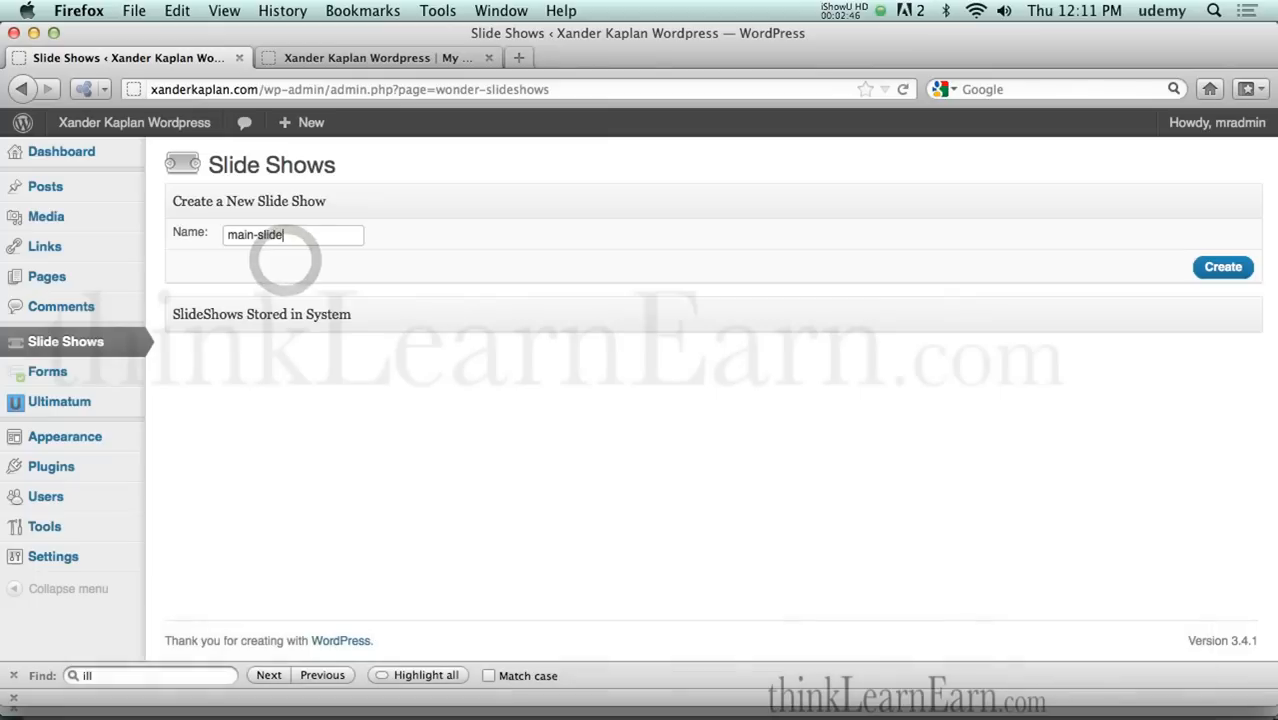
{"action": "left_click", "coordinate": [1222, 267]}
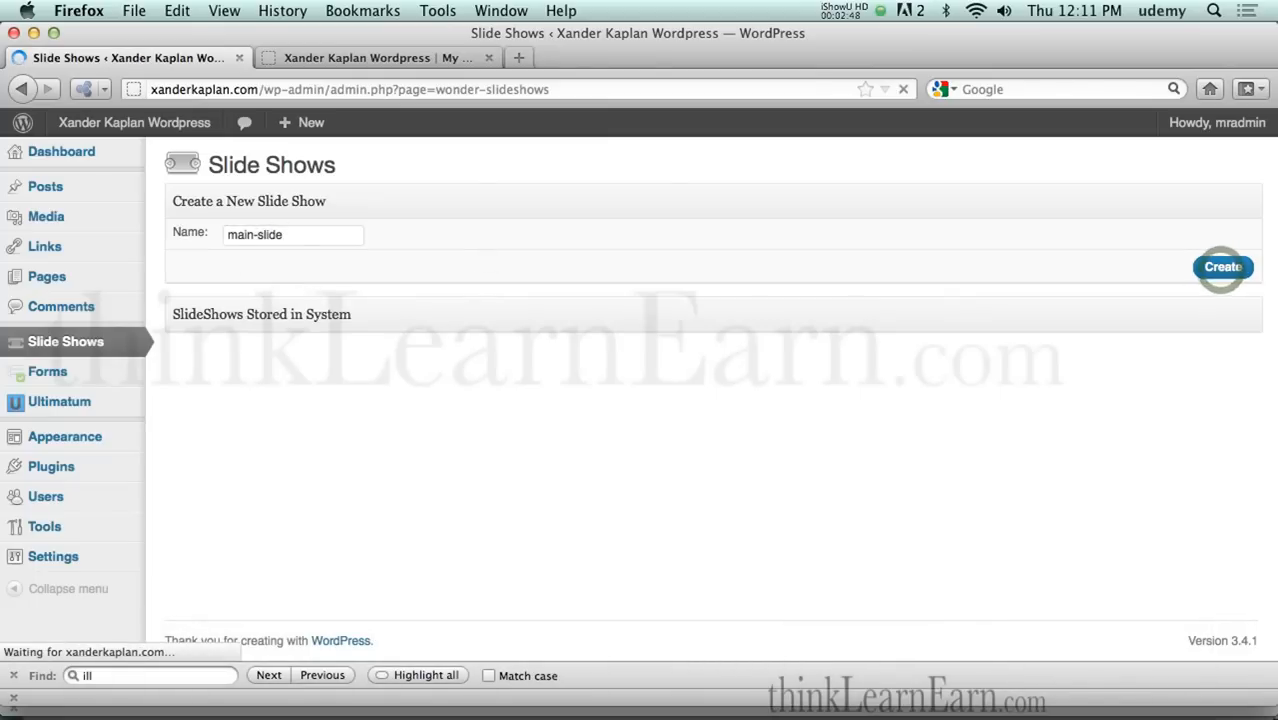
{"action": "left_click", "coordinate": [1223, 267]}
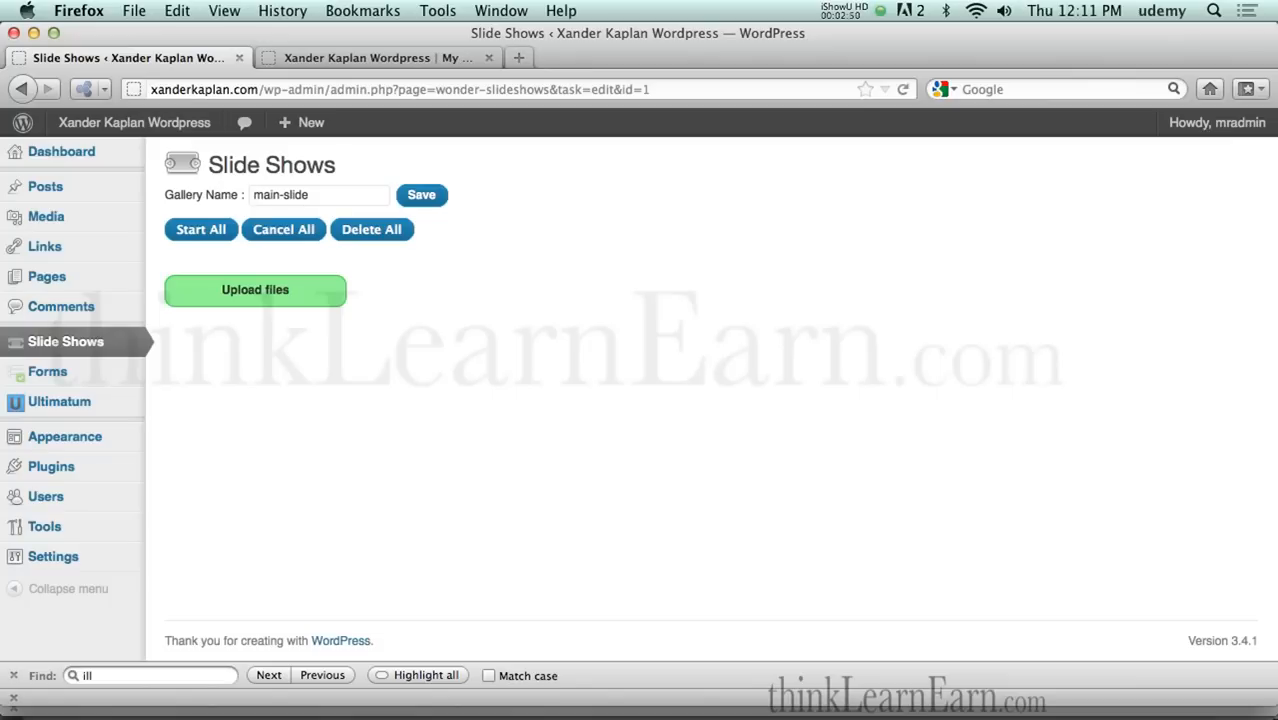
{"action": "mouse_move", "coordinate": [378, 276]}
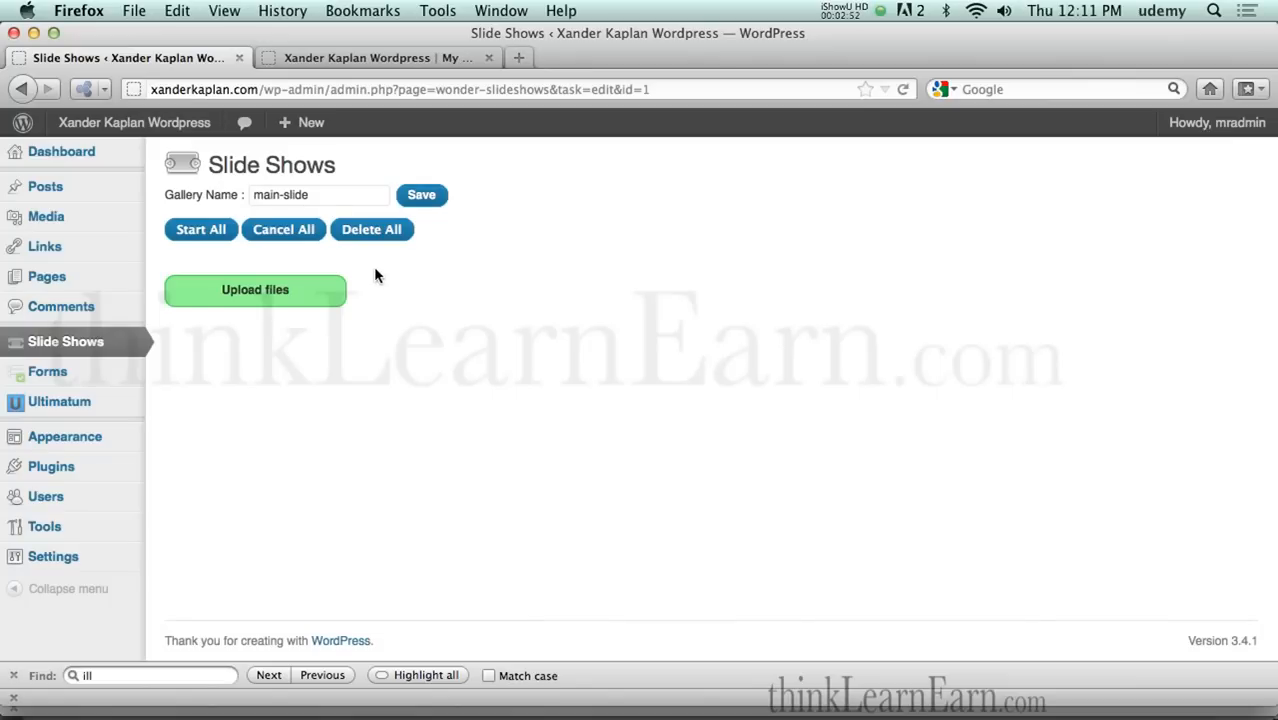
Step: Select new-ad-1.jpg through new-ad-5.jpg in the file dialog to queue for upload
{"action": "left_click", "coordinate": [254, 289]}
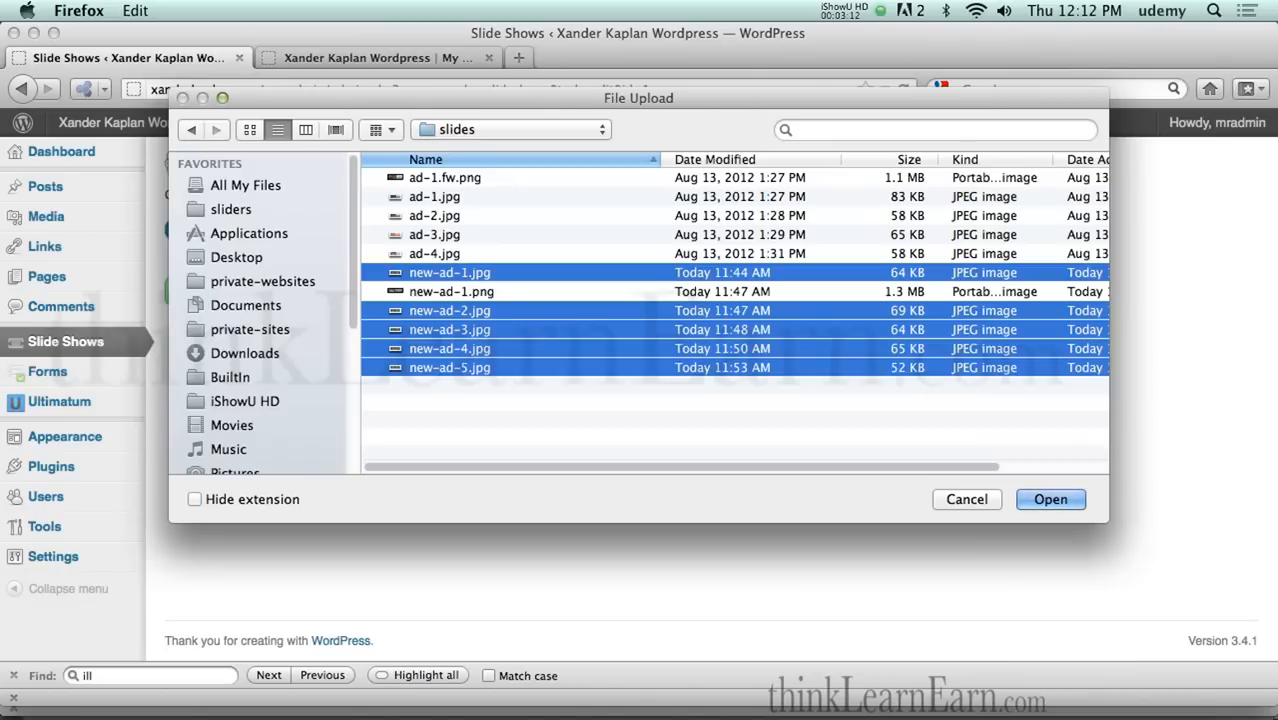
{"action": "mouse_move", "coordinate": [613, 399]}
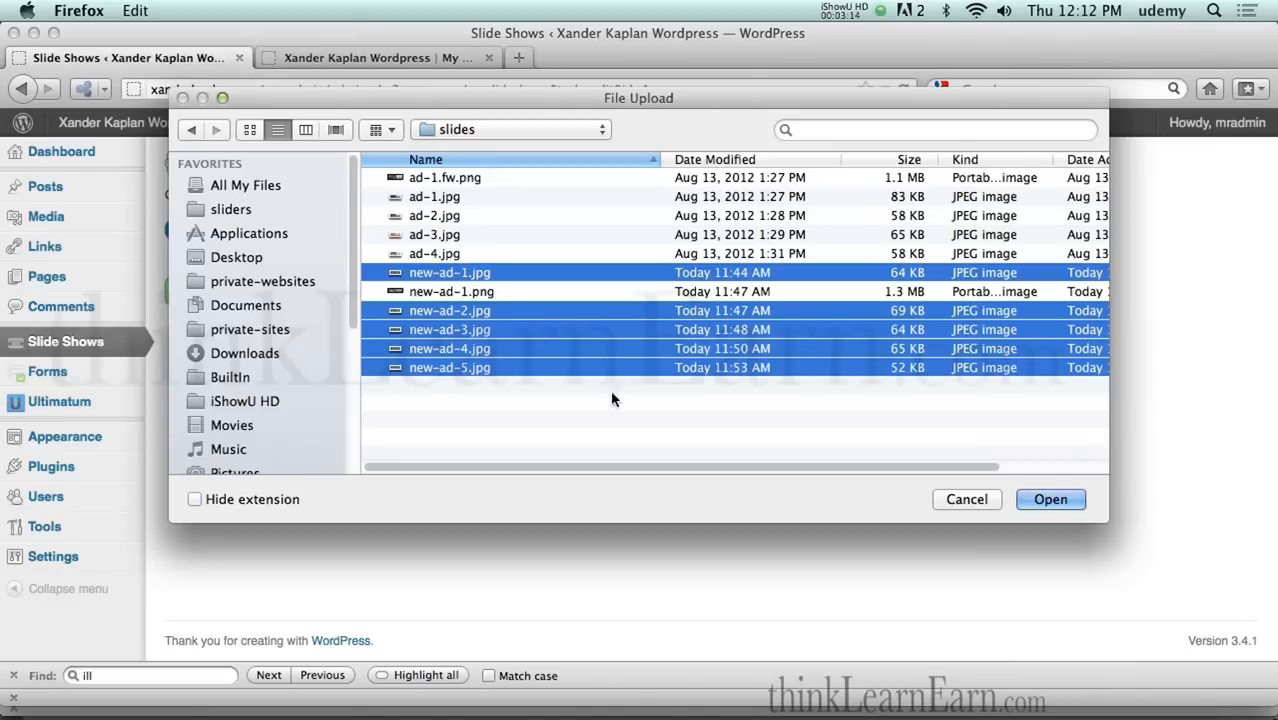
{"action": "left_click", "coordinate": [1050, 499]}
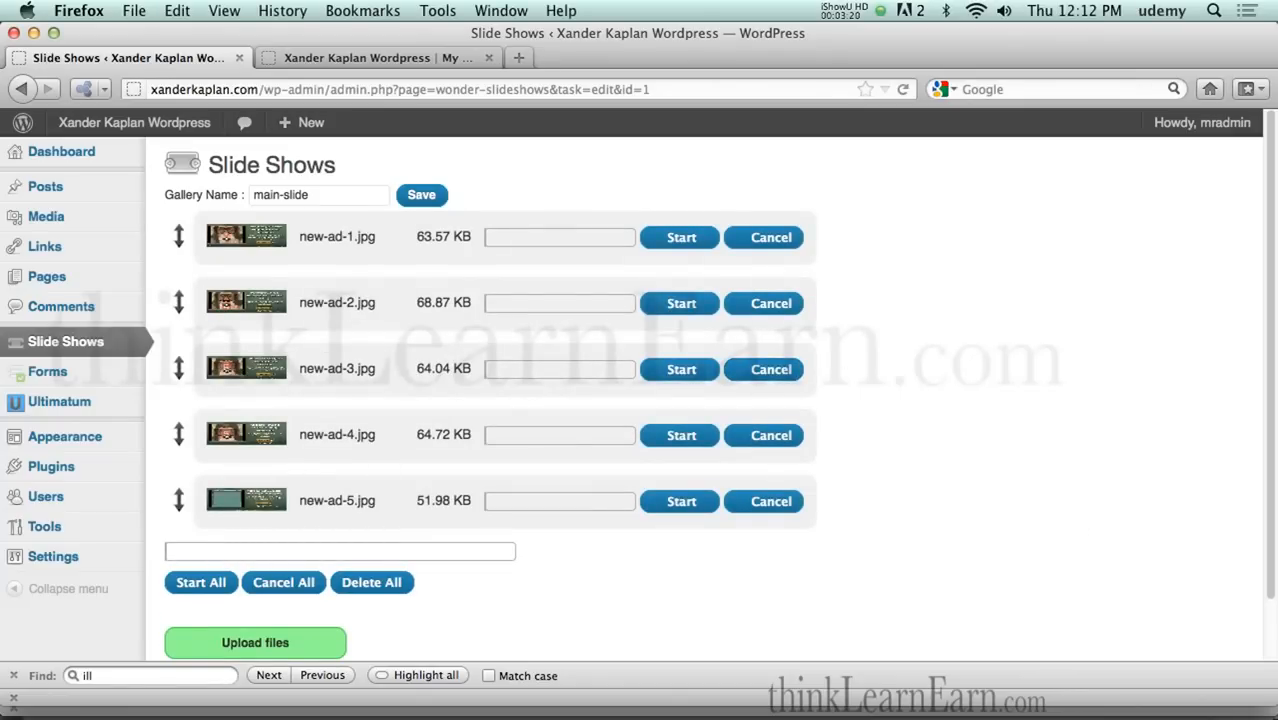
{"action": "mouse_move", "coordinate": [201, 582]}
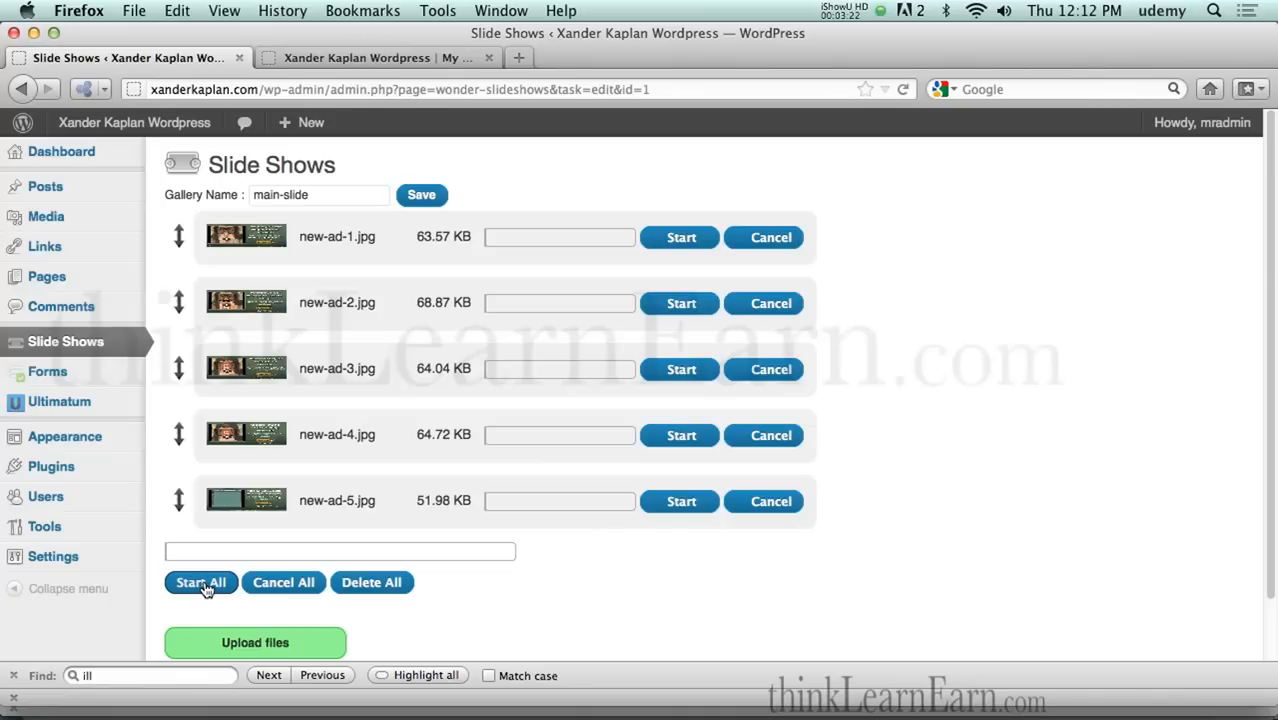
Step: Upload all queued new-ad images and scroll through the resulting slides
{"action": "left_click", "coordinate": [201, 582]}
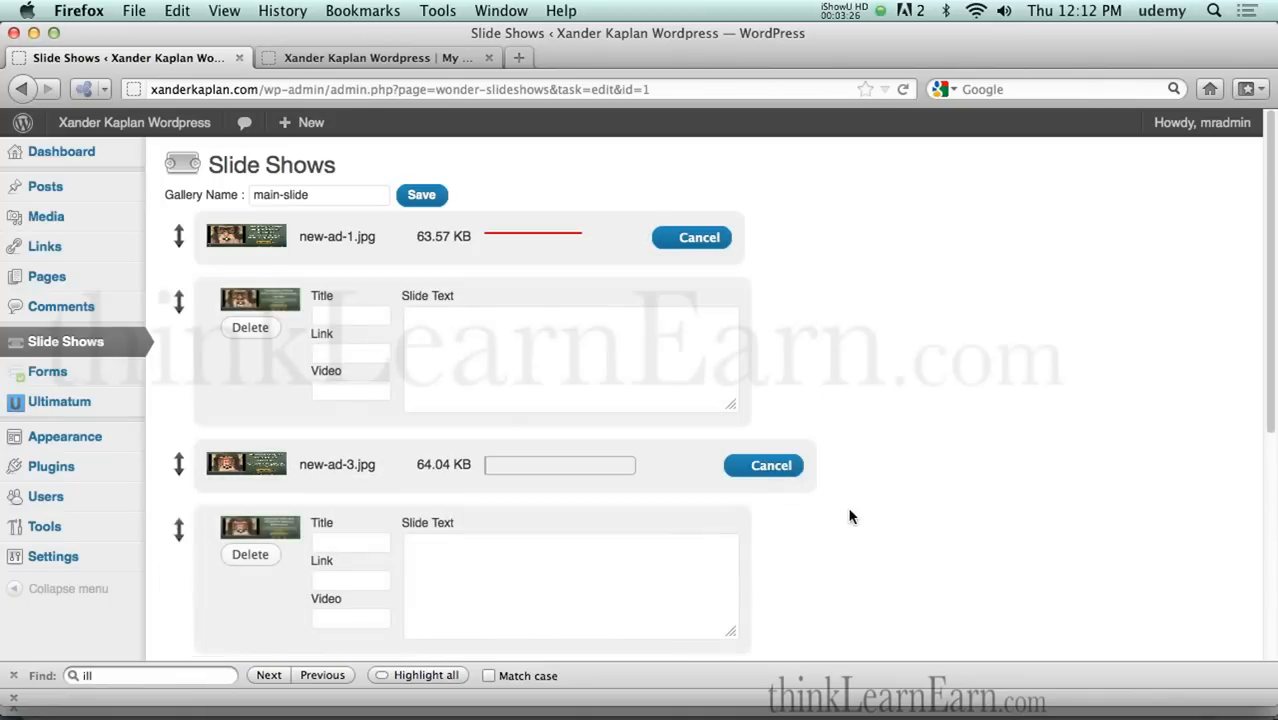
{"action": "scroll", "scroll_direction": "down", "scroll_amount": 3}
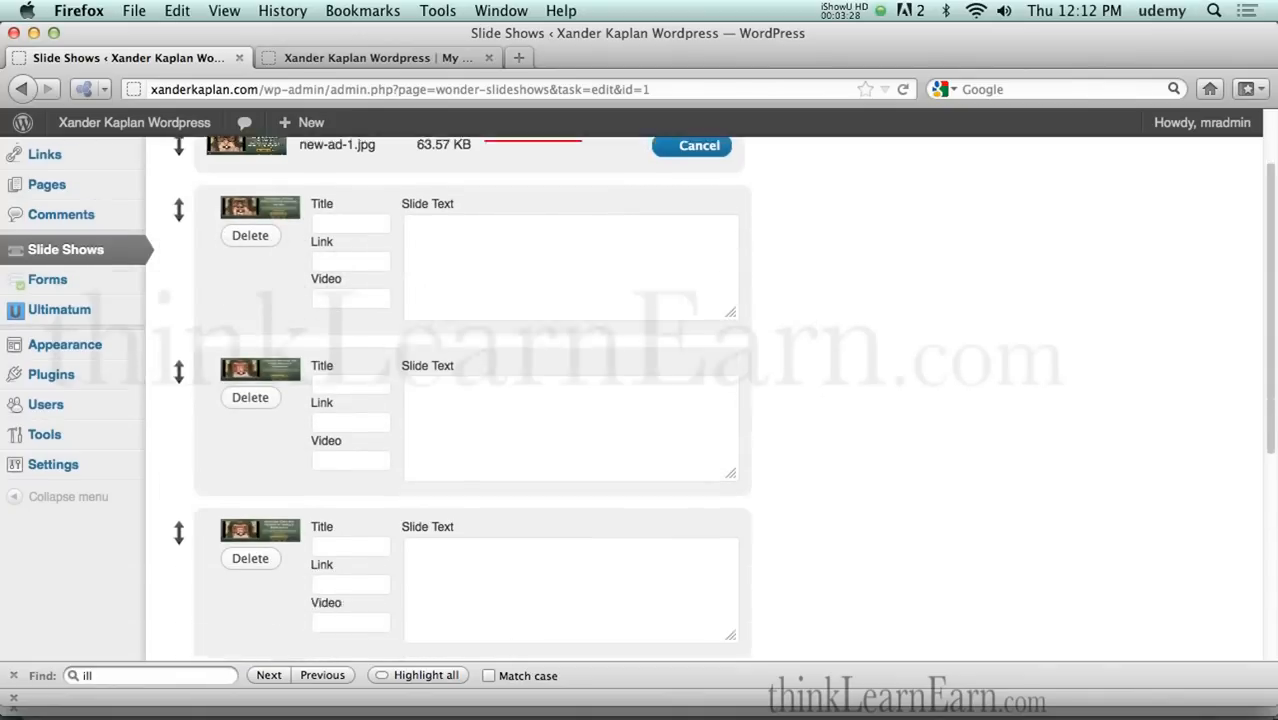
{"action": "scroll", "scroll_direction": "down", "scroll_amount": 3}
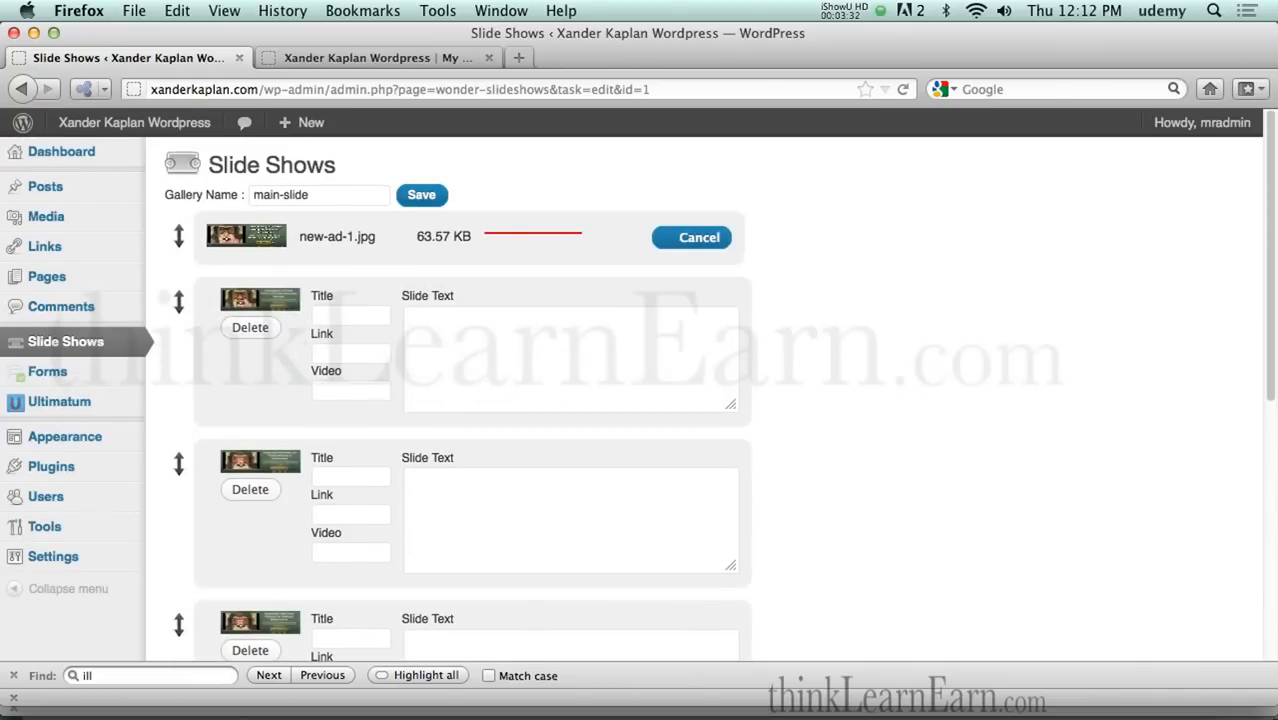
{"action": "scroll", "scroll_direction": "down", "scroll_amount": 3}
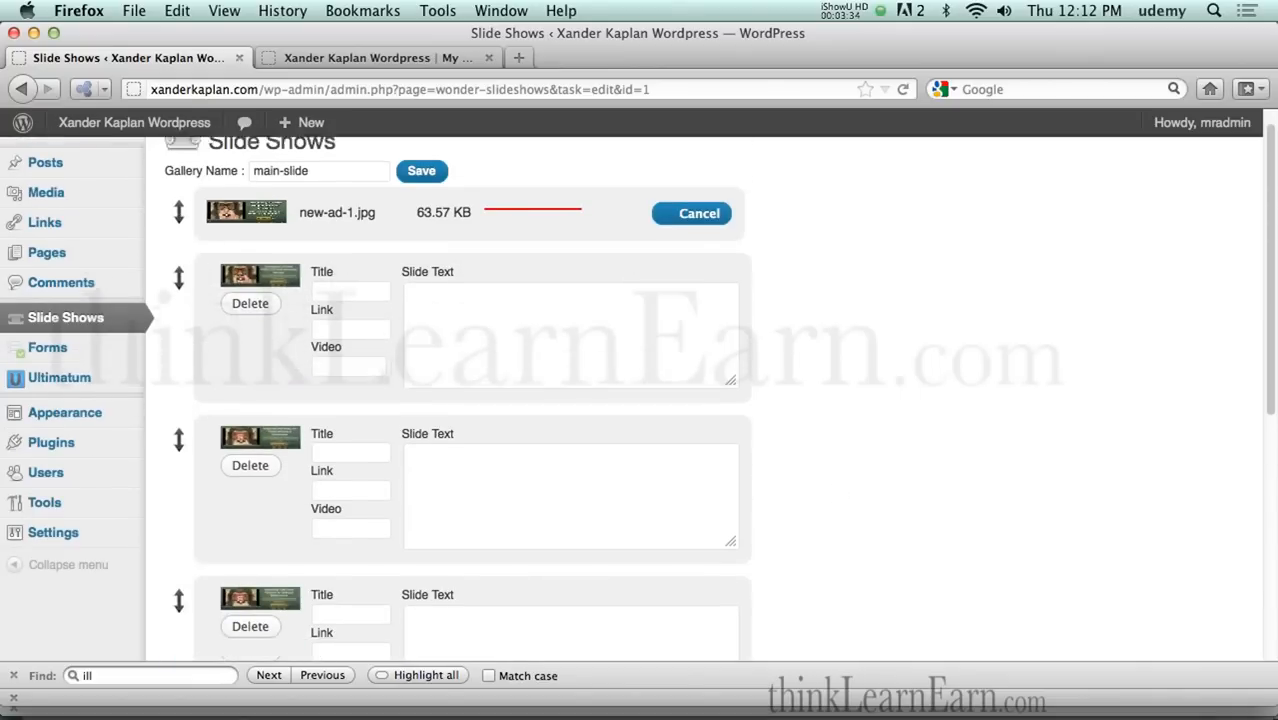
{"action": "scroll", "scroll_direction": "up", "scroll_amount": 3}
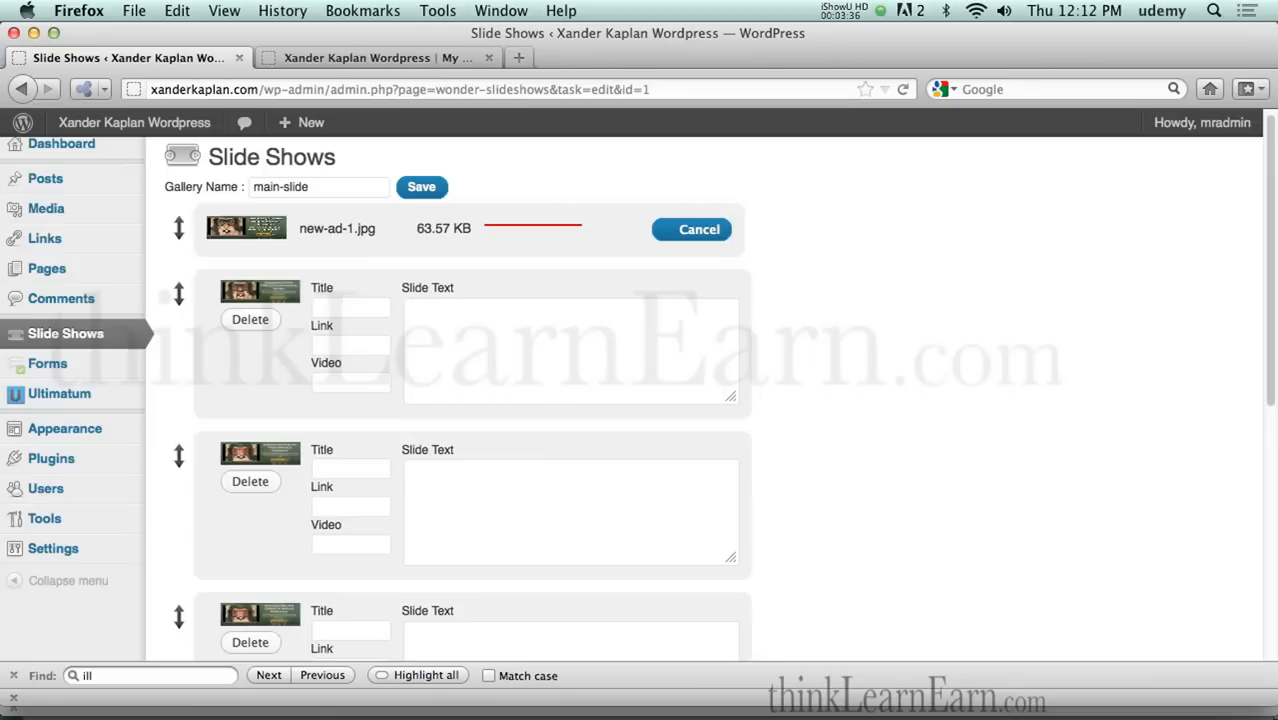
{"action": "mouse_move", "coordinate": [447, 263]}
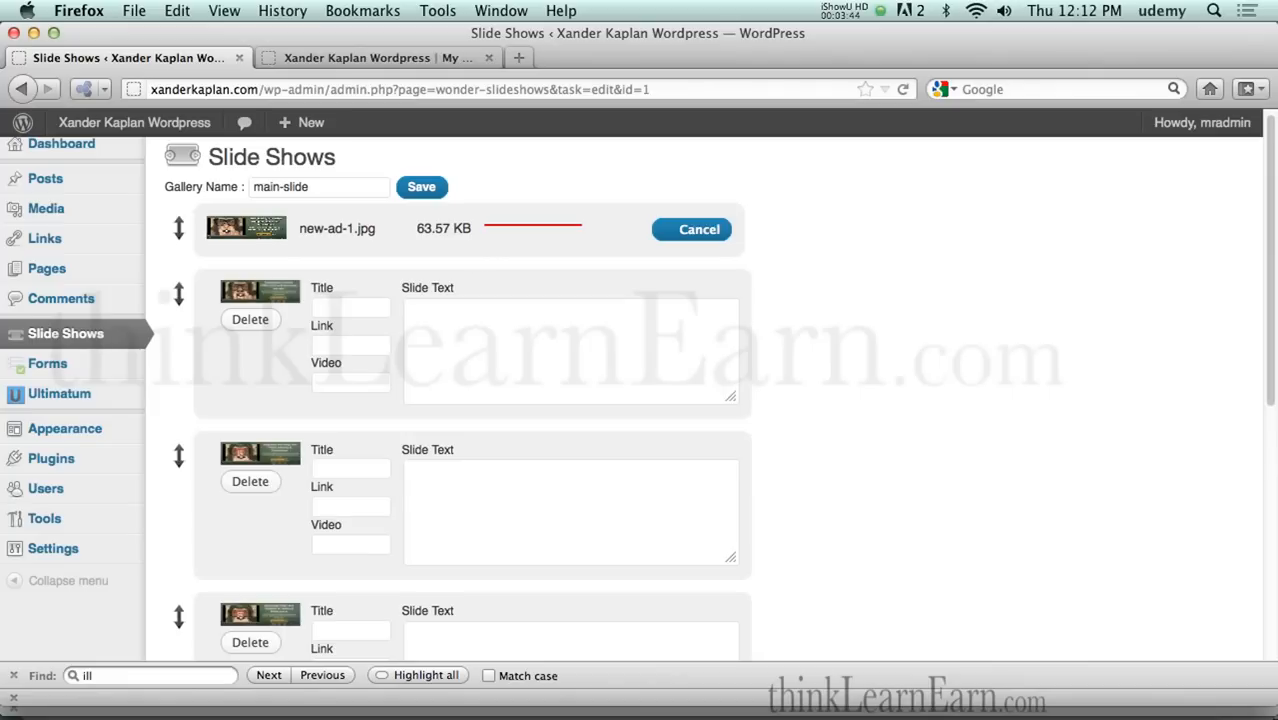
{"action": "mouse_move", "coordinate": [691, 229]}
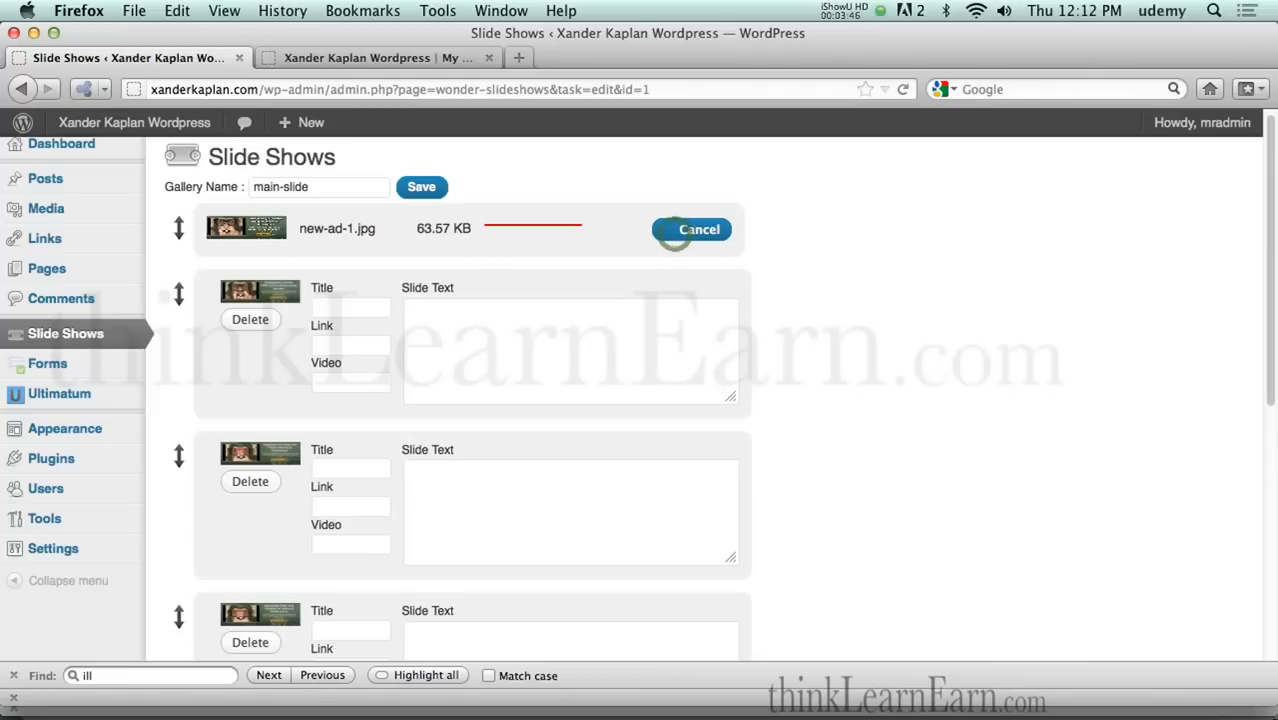
Step: Cancel the stalled new-ad-1.jpg upload and upload it again as a slide
{"action": "left_click", "coordinate": [699, 229]}
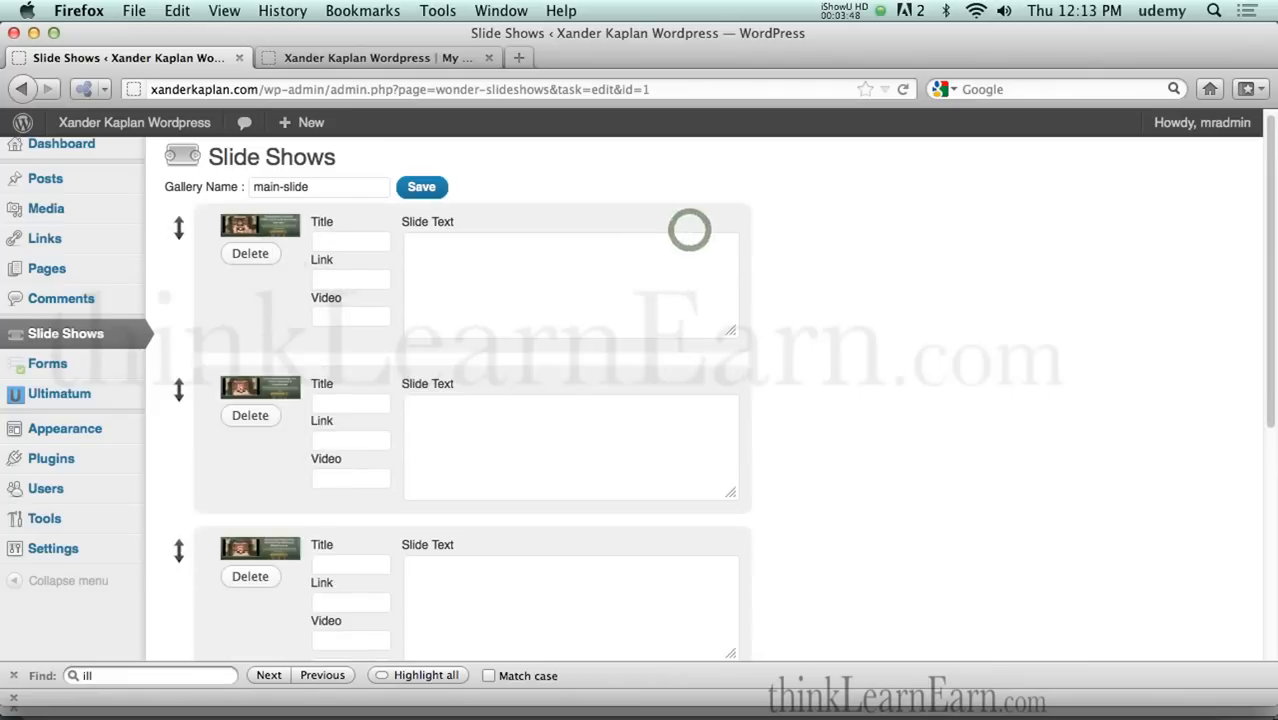
{"action": "left_click", "coordinate": [255, 585]}
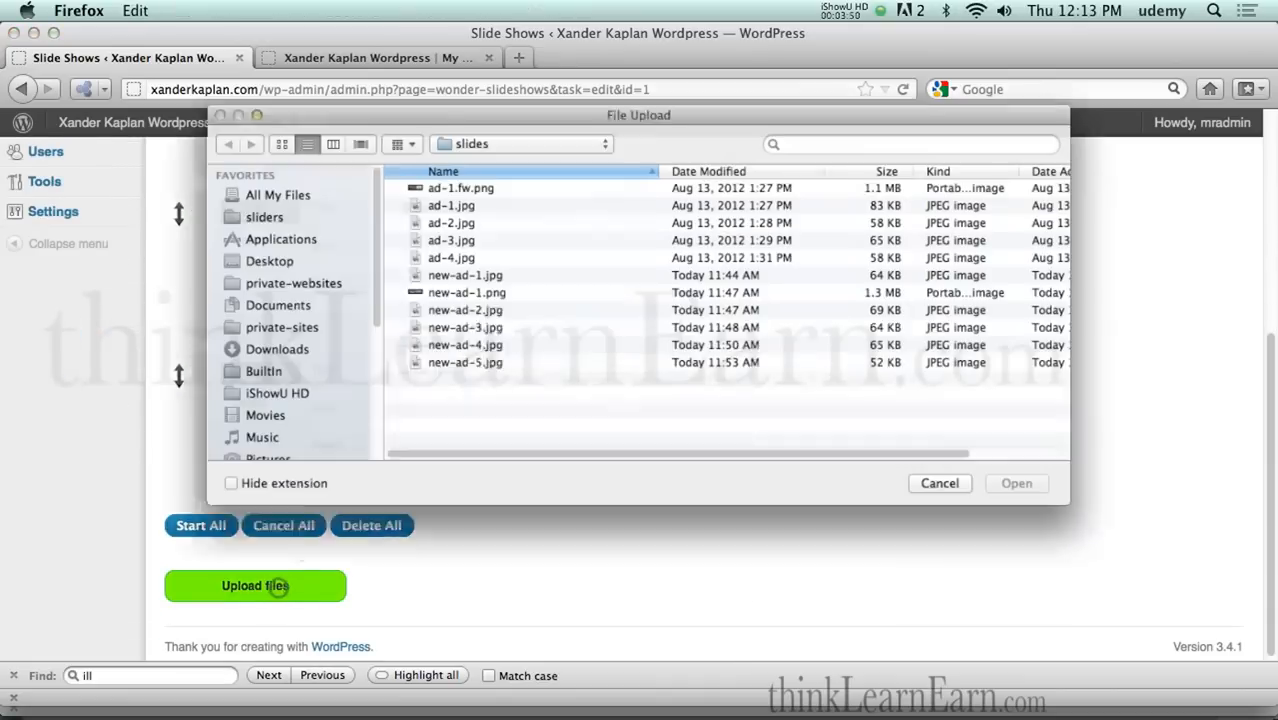
{"action": "left_click", "coordinate": [449, 274]}
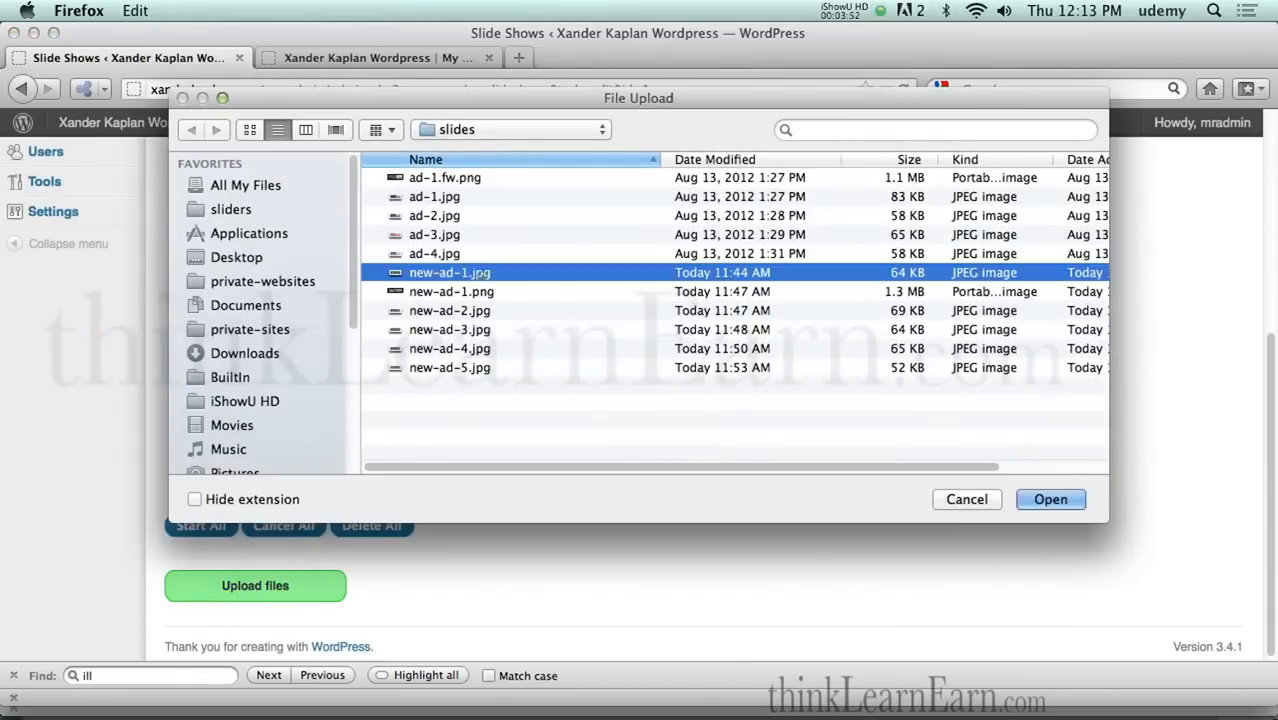
{"action": "left_click", "coordinate": [1050, 499]}
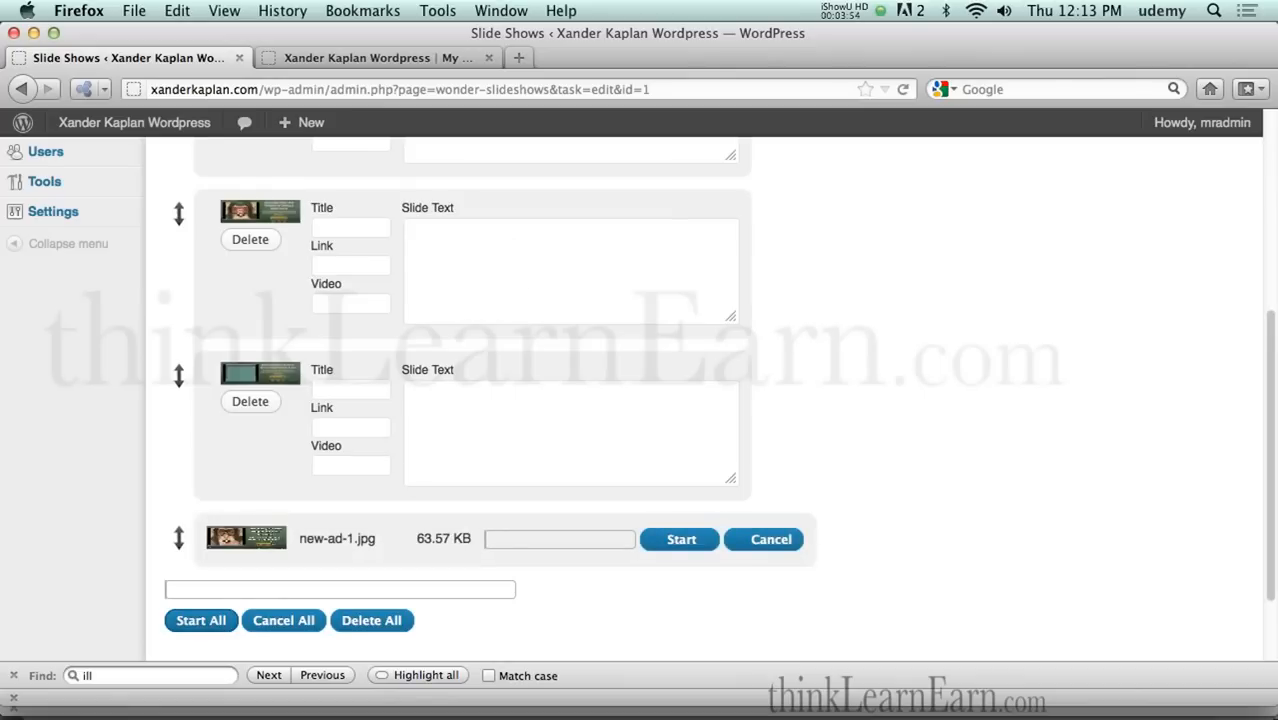
{"action": "left_click", "coordinate": [680, 539]}
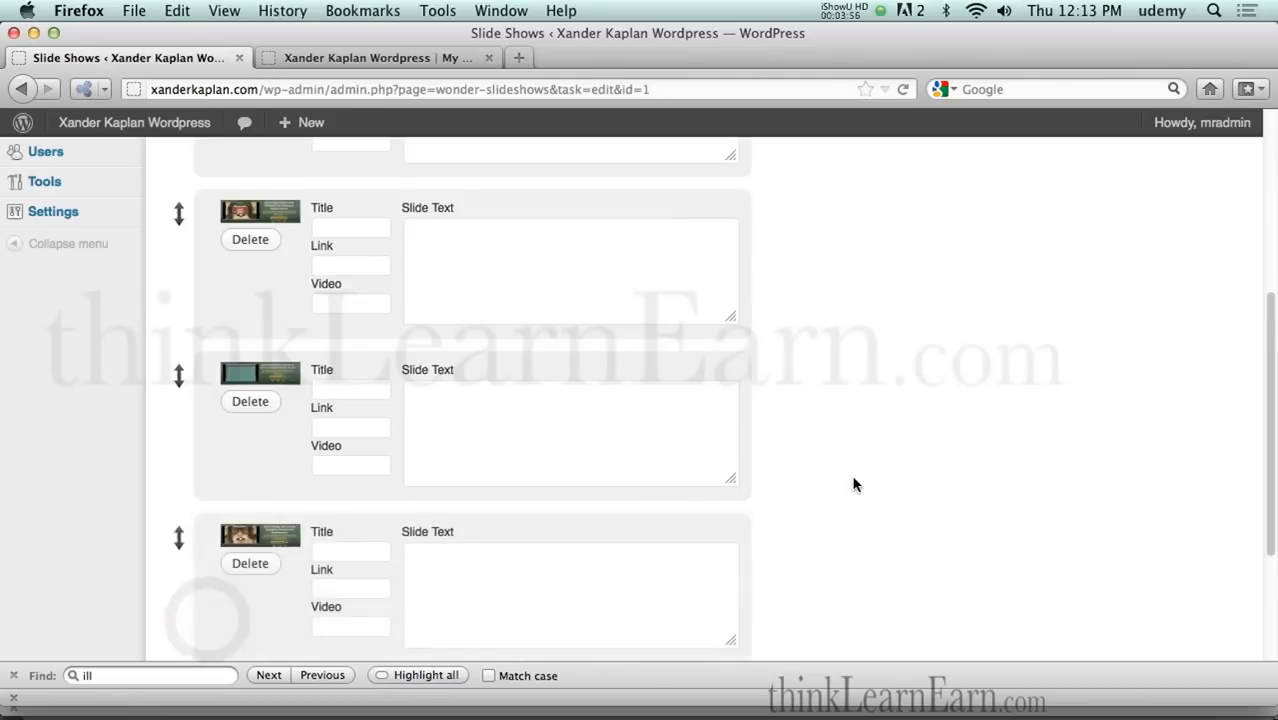
{"action": "scroll", "scroll_direction": "down", "scroll_amount": 3}
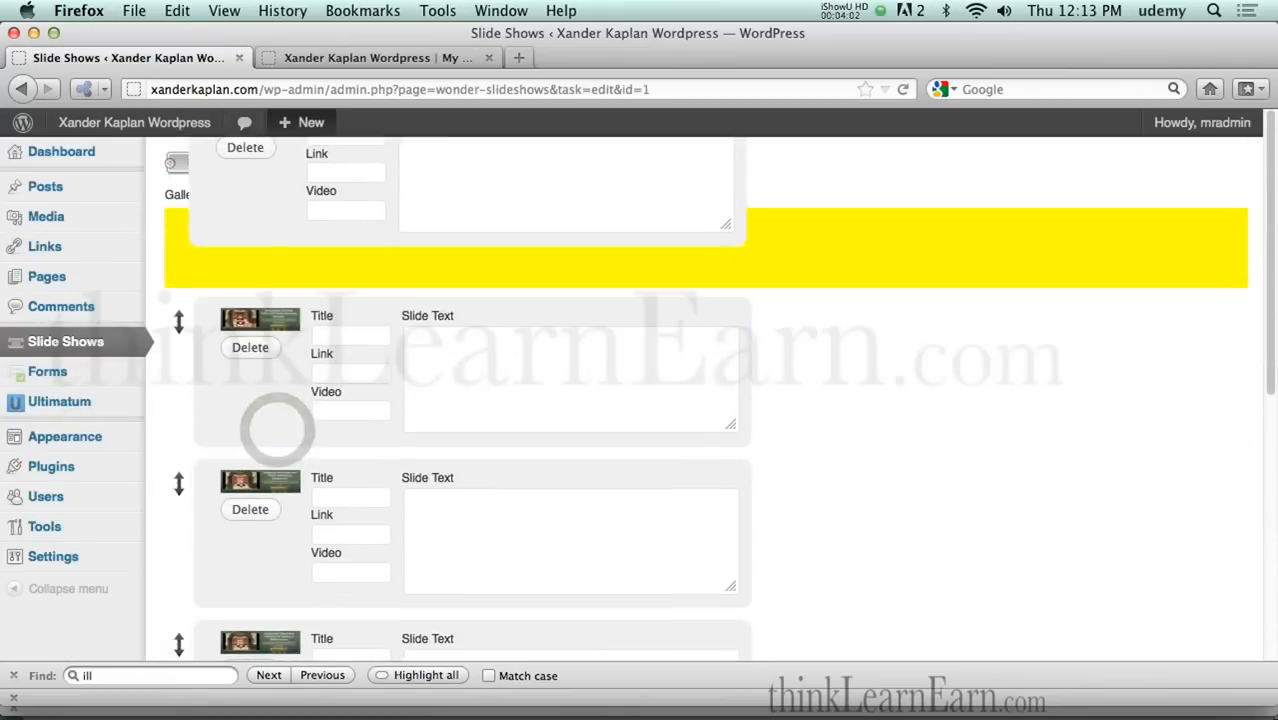
{"action": "scroll", "scroll_direction": "up", "scroll_amount": 3}
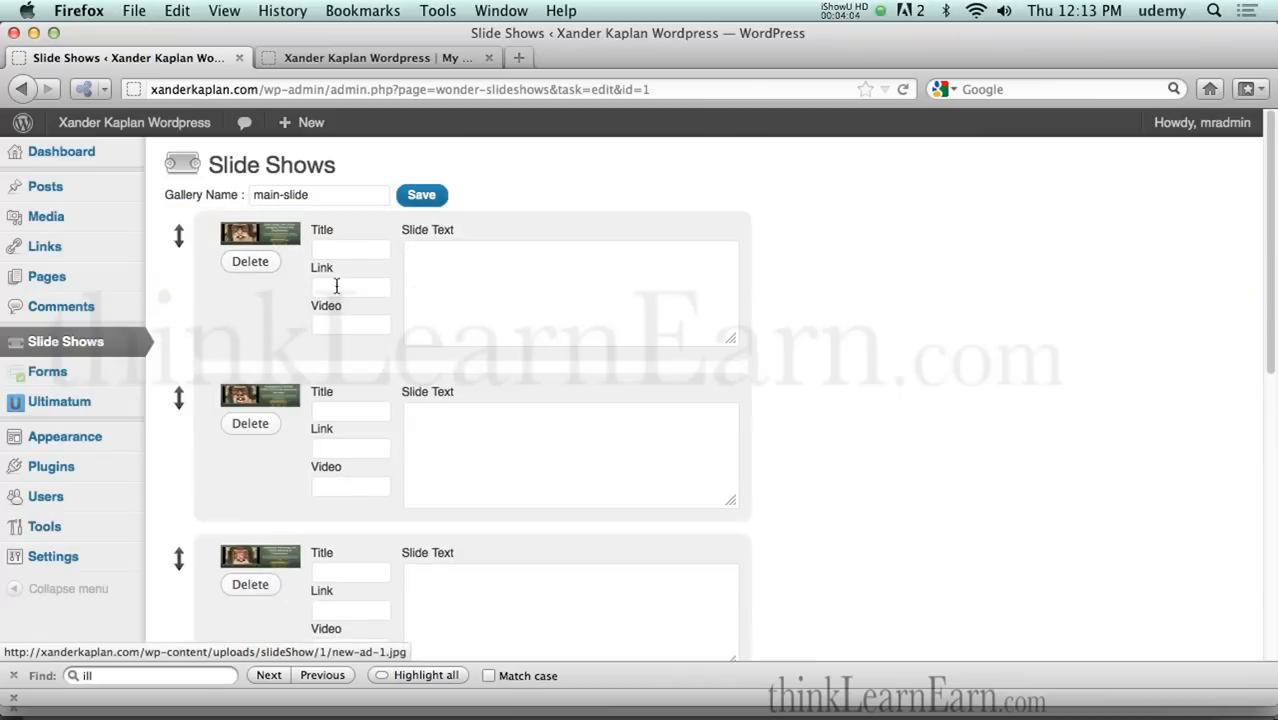
{"action": "left_click", "coordinate": [421, 194]}
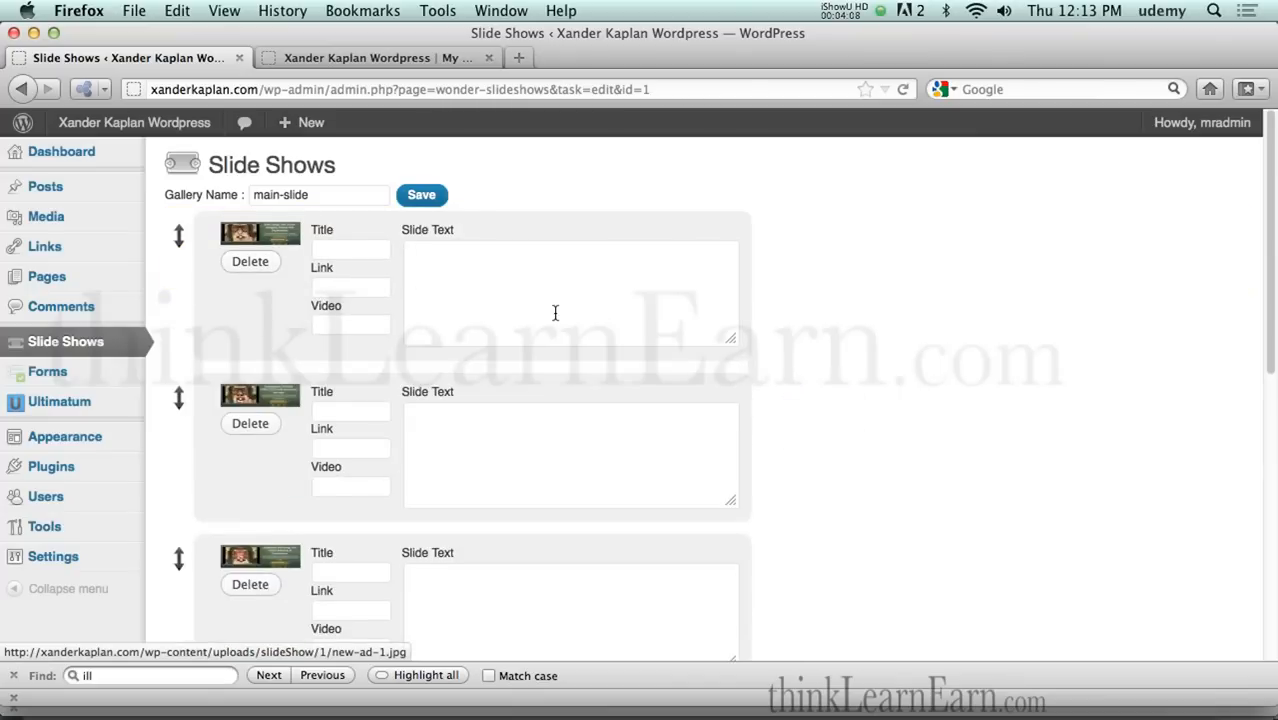
{"action": "mouse_move", "coordinate": [555, 313]}
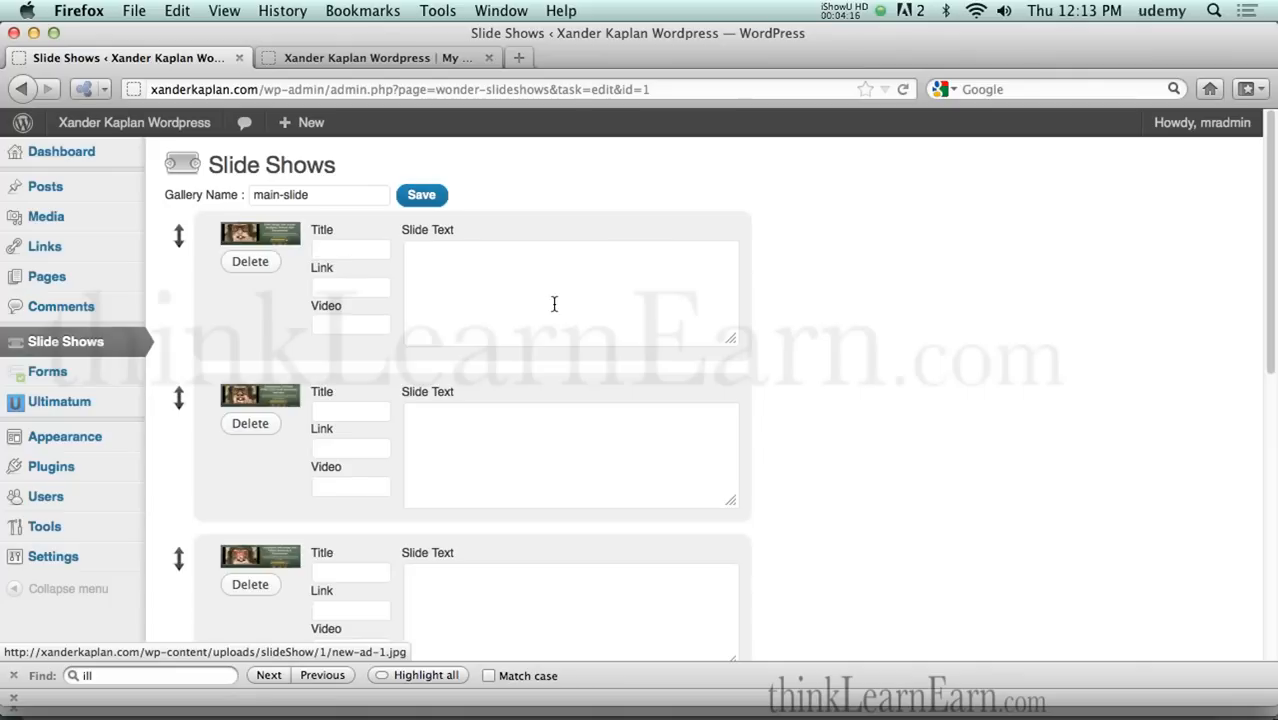
{"action": "mouse_move", "coordinate": [464, 290]}
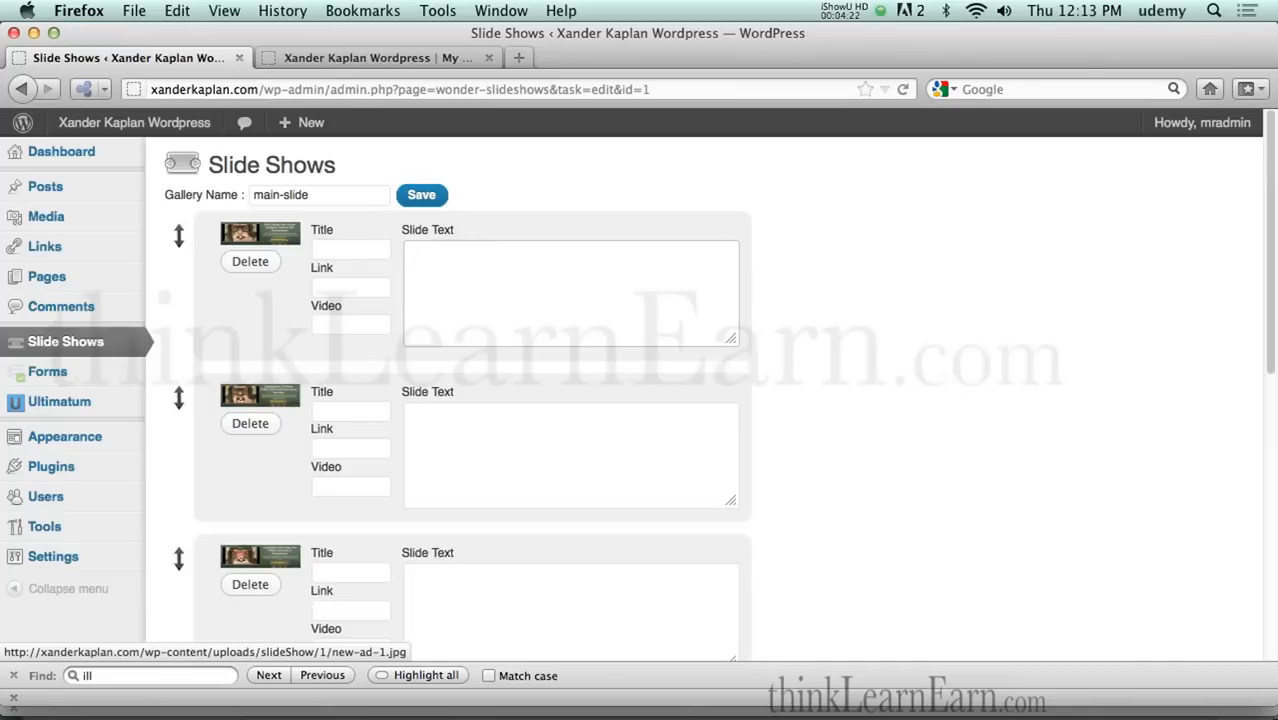
Step: Enter titles, links and slide text for the first three Dreamweaver and WordPress course slides
{"action": "left_click", "coordinate": [570, 290]}
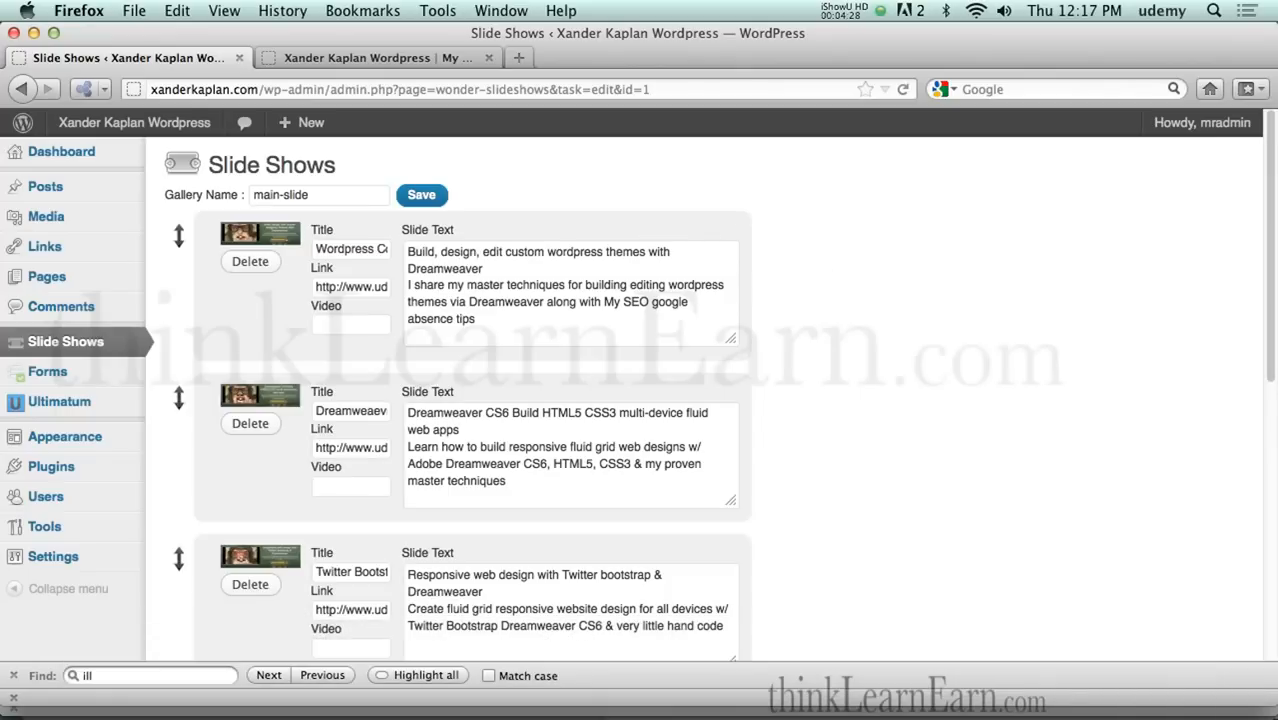
{"action": "mouse_move", "coordinate": [484, 450]}
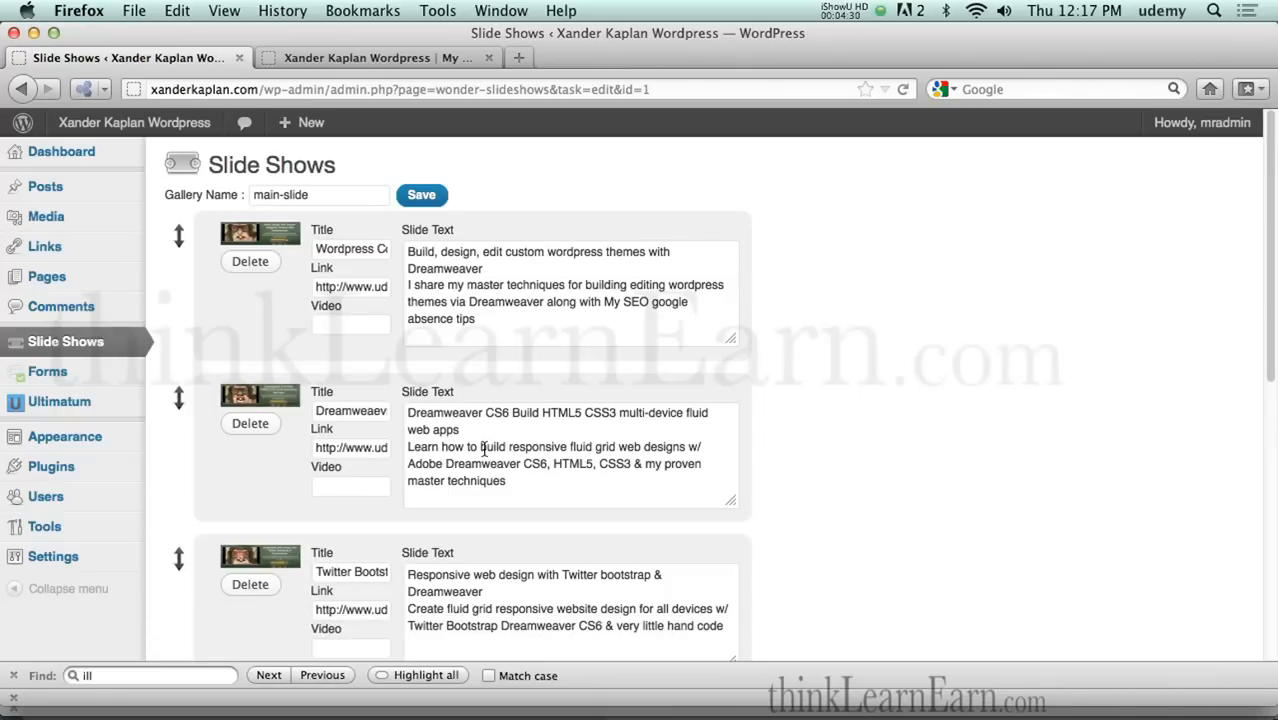
Step: Review the main-slide slides and save their details with the Save button
{"action": "scroll", "scroll_direction": "down", "scroll_amount": 3}
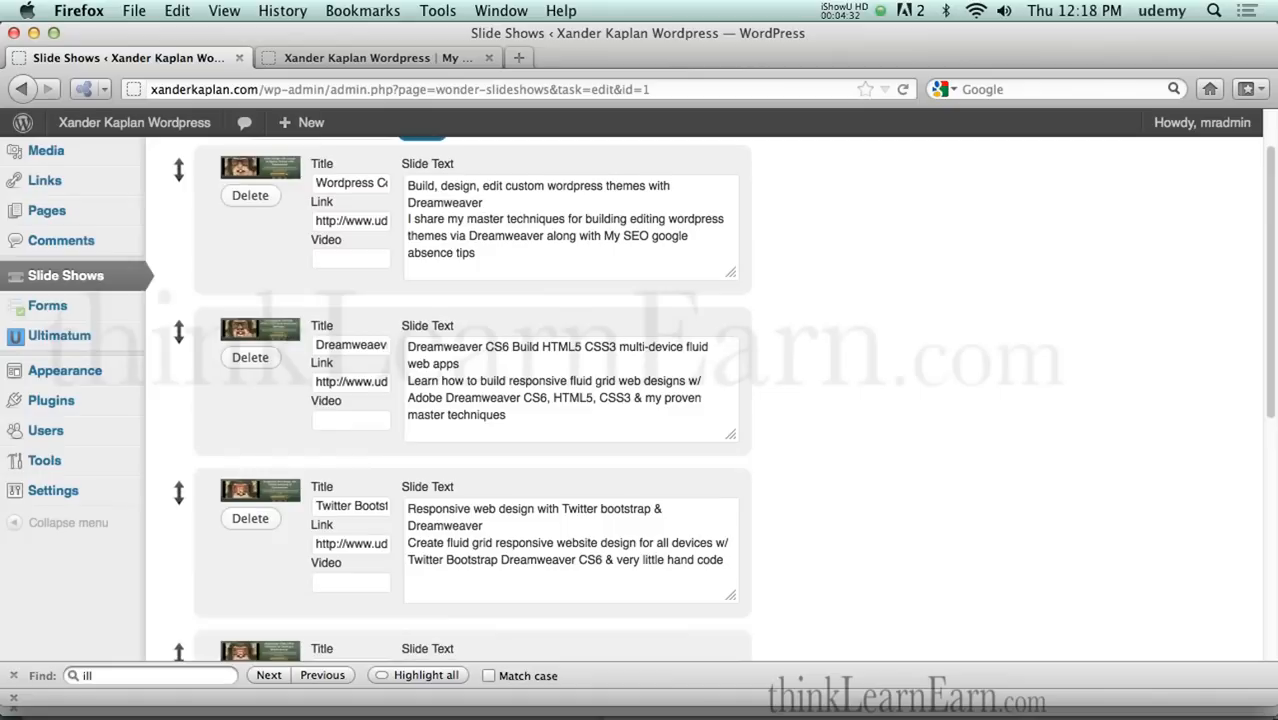
{"action": "scroll", "scroll_direction": "up", "scroll_amount": 3}
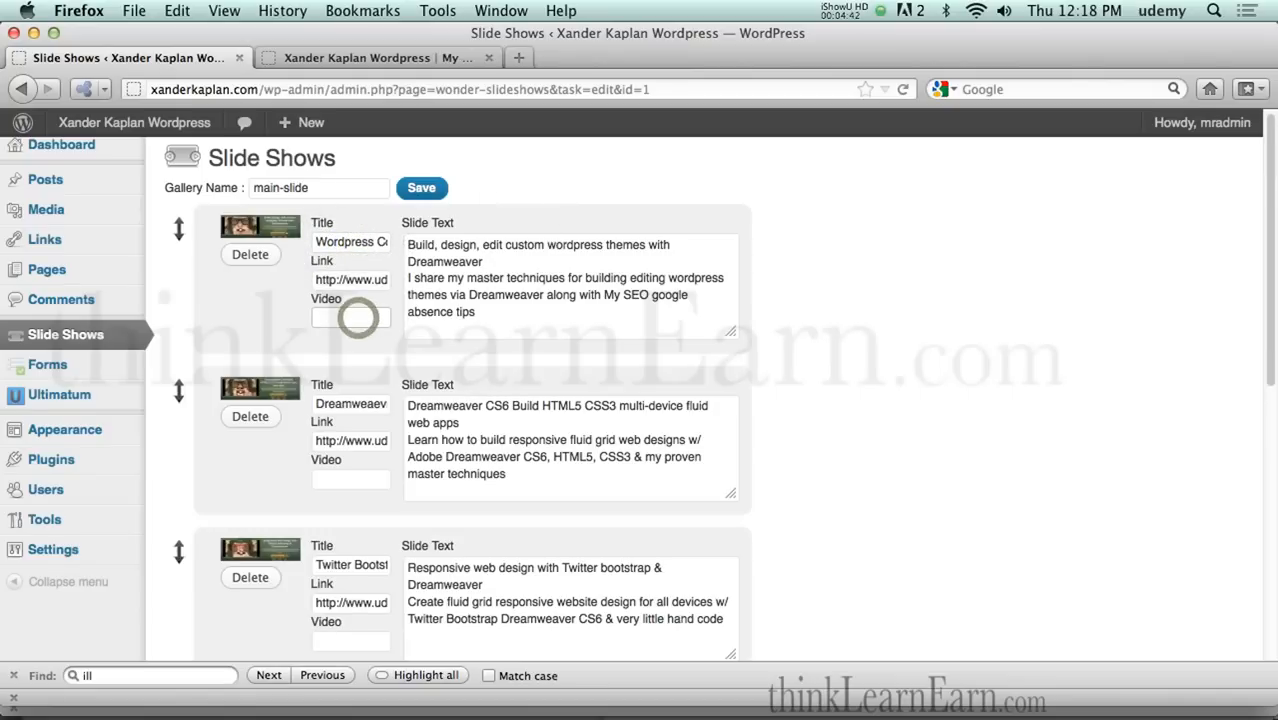
{"action": "left_click", "coordinate": [350, 317]}
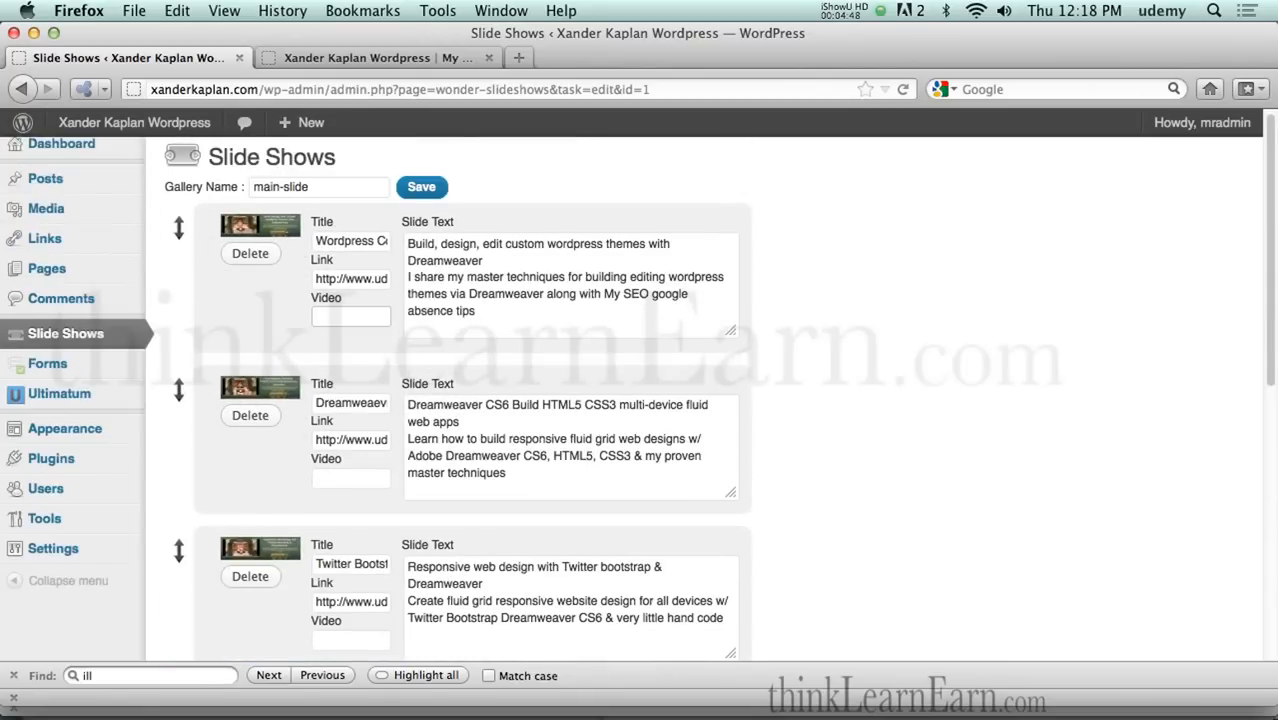
{"action": "left_click", "coordinate": [421, 187]}
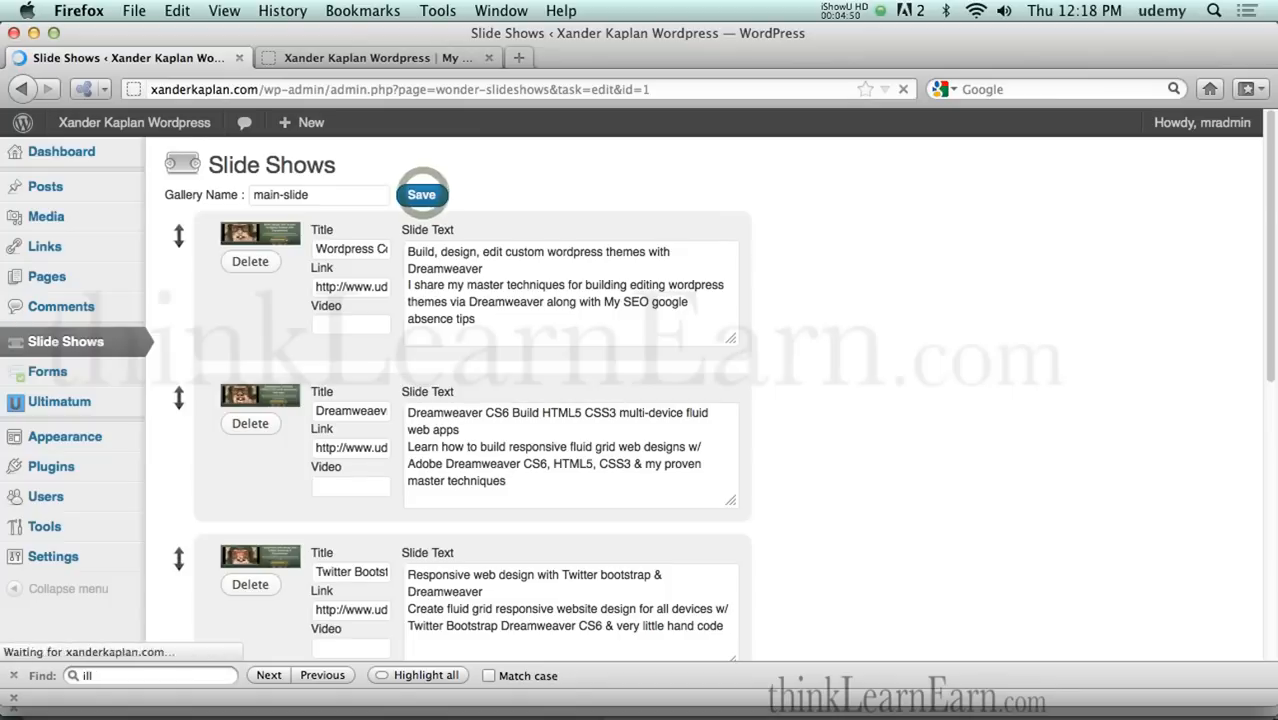
{"action": "left_click", "coordinate": [421, 194]}
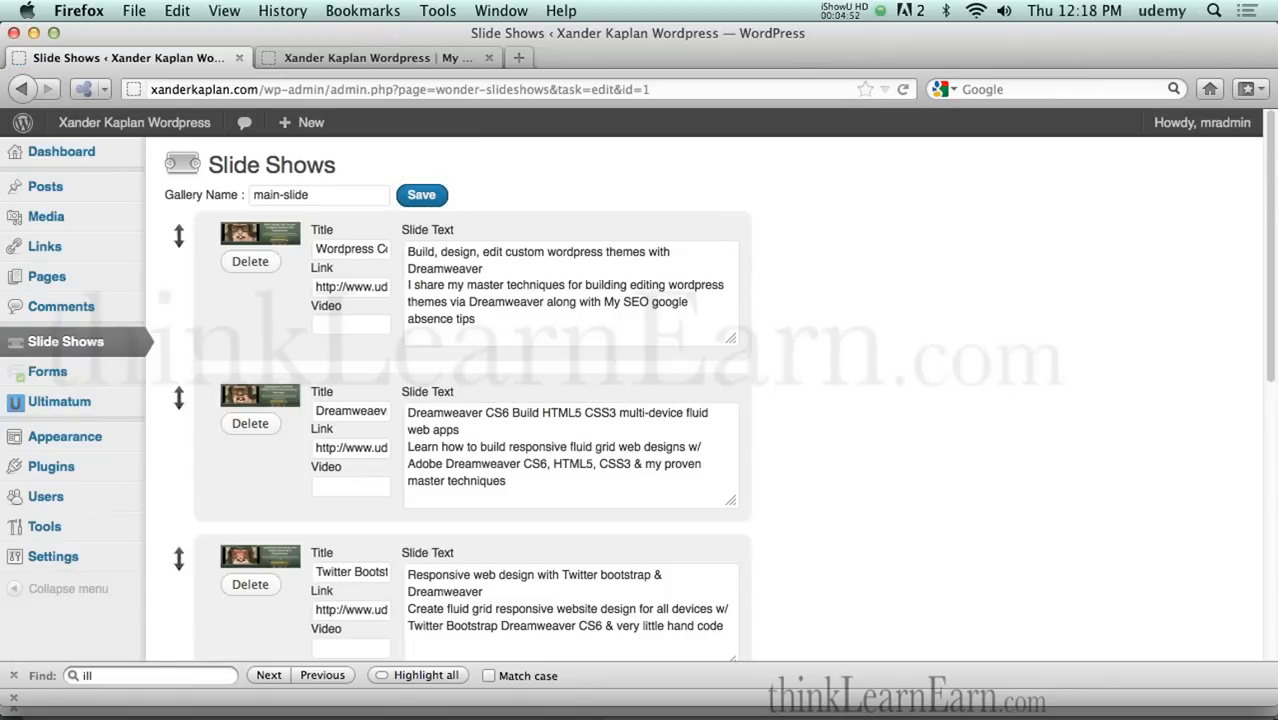
{"action": "left_click", "coordinate": [421, 194]}
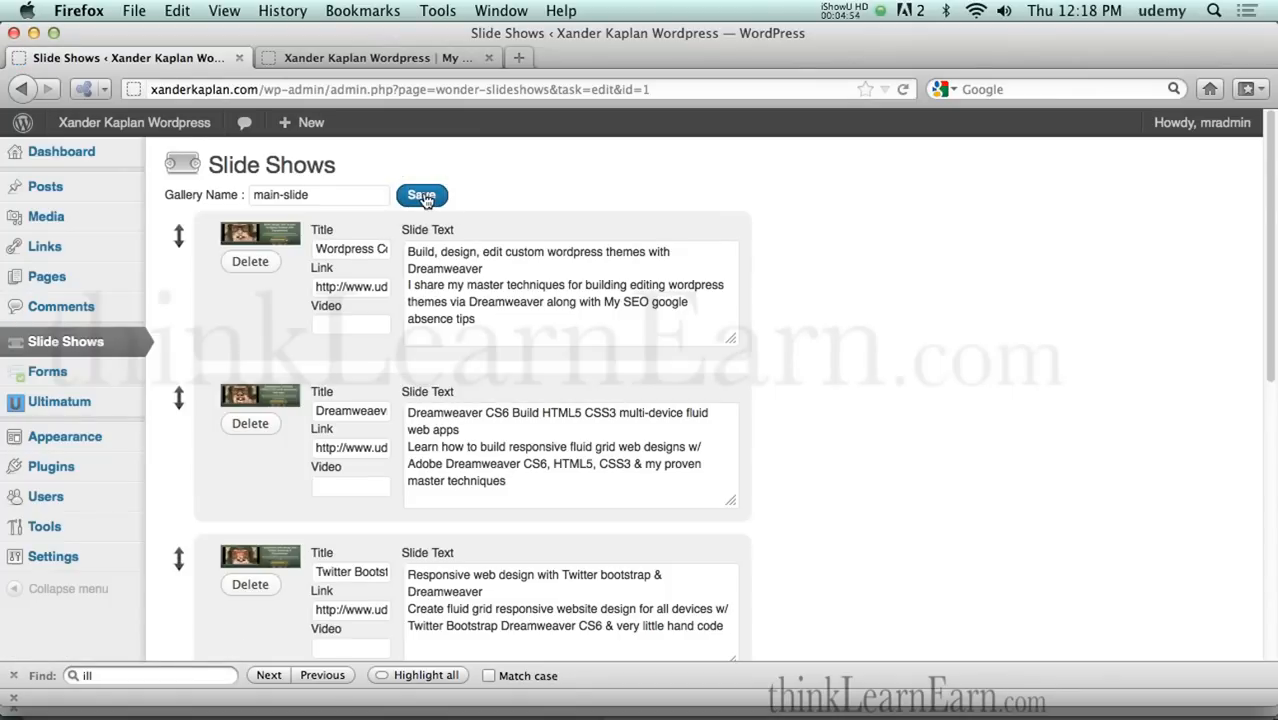
{"action": "left_click", "coordinate": [421, 194]}
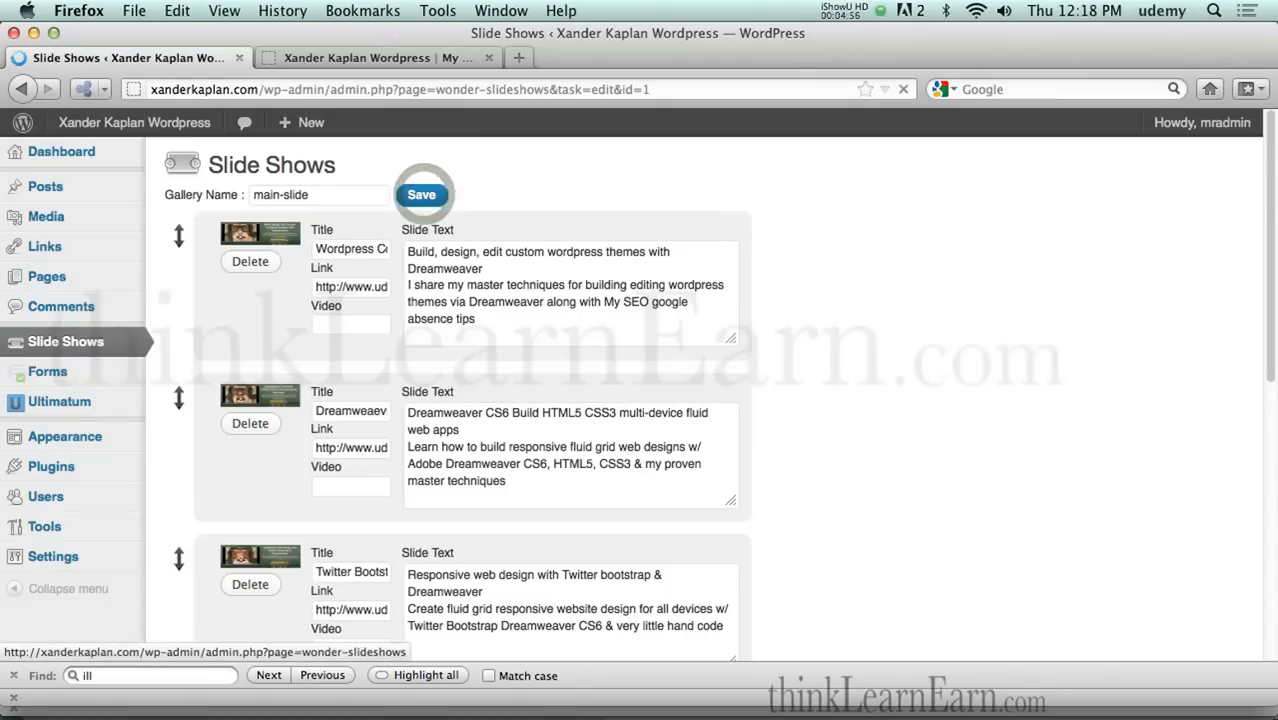
{"action": "left_click", "coordinate": [421, 194]}
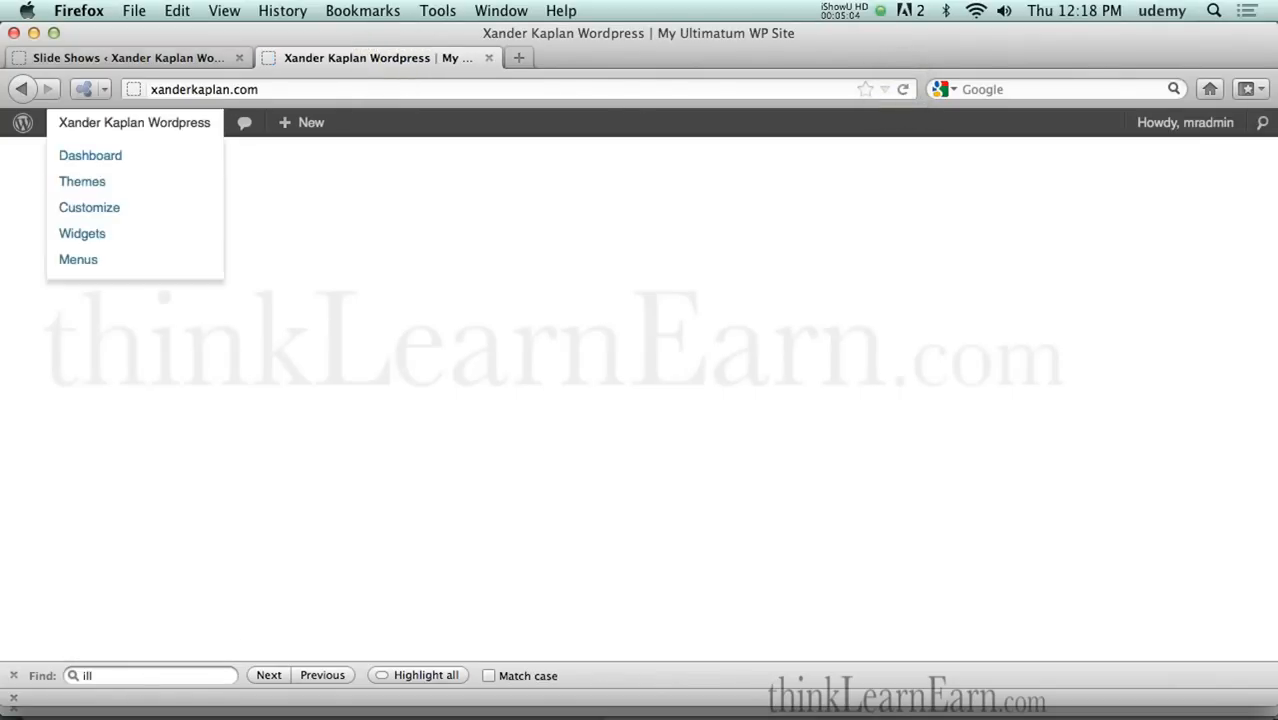
Step: Return from the blank homepage tab to the Slide Shows admin page listing main-slide
{"action": "left_click", "coordinate": [127, 57]}
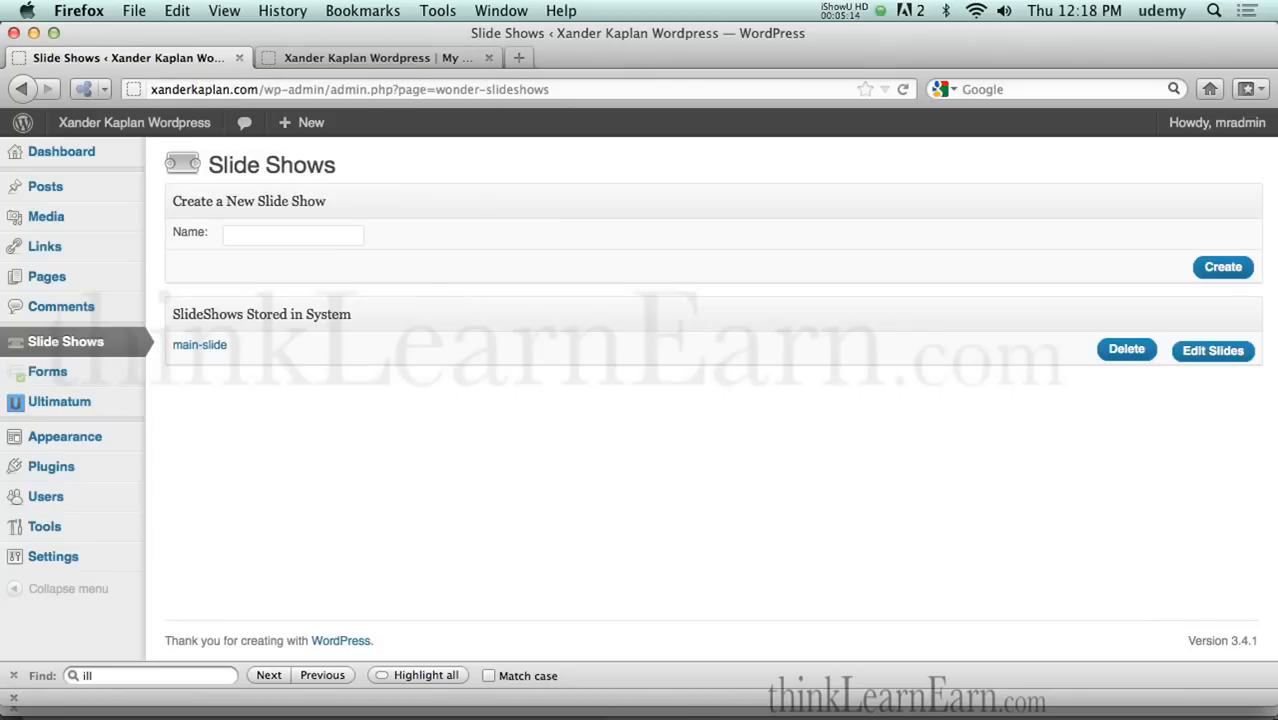
Step: Go through Ultimatum's settings to Templates and scroll to the 960 grid template
{"action": "left_click", "coordinate": [59, 401]}
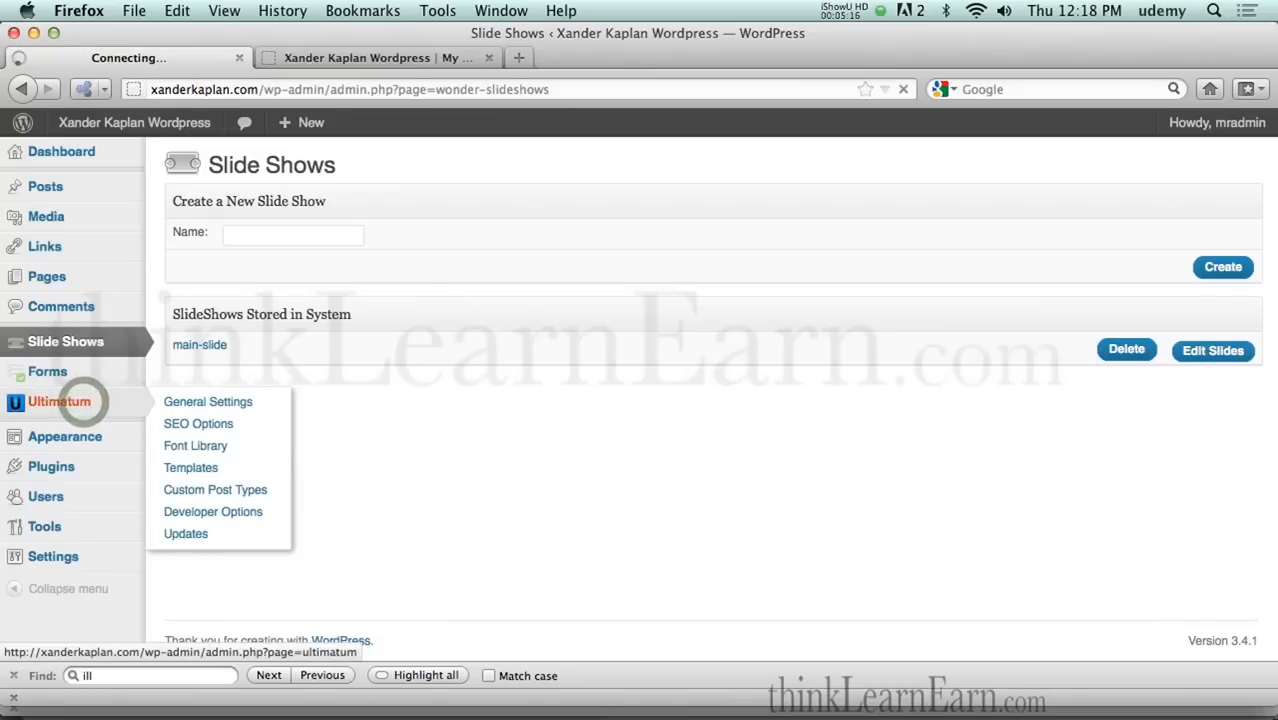
{"action": "left_click", "coordinate": [207, 401]}
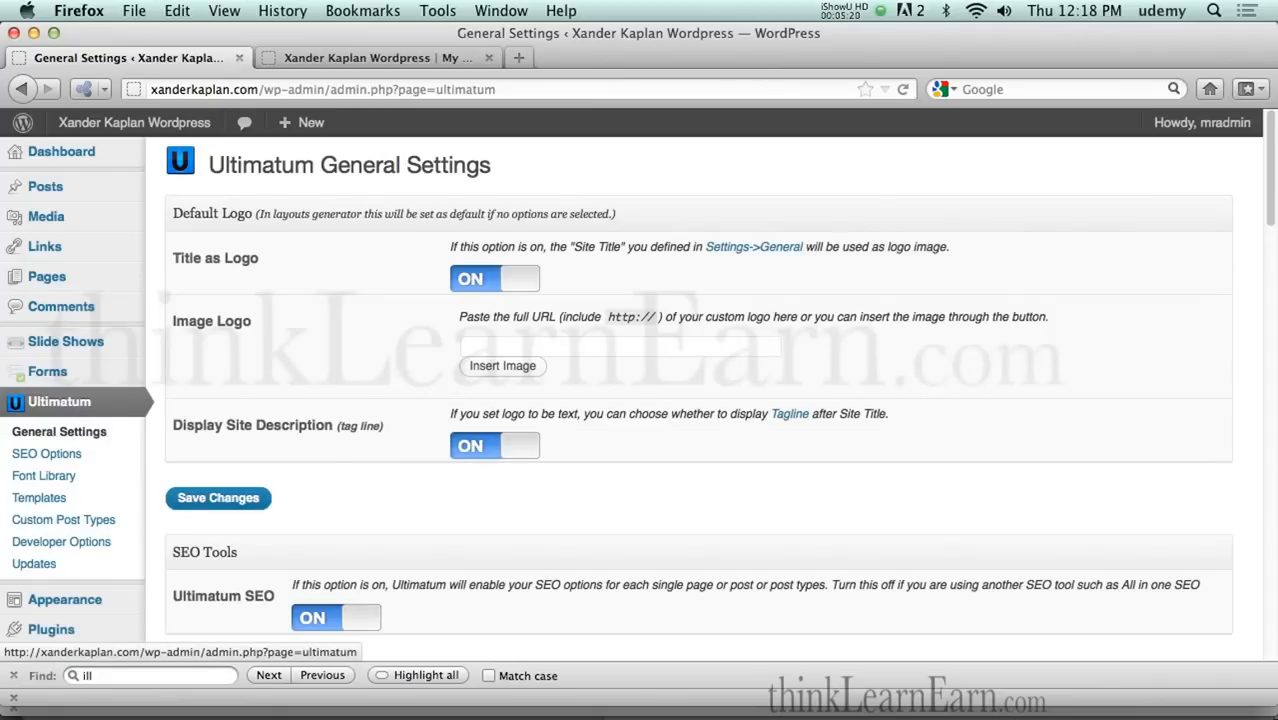
{"action": "left_click", "coordinate": [39, 497]}
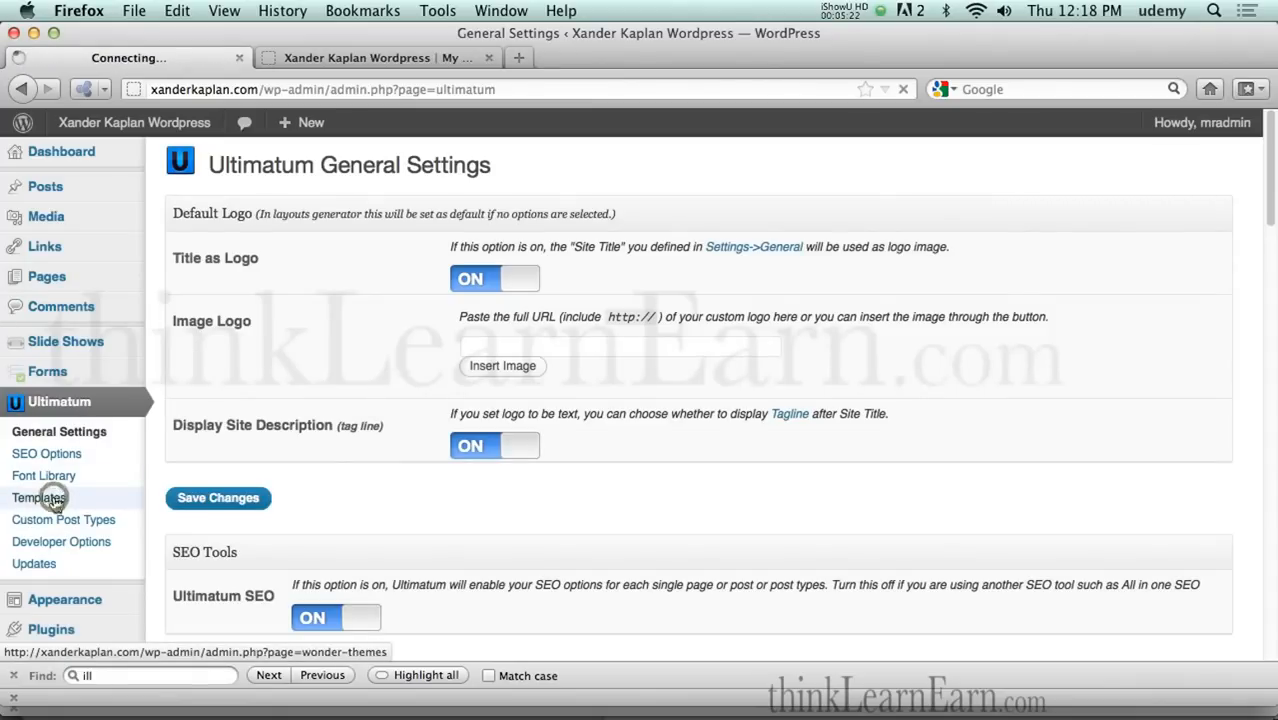
{"action": "left_click", "coordinate": [40, 497]}
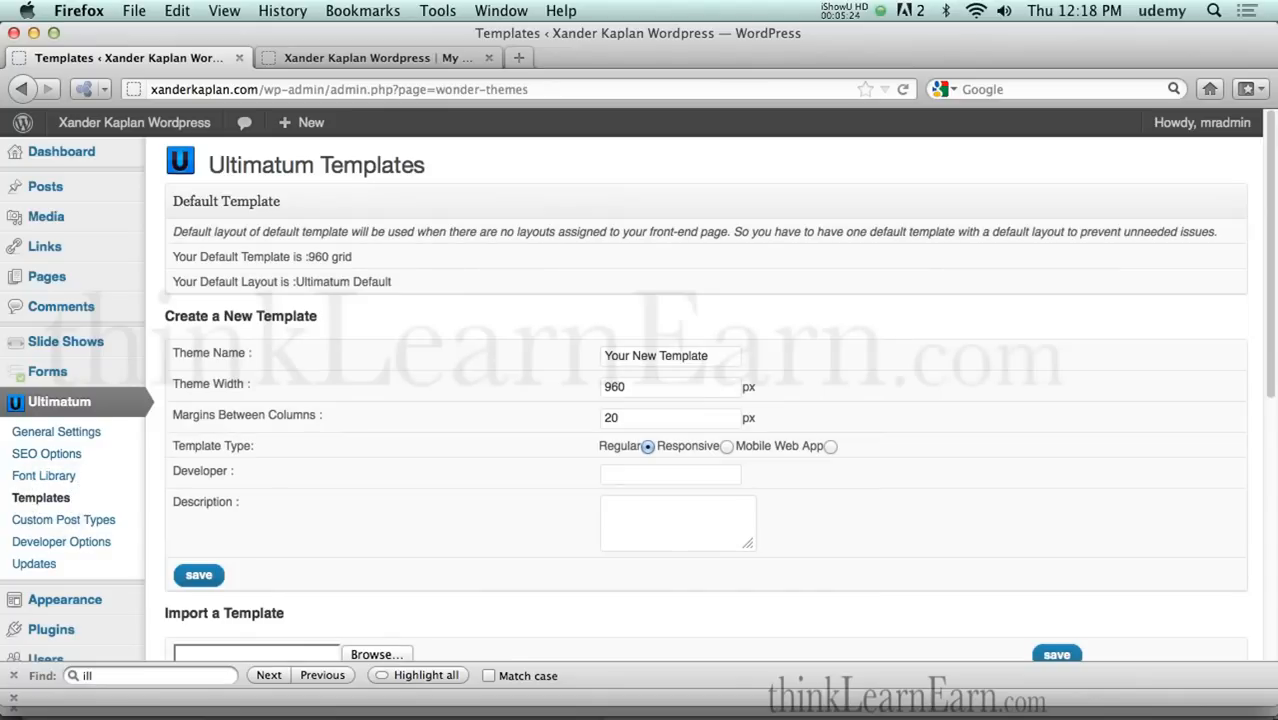
{"action": "scroll", "scroll_direction": "down", "scroll_amount": 3}
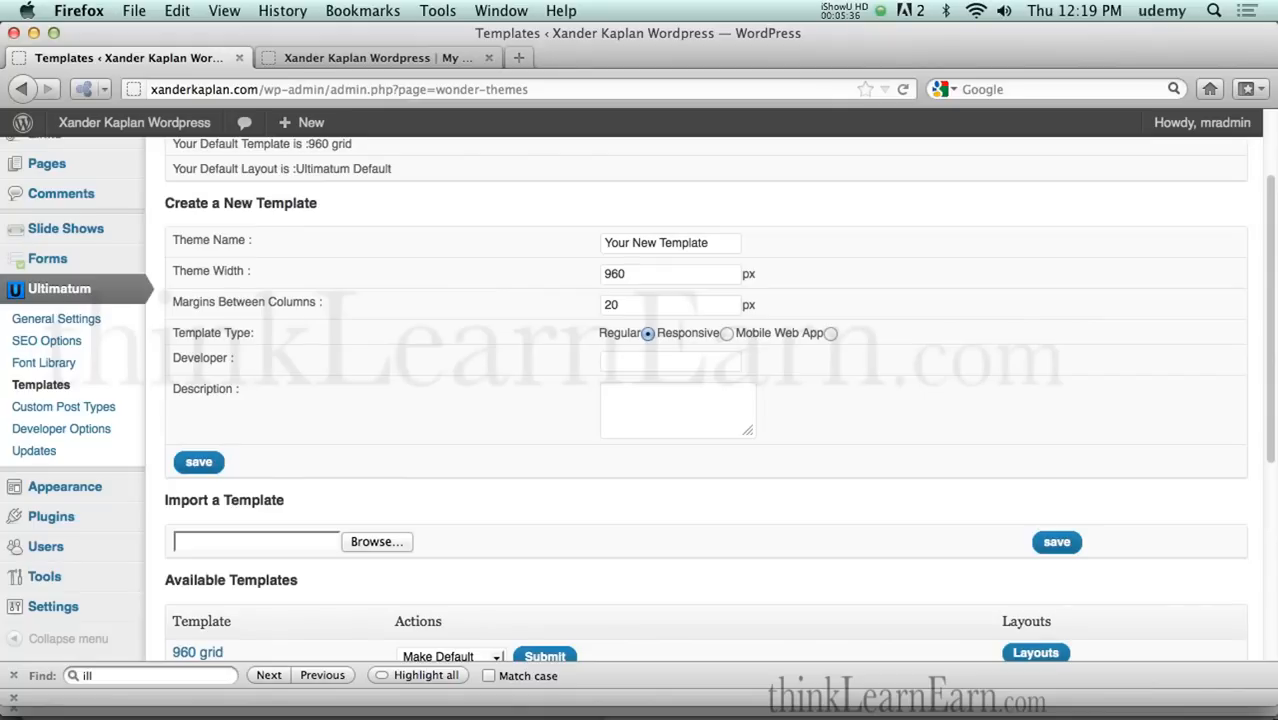
{"action": "scroll", "scroll_direction": "down", "scroll_amount": 3}
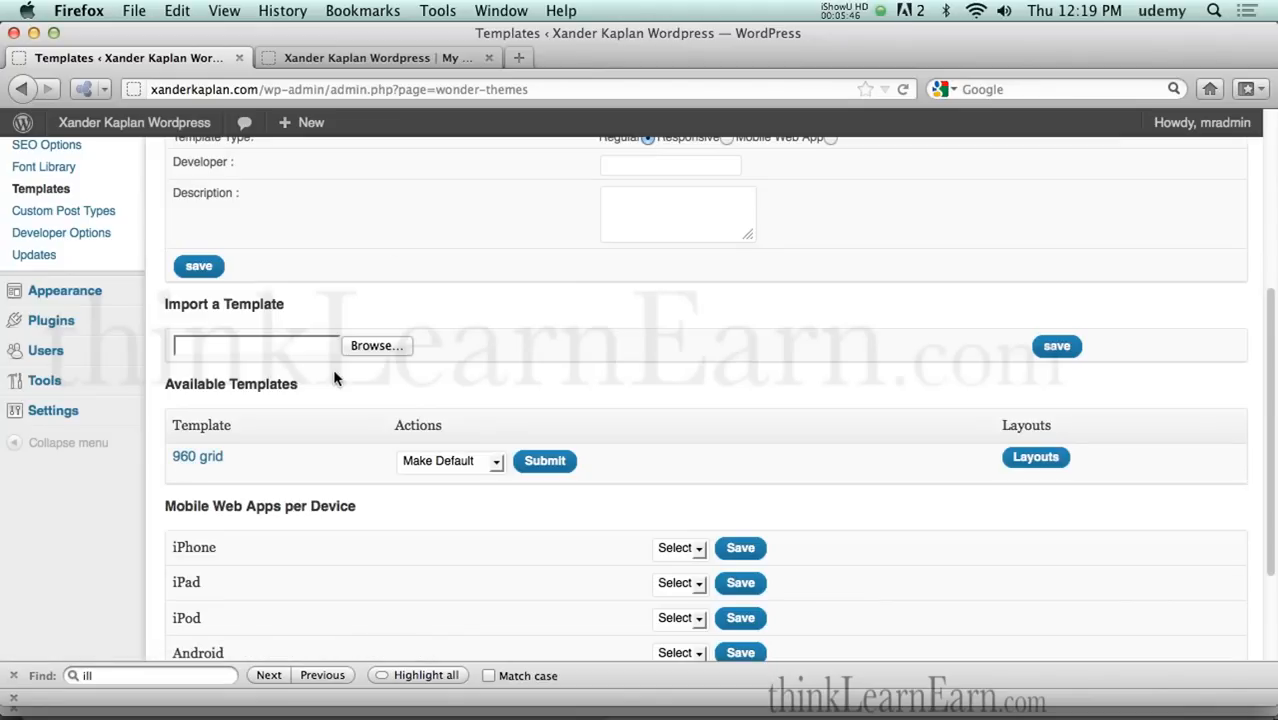
{"action": "mouse_move", "coordinate": [318, 483]}
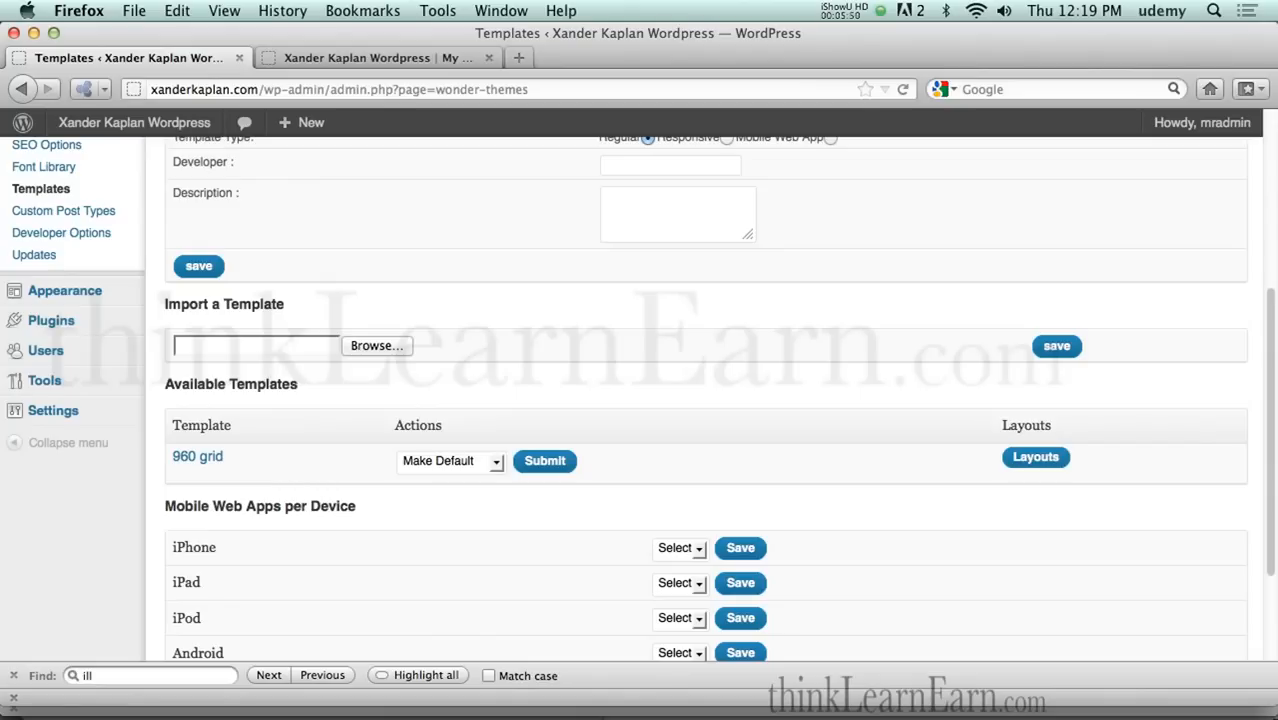
{"action": "mouse_move", "coordinate": [1036, 457]}
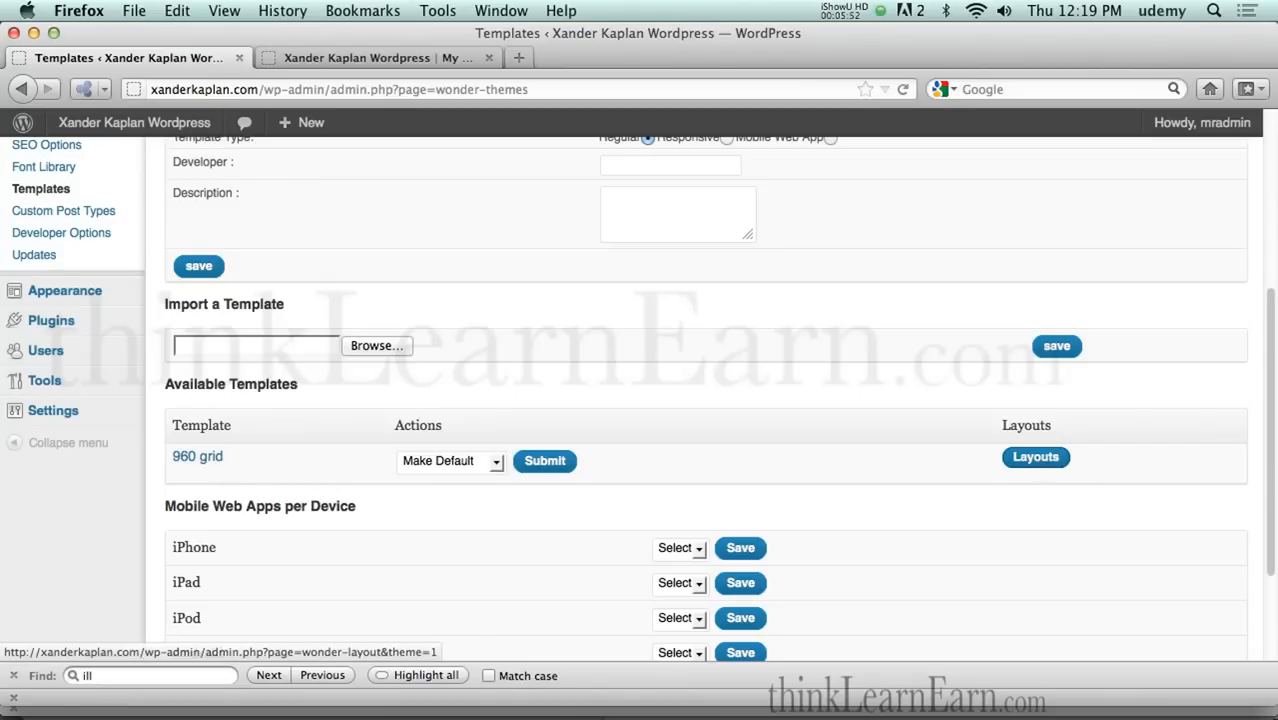
{"action": "left_click", "coordinate": [1035, 457]}
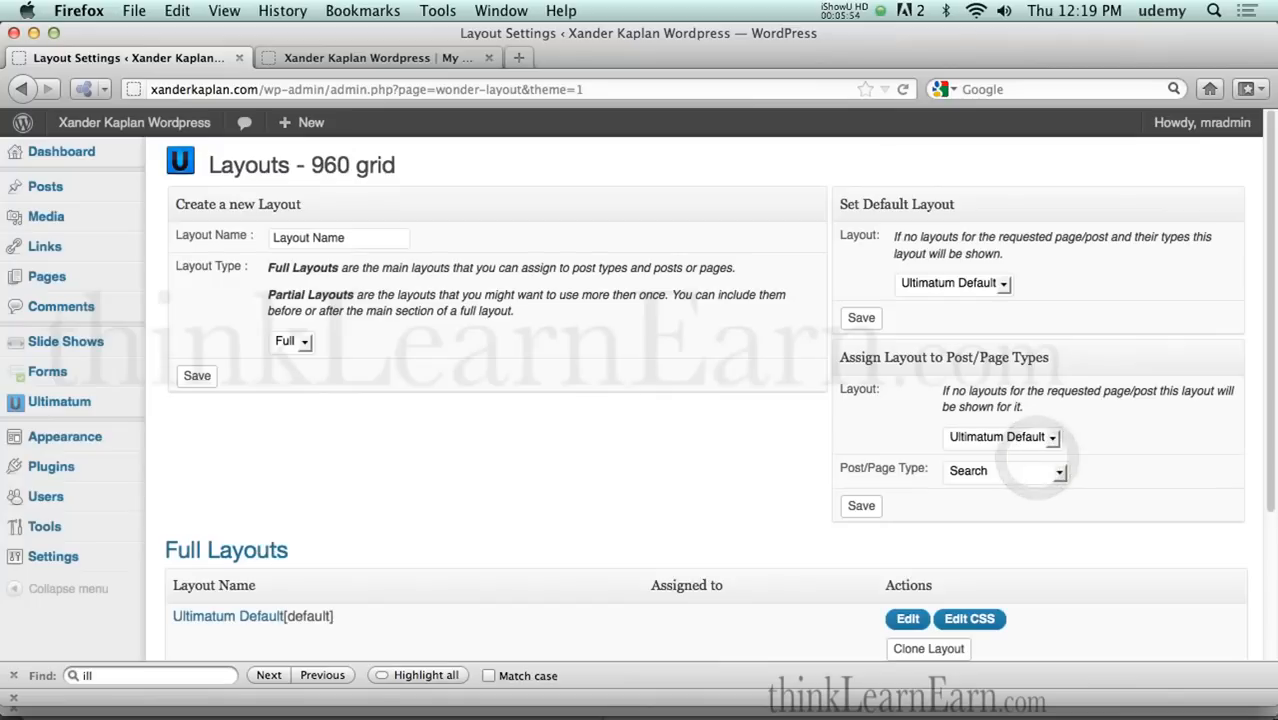
{"action": "scroll", "scroll_direction": "down", "scroll_amount": 3}
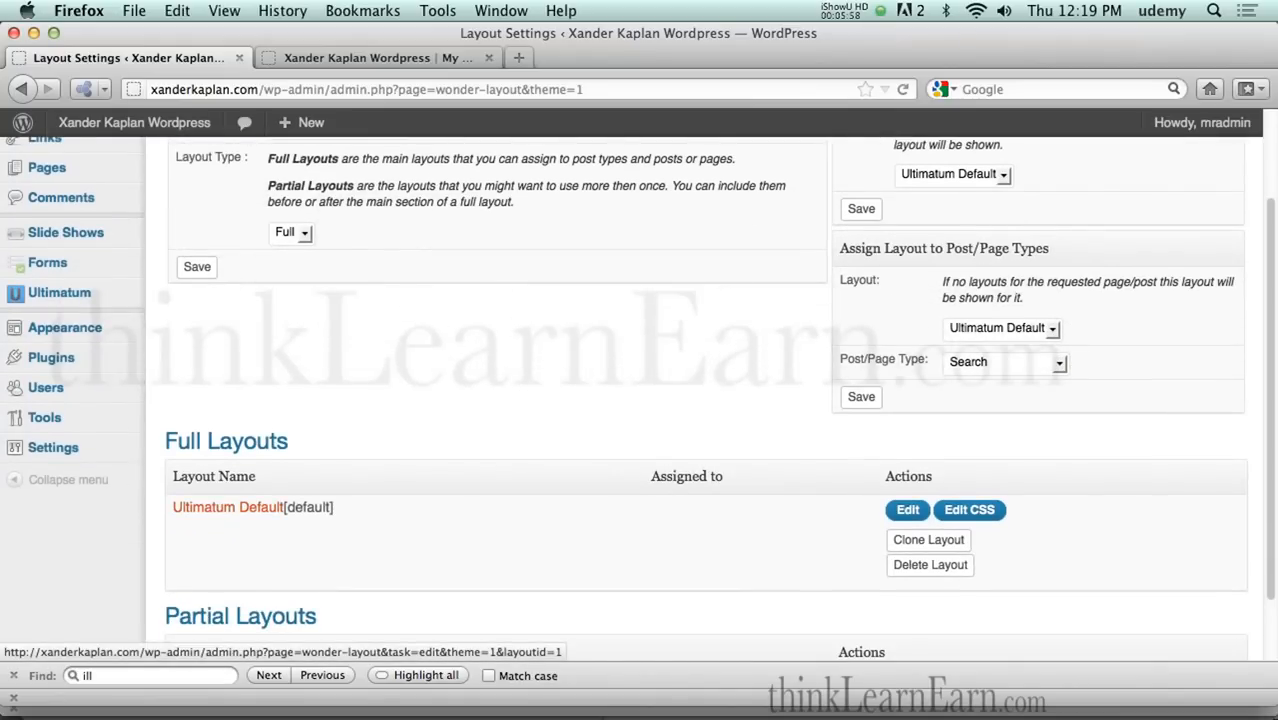
{"action": "scroll", "scroll_direction": "up", "scroll_amount": 3}
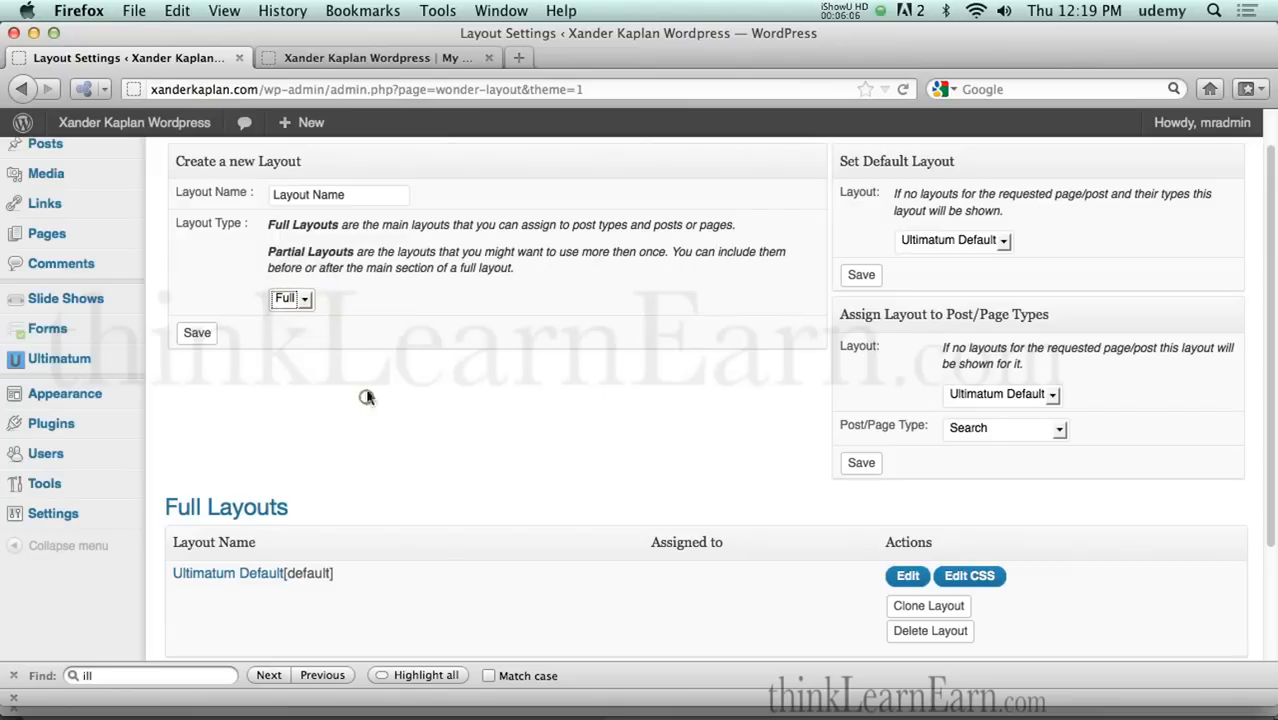
{"action": "mouse_move", "coordinate": [340, 324]}
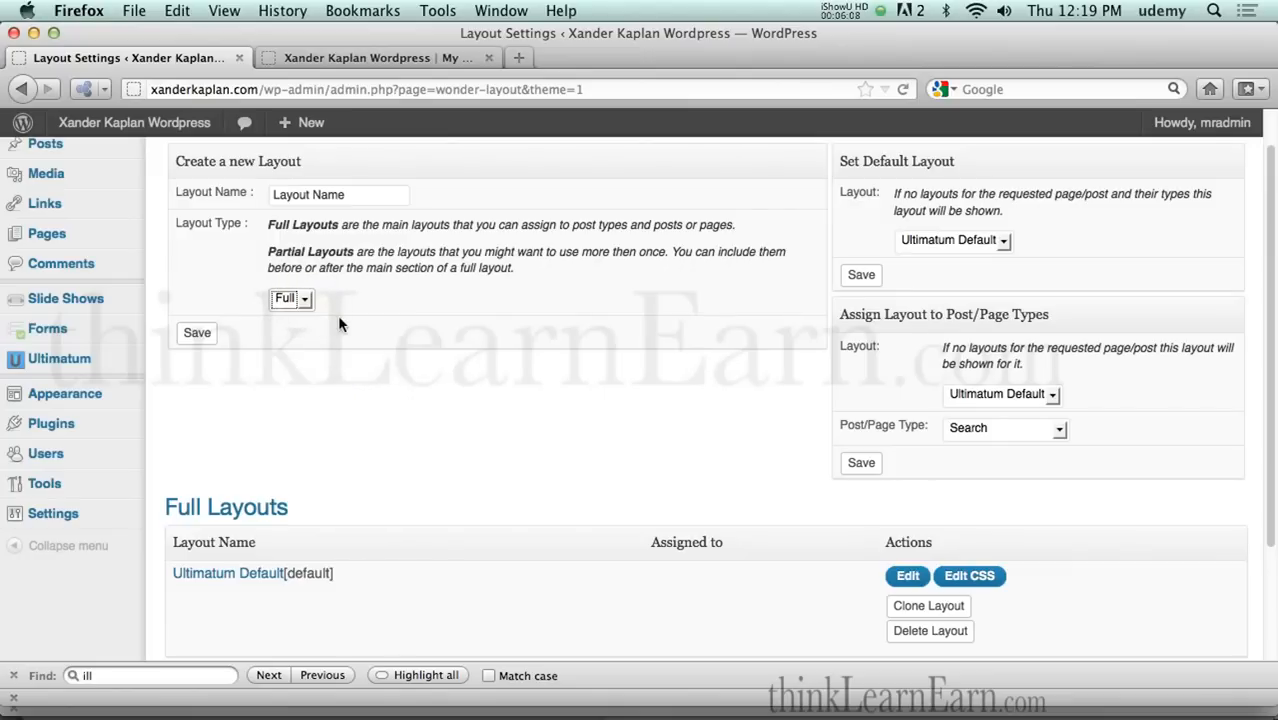
{"action": "scroll", "scroll_direction": "down", "scroll_amount": 3}
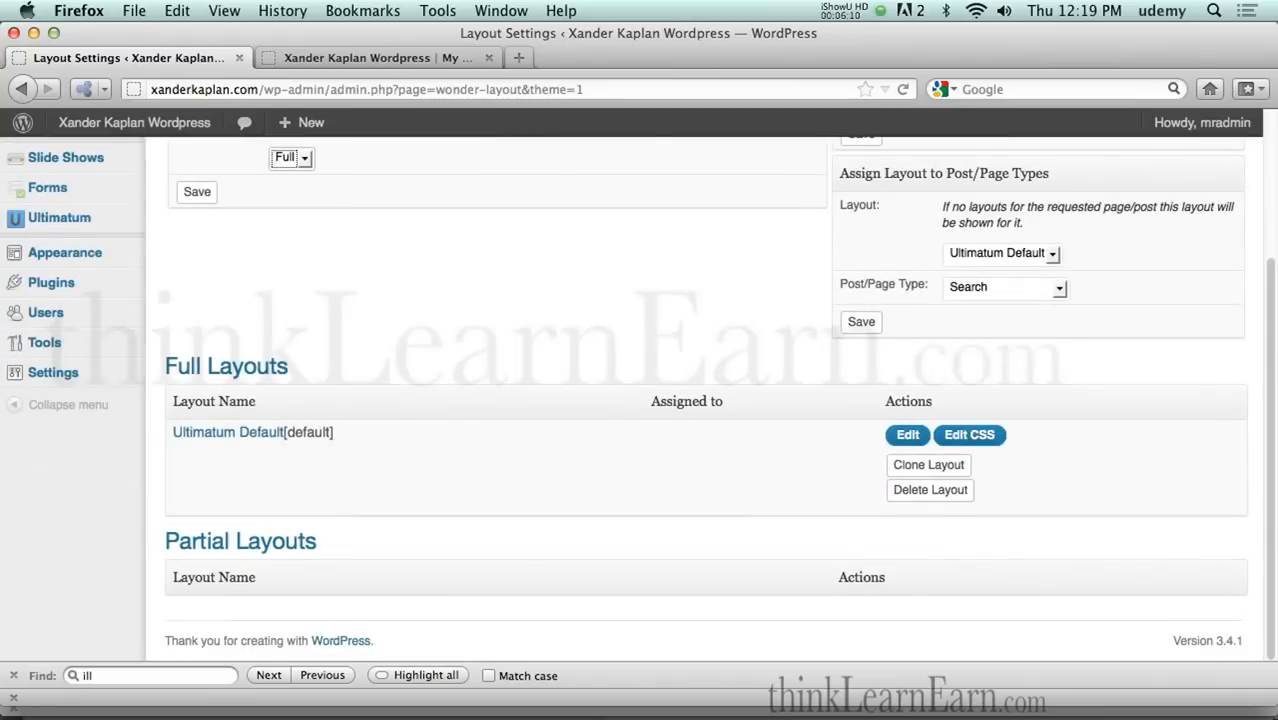
{"action": "mouse_move", "coordinate": [228, 432]}
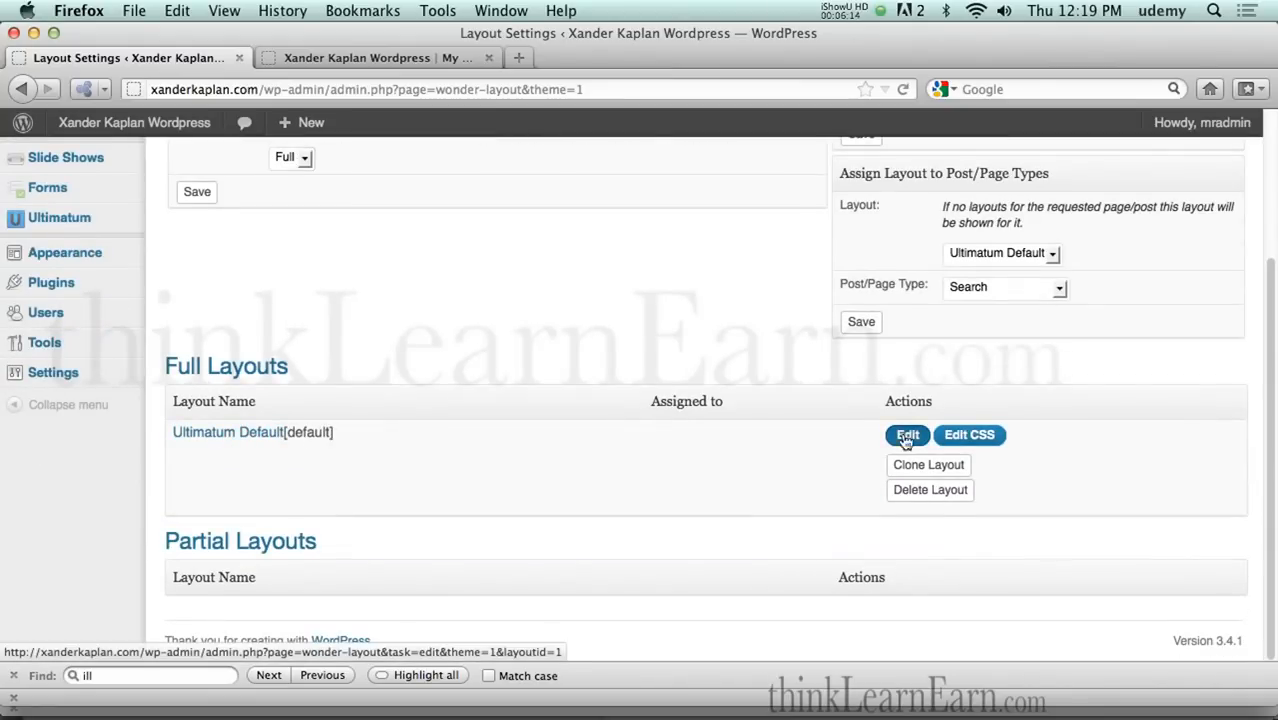
Step: Edit Ultimatum Default and scroll through its two-, three-, one- and four-column body rows
{"action": "left_click", "coordinate": [906, 434]}
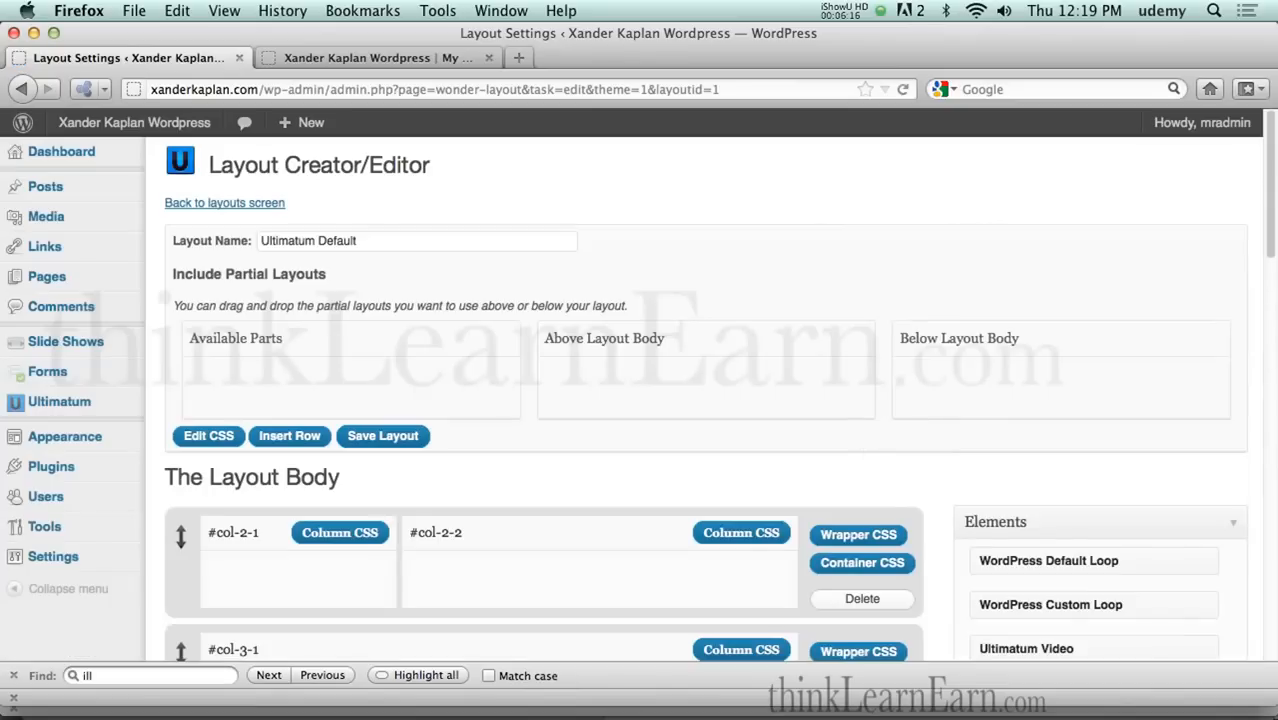
{"action": "scroll", "scroll_direction": "down", "scroll_amount": 3}
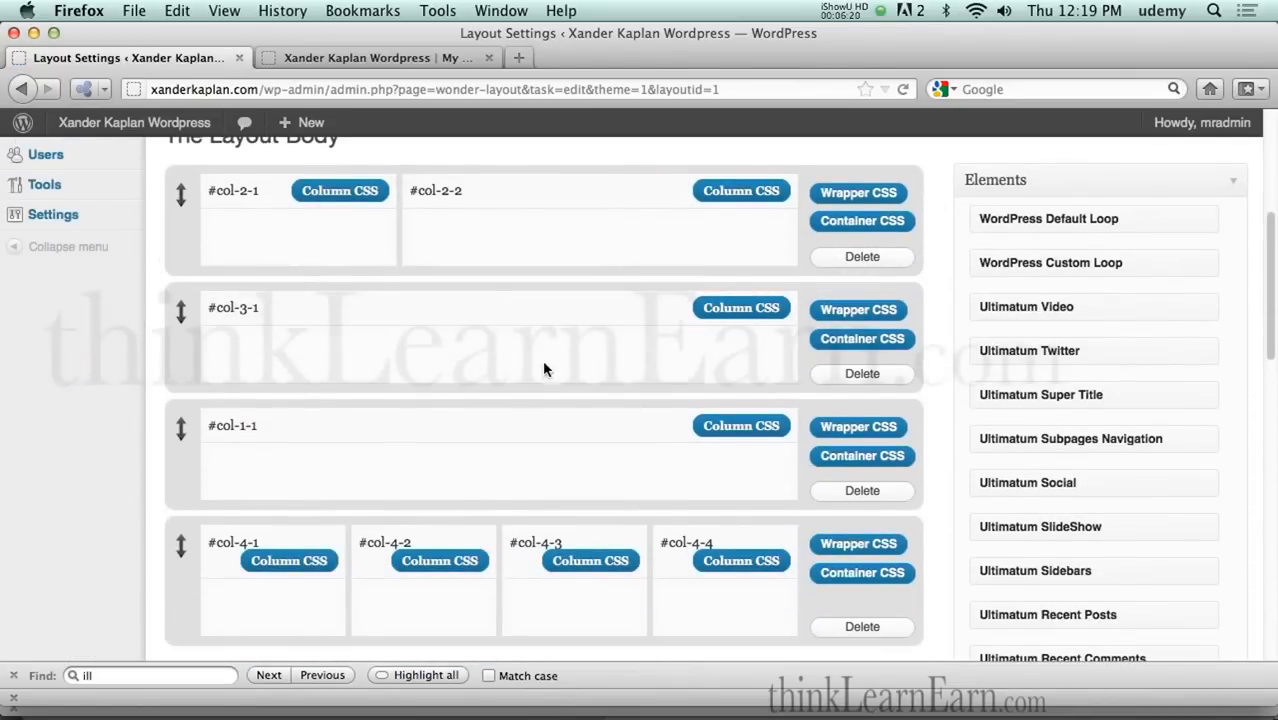
{"action": "mouse_move", "coordinate": [430, 351]}
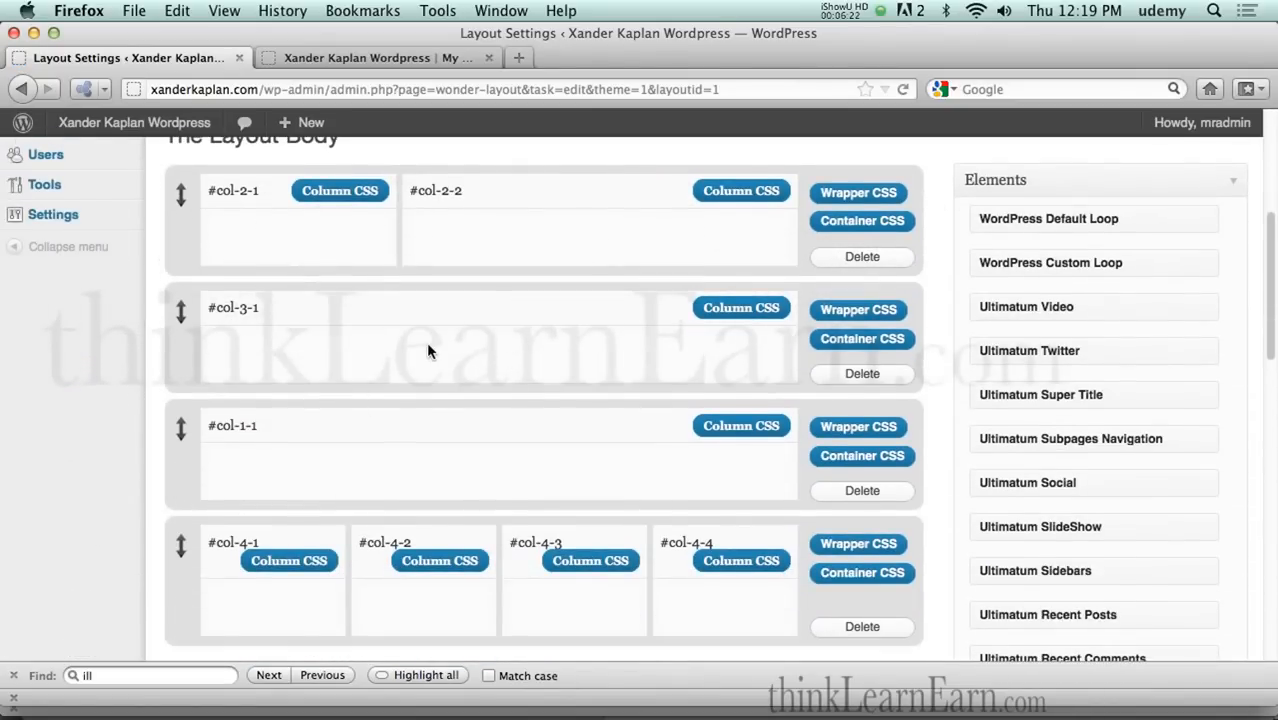
{"action": "scroll", "scroll_direction": "up", "scroll_amount": 3}
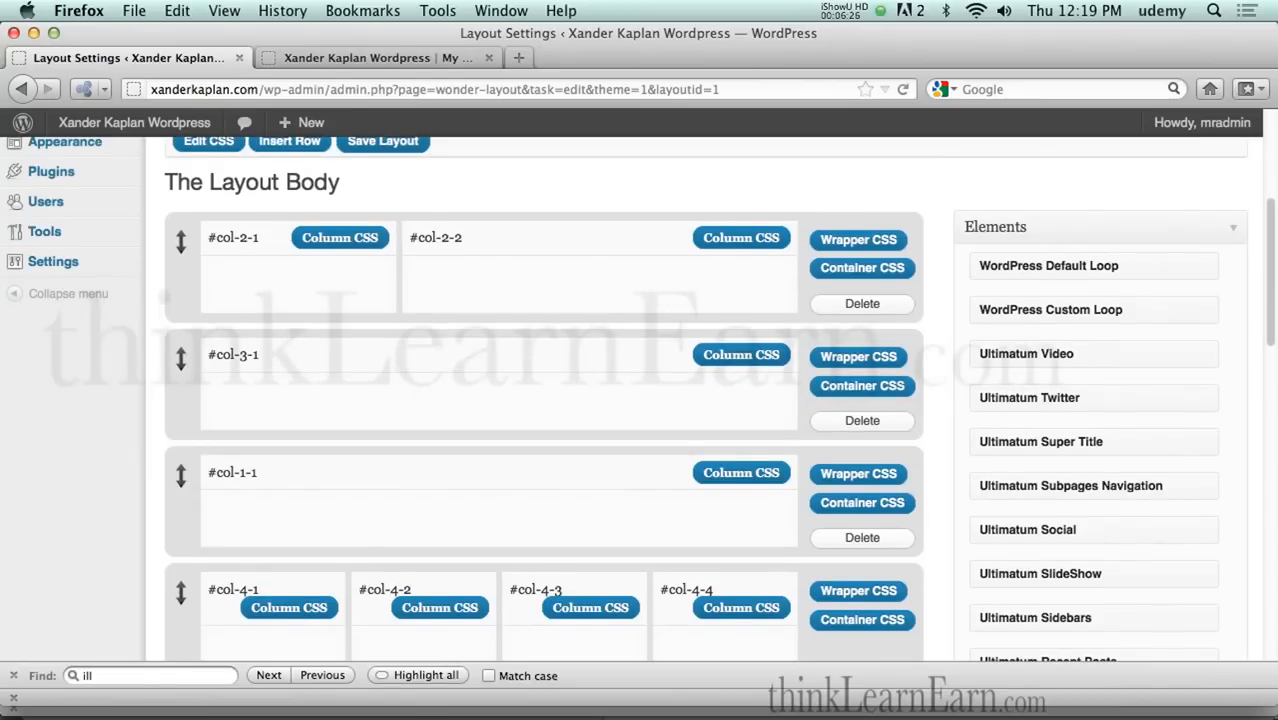
{"action": "mouse_move", "coordinate": [549, 347]}
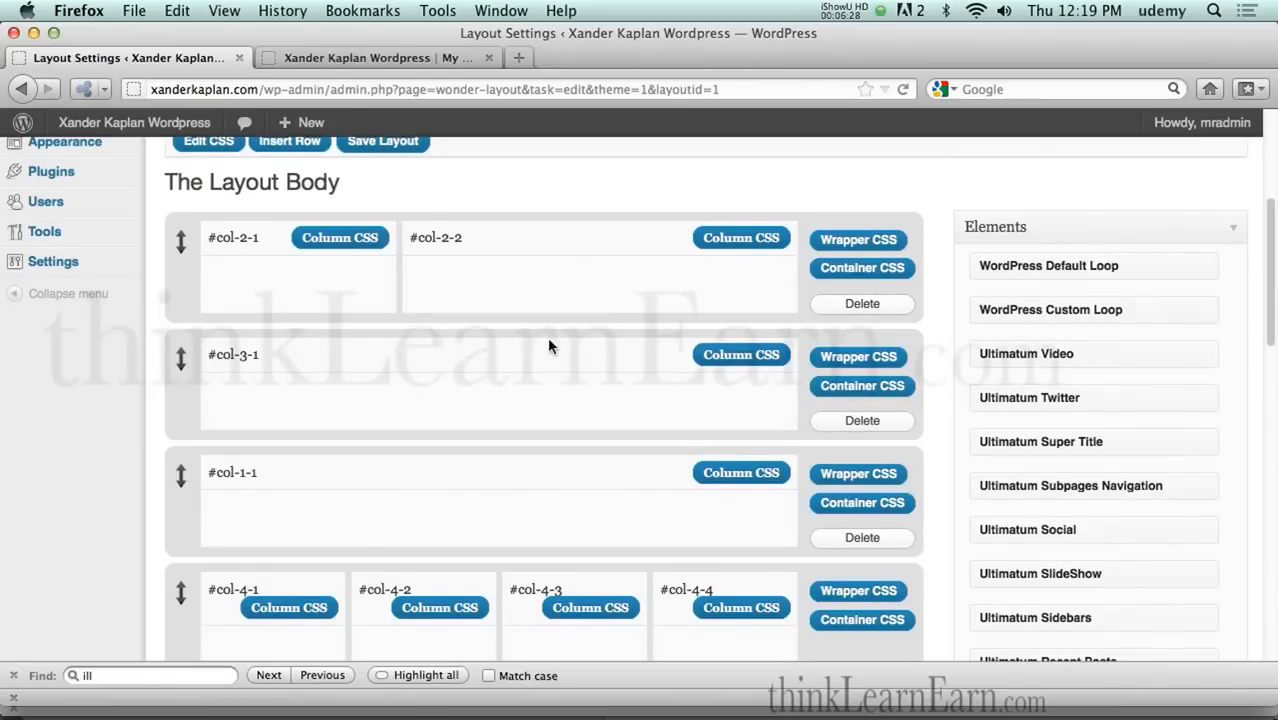
{"action": "scroll", "scroll_direction": "down", "scroll_amount": 3}
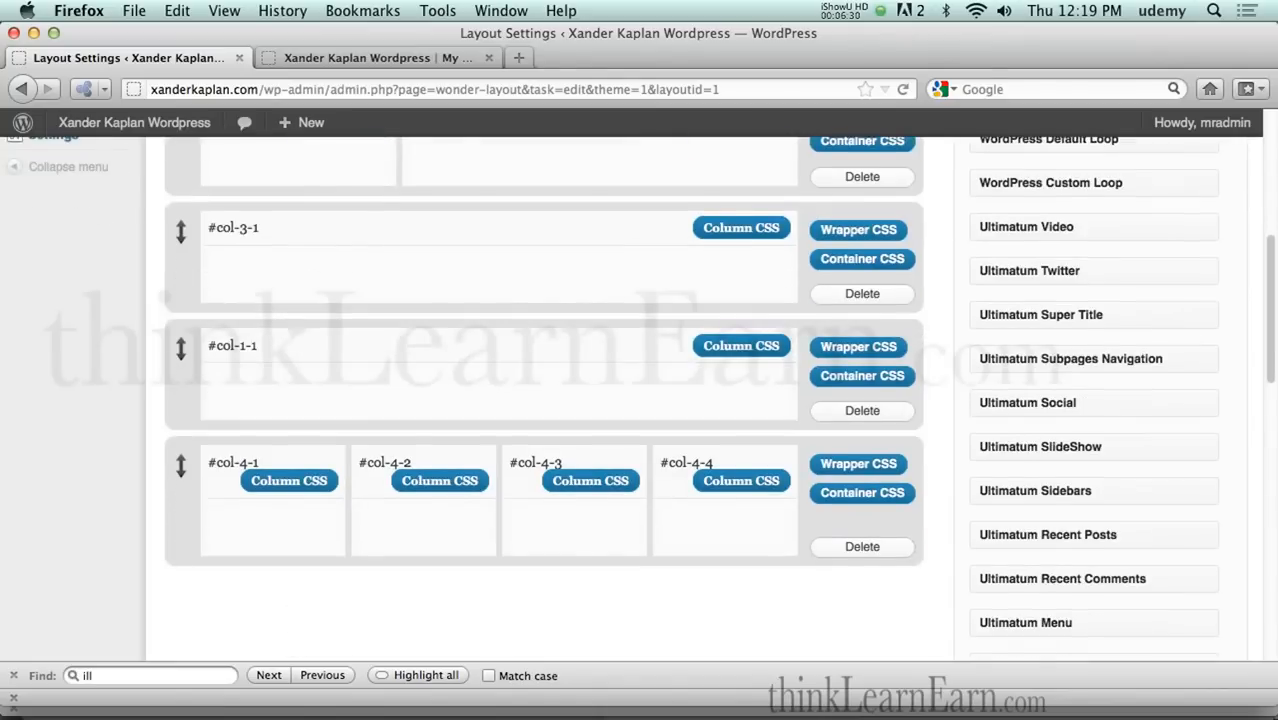
{"action": "scroll", "scroll_direction": "up", "scroll_amount": 3}
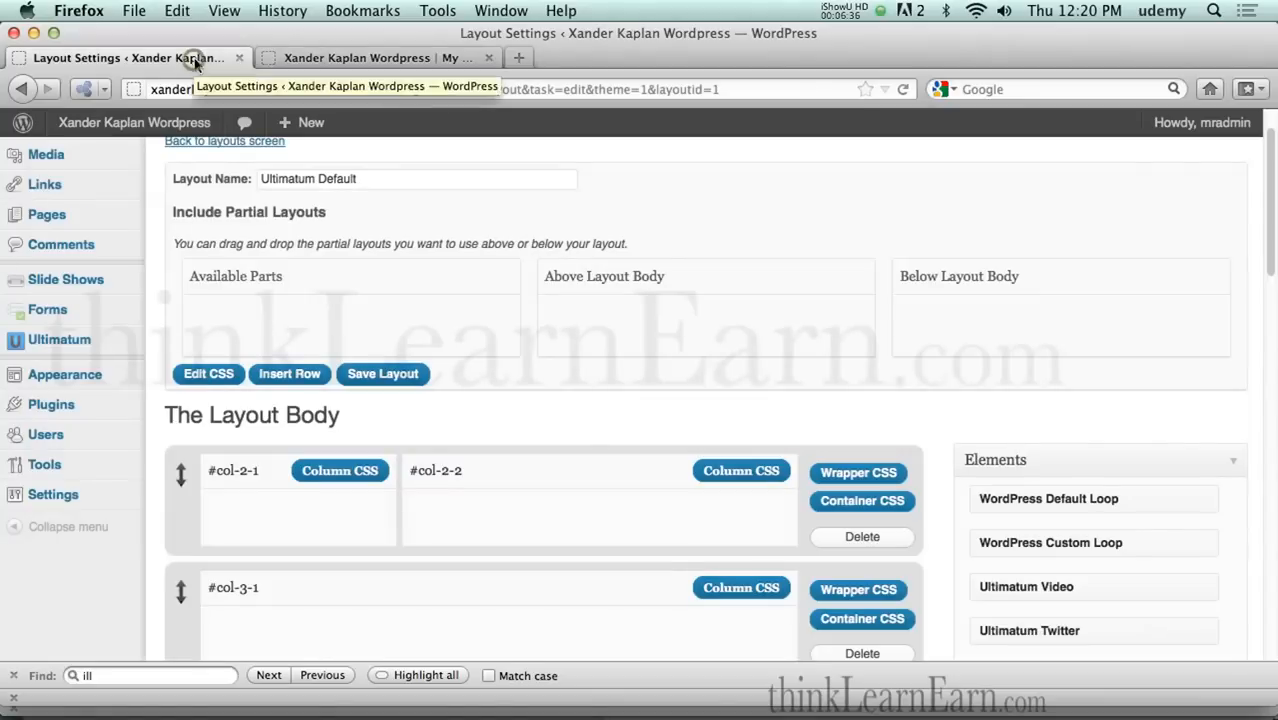
{"action": "scroll", "scroll_direction": "down", "scroll_amount": 3}
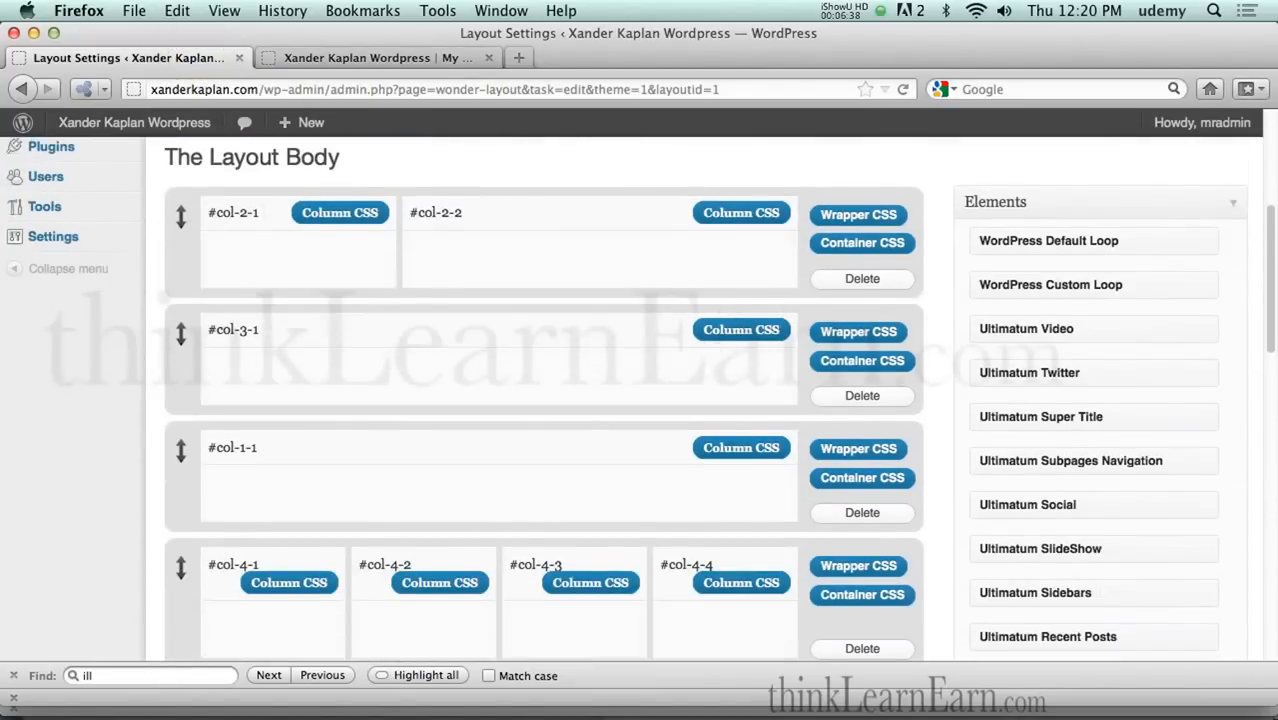
{"action": "mouse_move", "coordinate": [594, 400]}
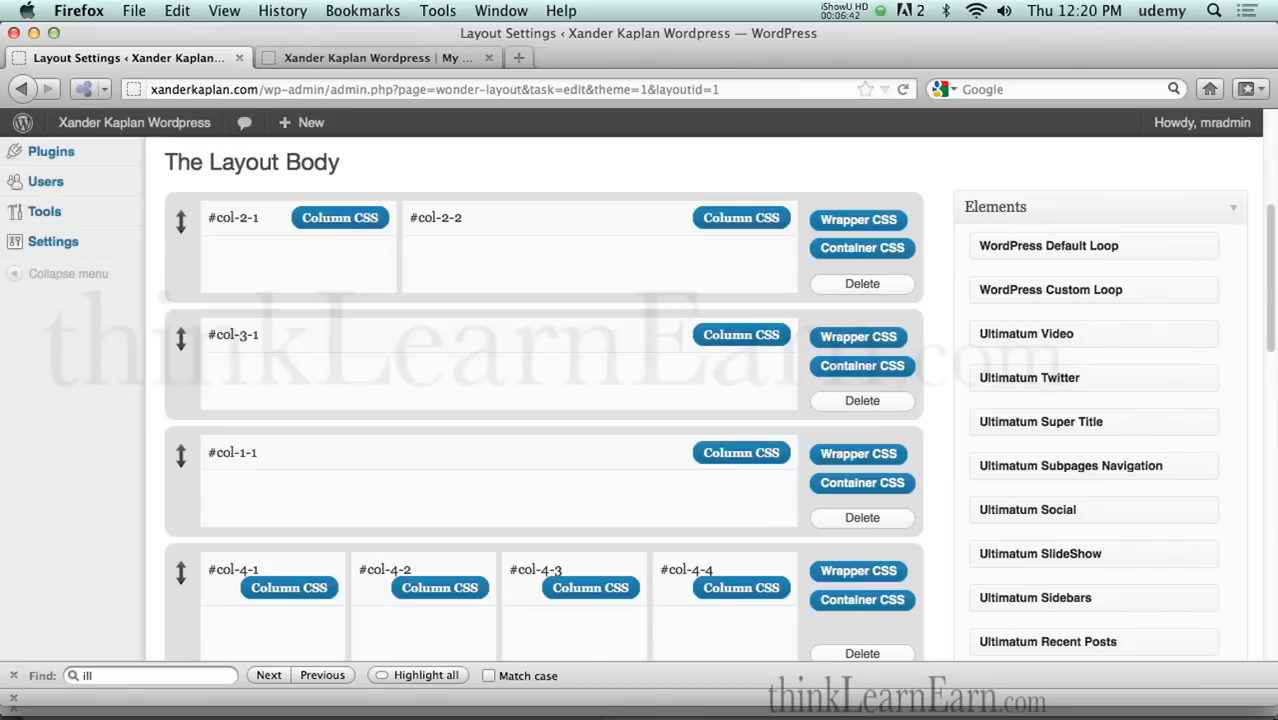
{"action": "mouse_move", "coordinate": [335, 321]}
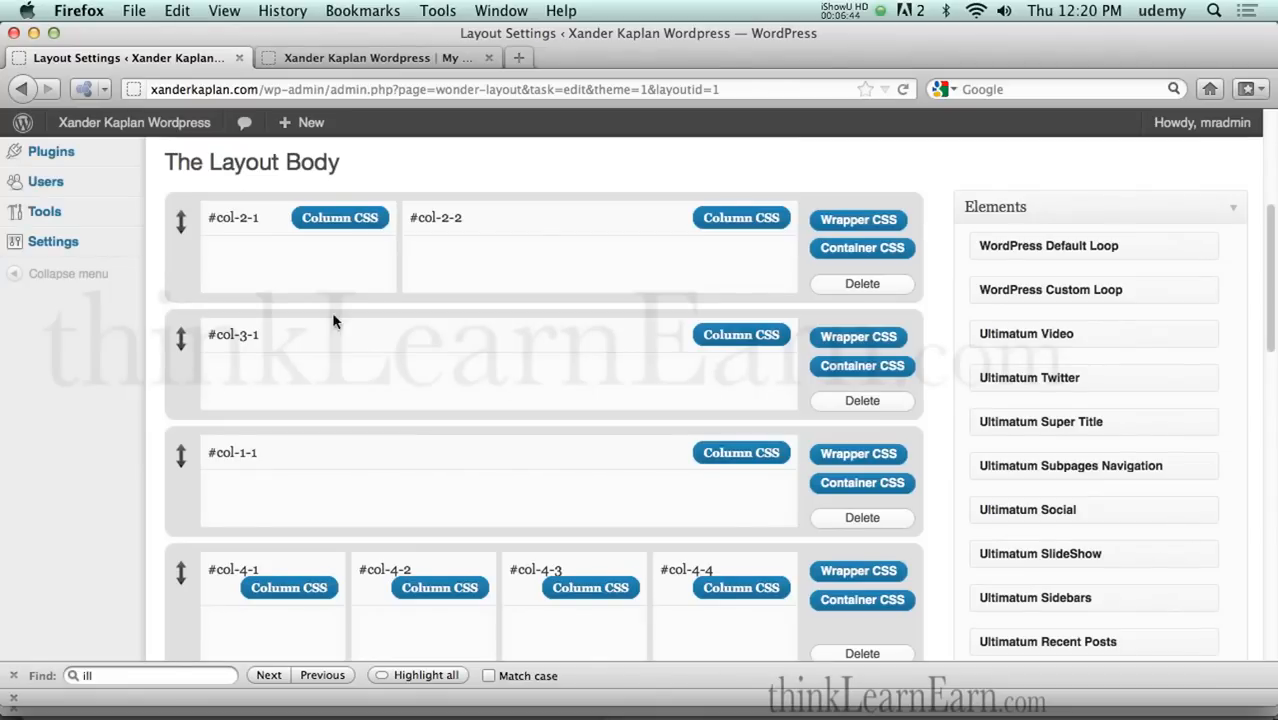
{"action": "mouse_move", "coordinate": [485, 388]}
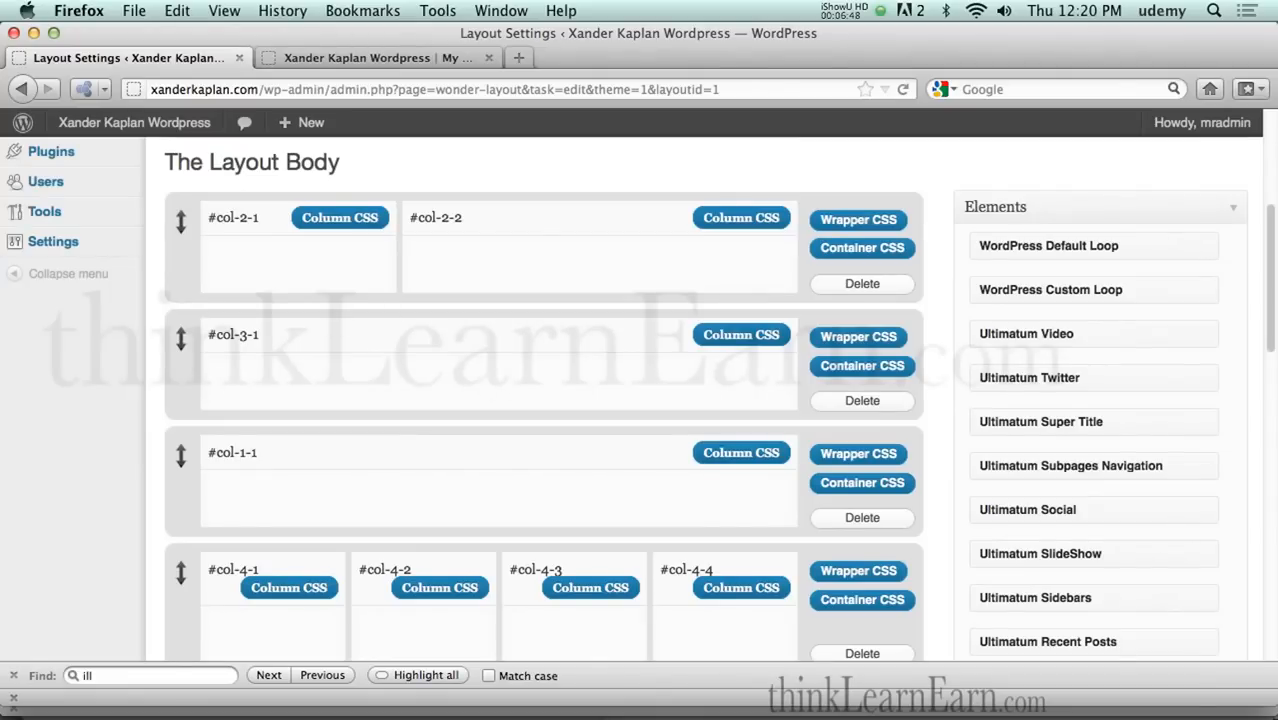
{"action": "mouse_move", "coordinate": [992, 557]}
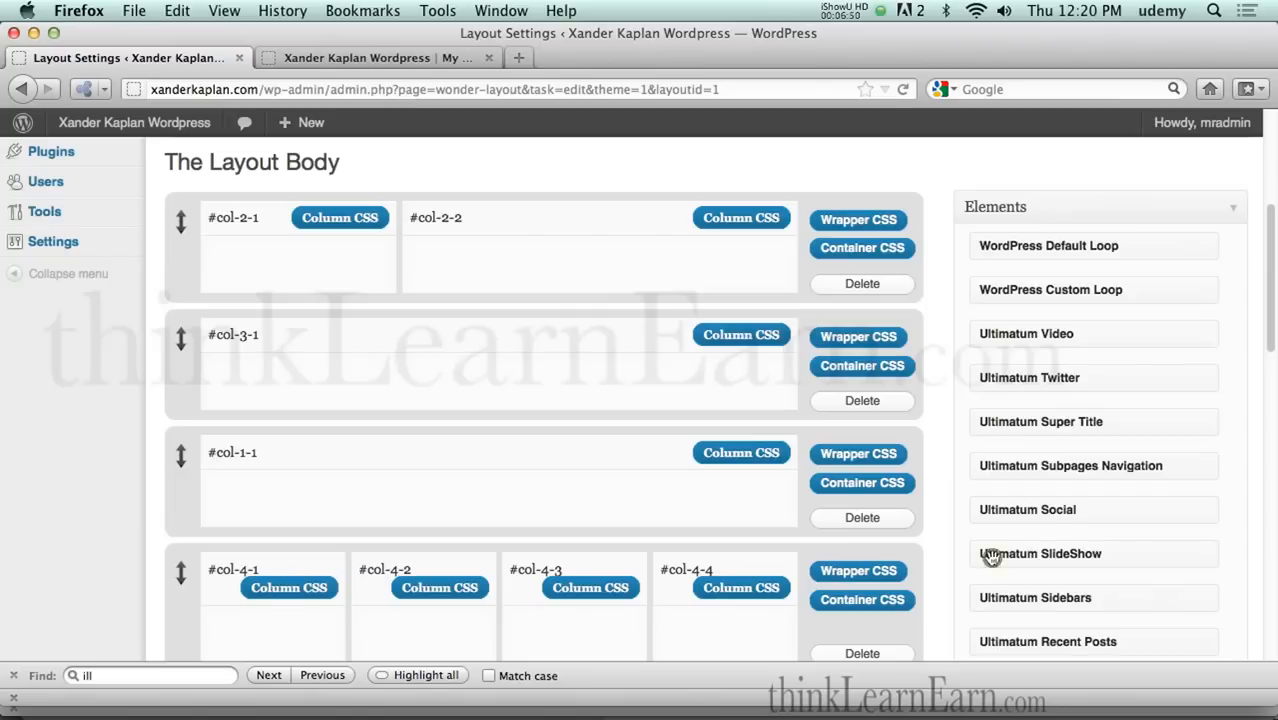
Step: Open the Ultimatum SlideShow element and change its Slide Height from 400 to 275
{"action": "left_click", "coordinate": [1040, 553]}
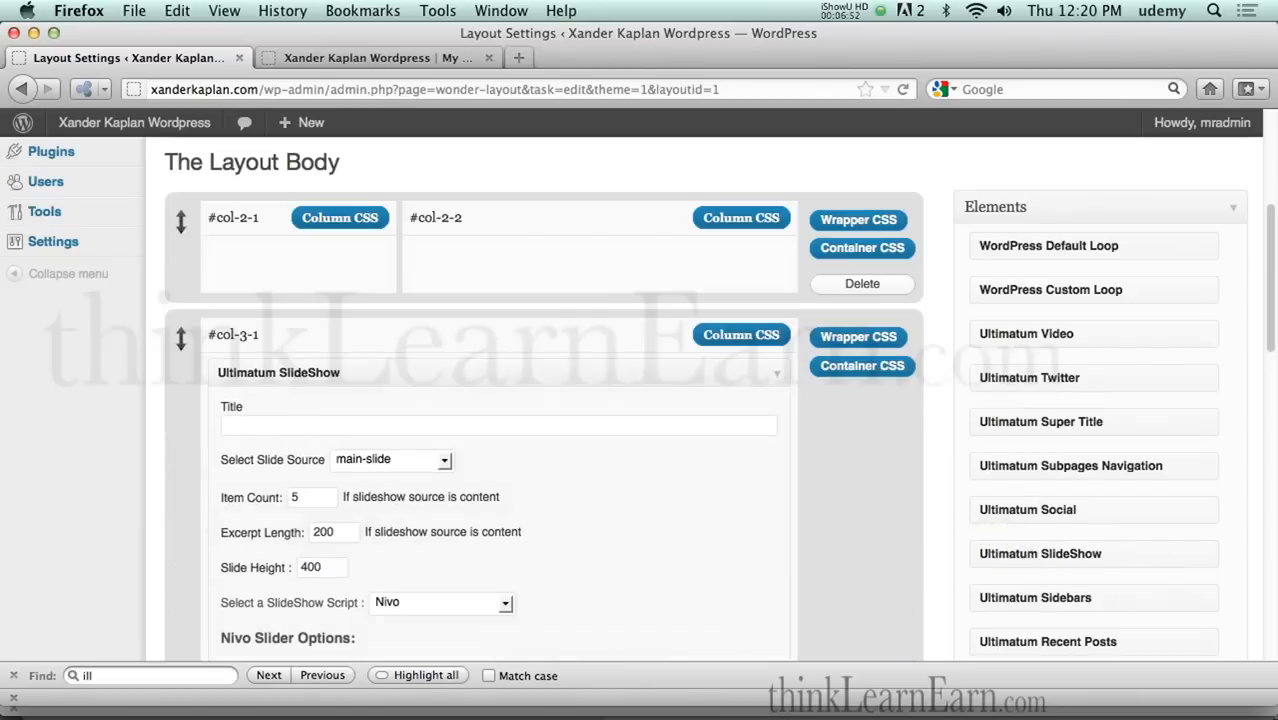
{"action": "scroll", "scroll_direction": "down", "scroll_amount": 3}
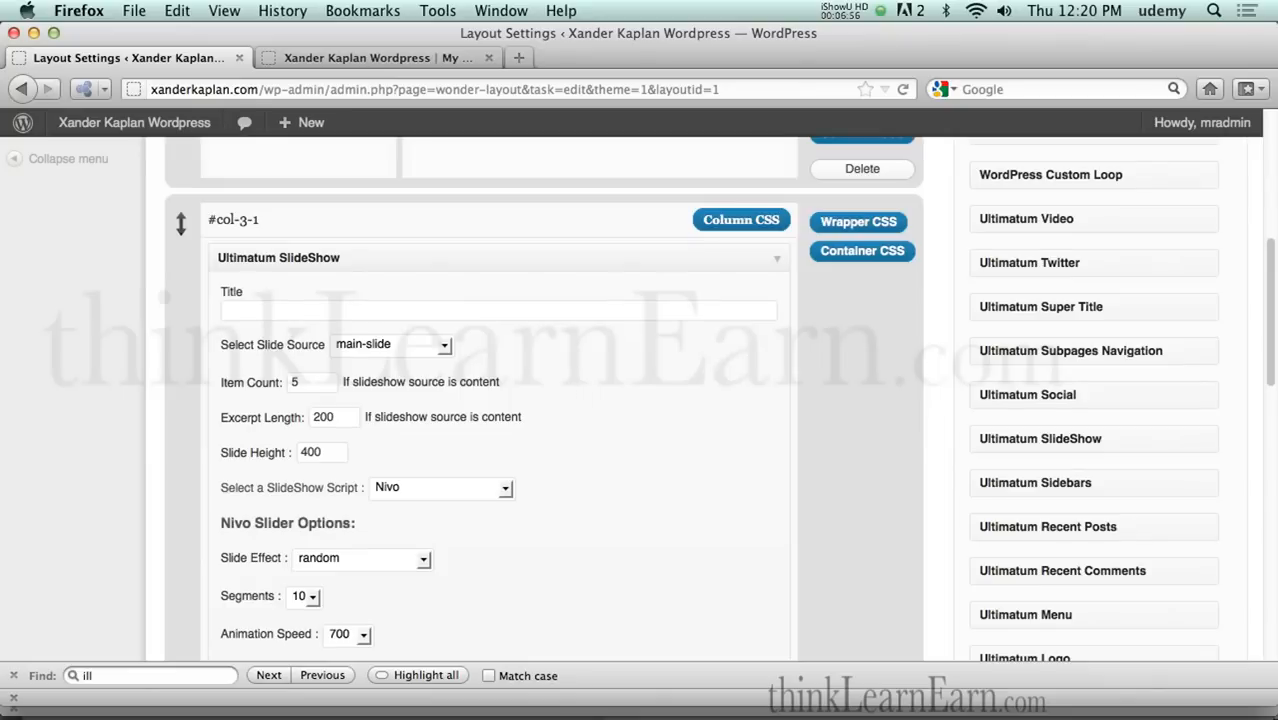
{"action": "mouse_move", "coordinate": [587, 406]}
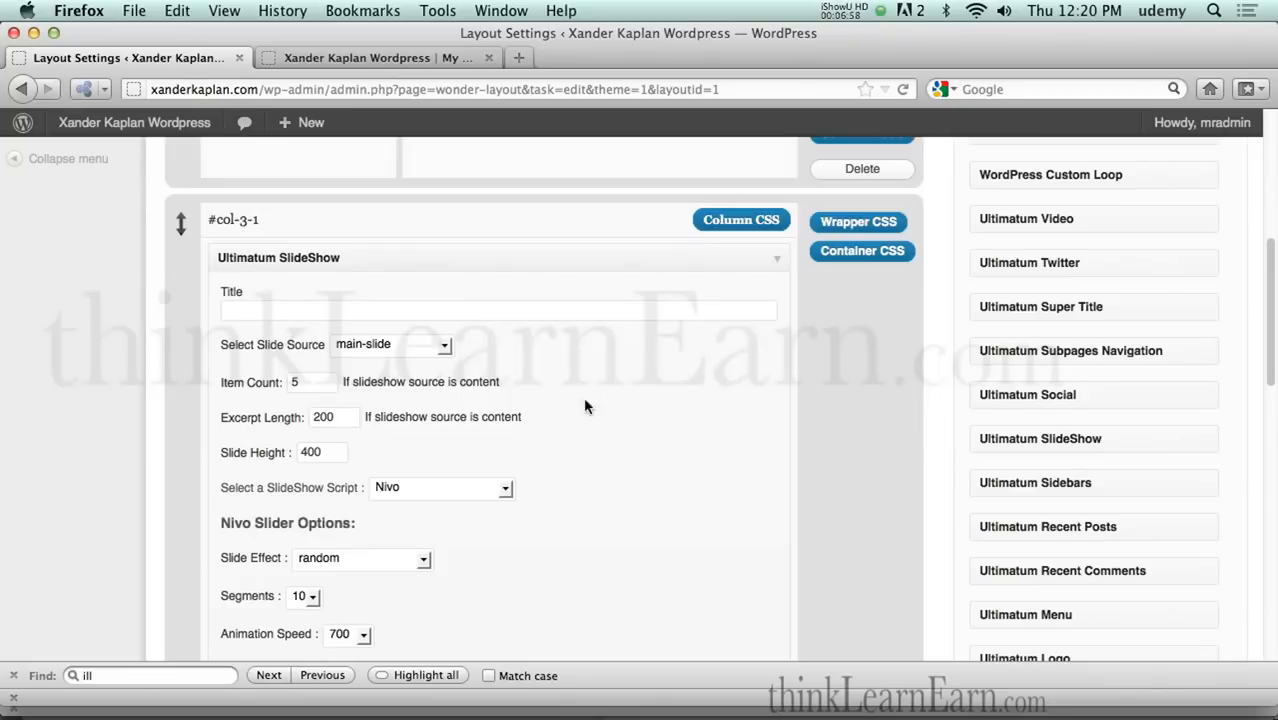
{"action": "scroll", "scroll_direction": "down", "scroll_amount": 3}
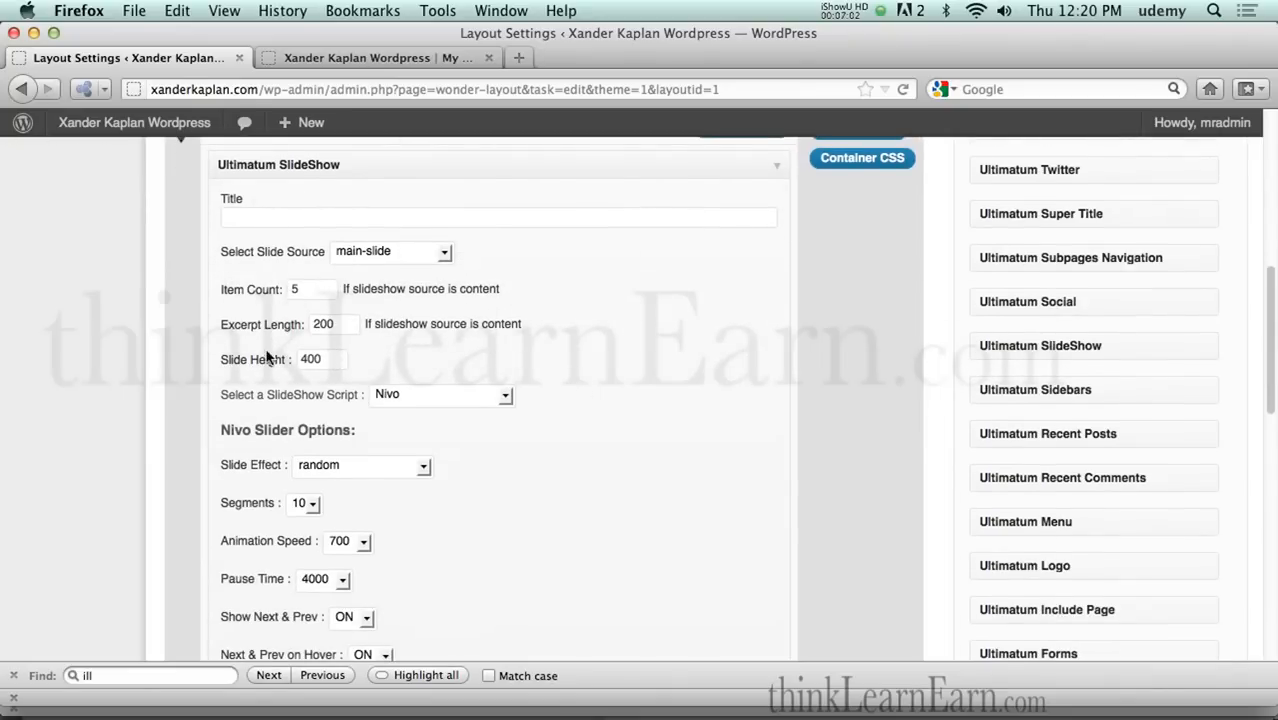
{"action": "left_click", "coordinate": [320, 359]}
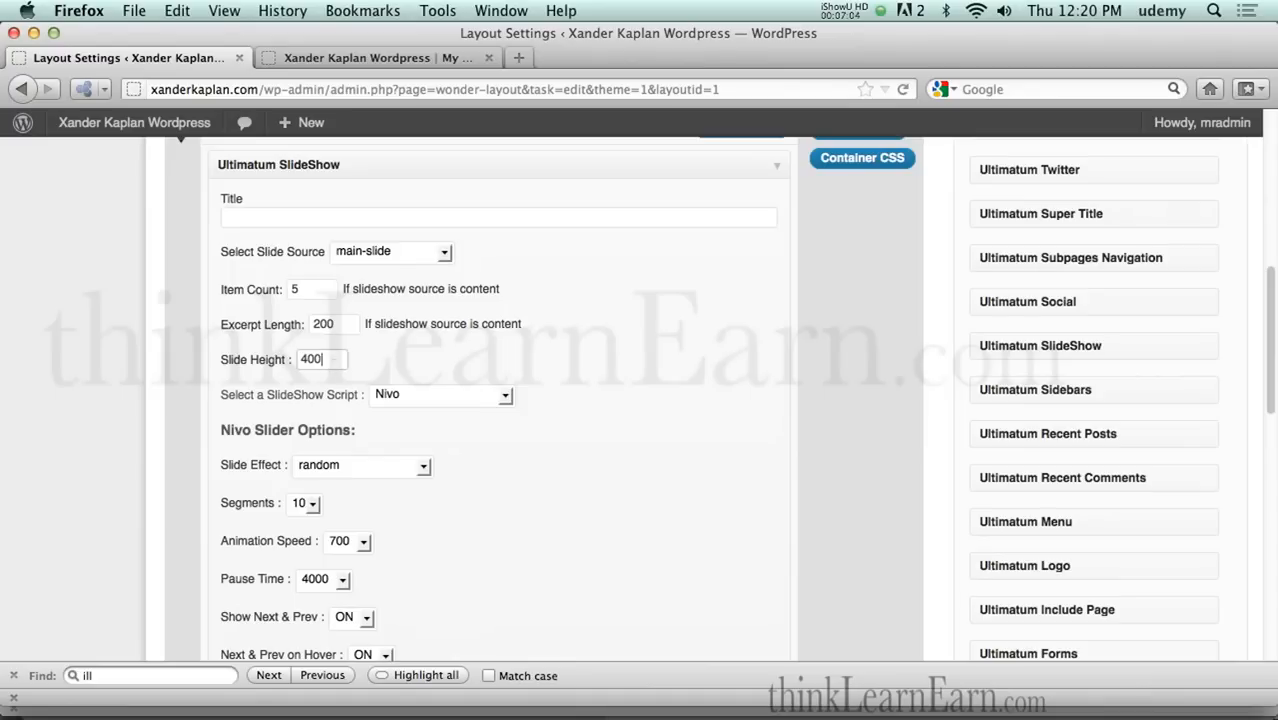
{"action": "type", "text": "27"}
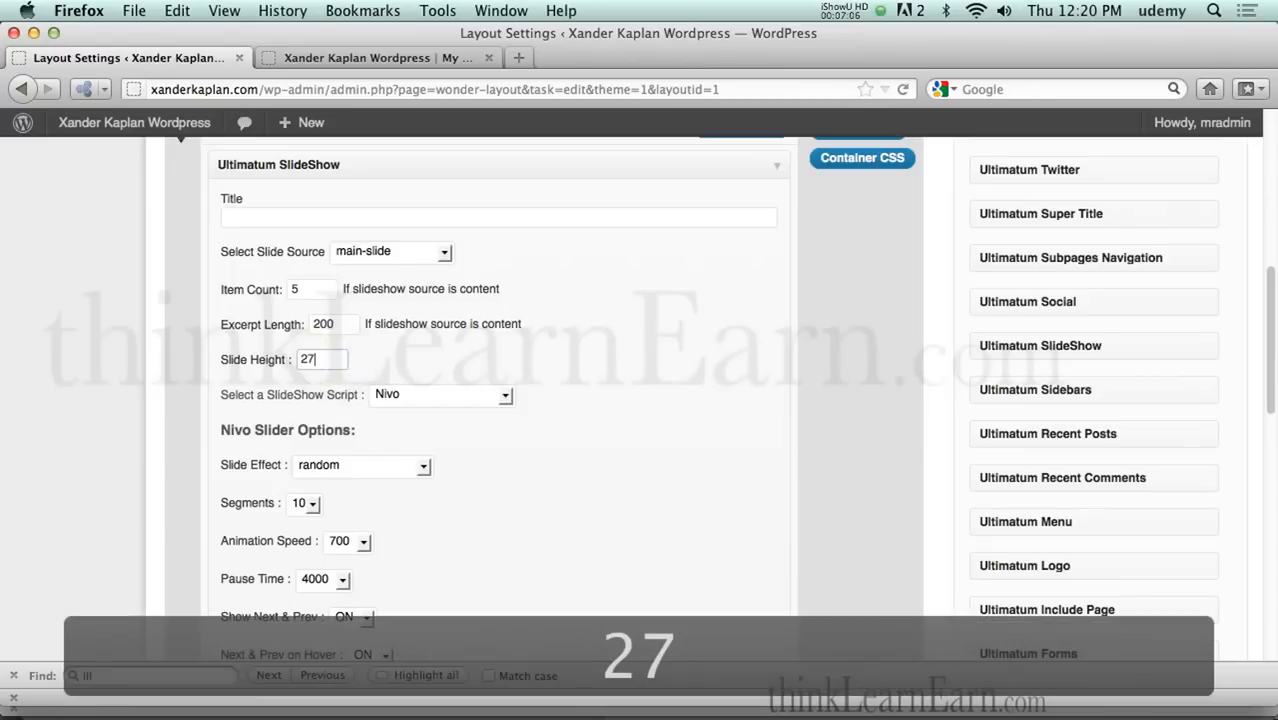
{"action": "type", "text": "5"}
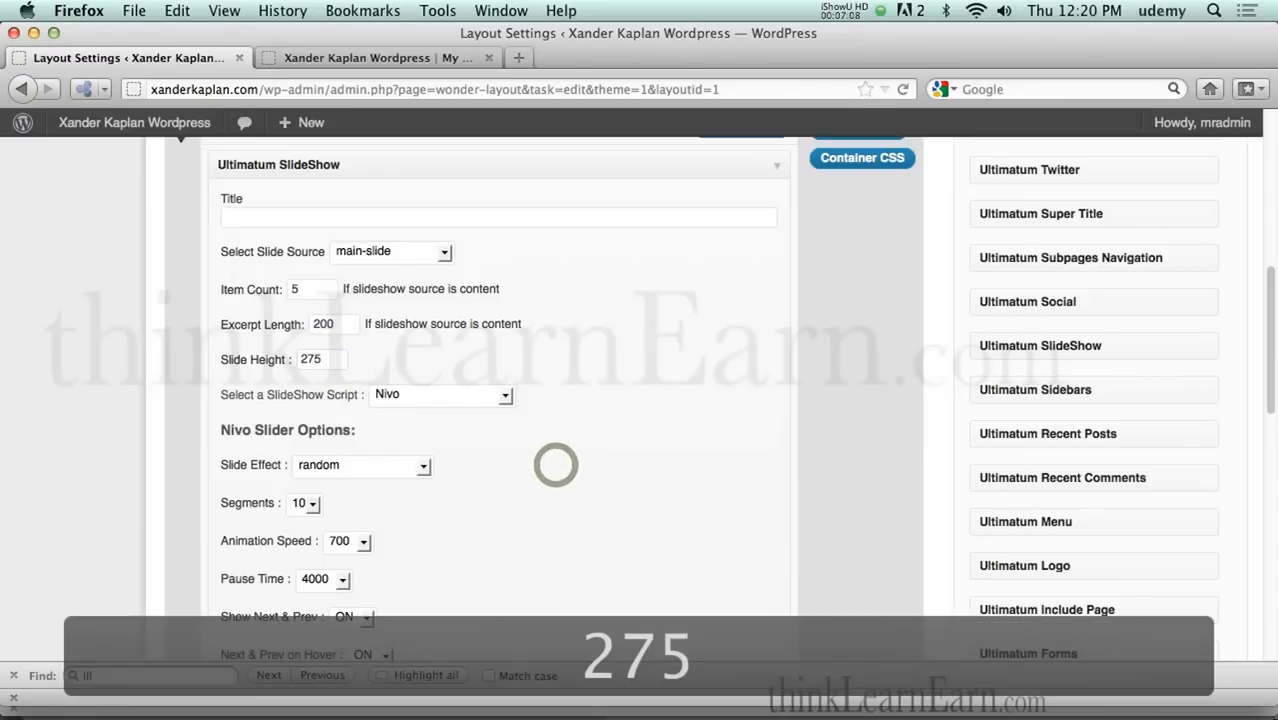
{"action": "scroll", "scroll_direction": "down", "scroll_amount": 3}
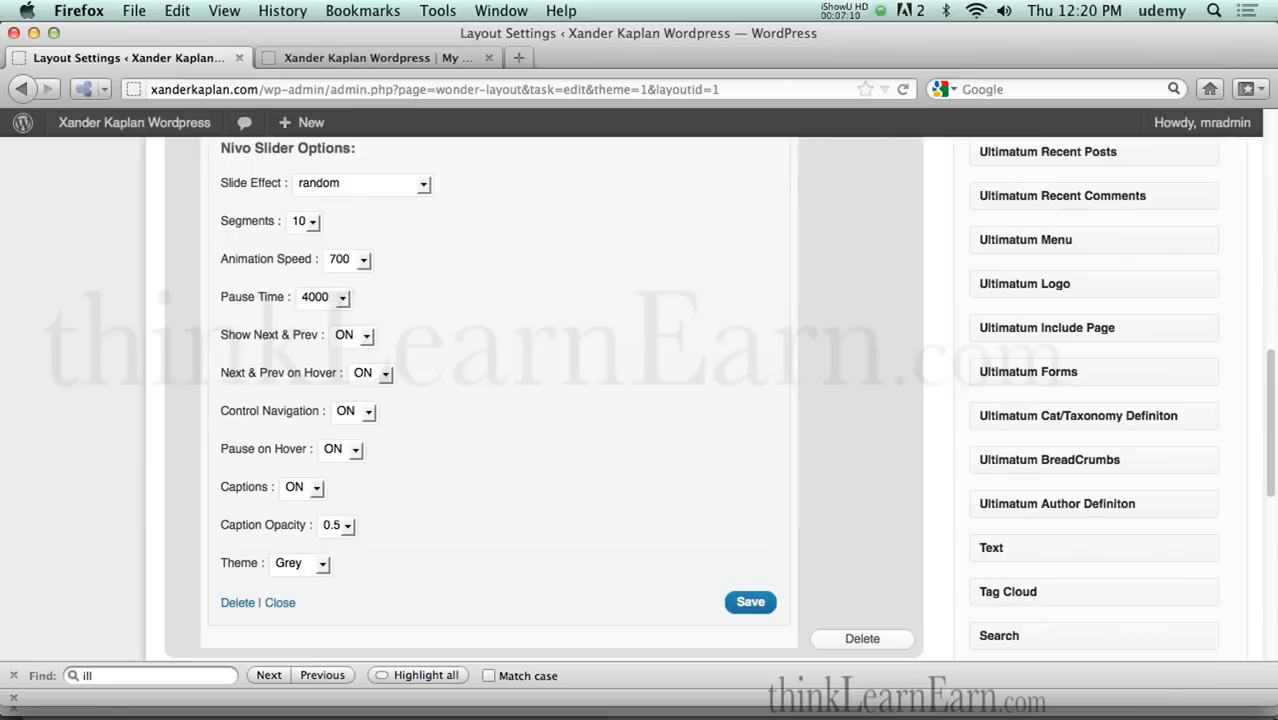
{"action": "left_click", "coordinate": [300, 562]}
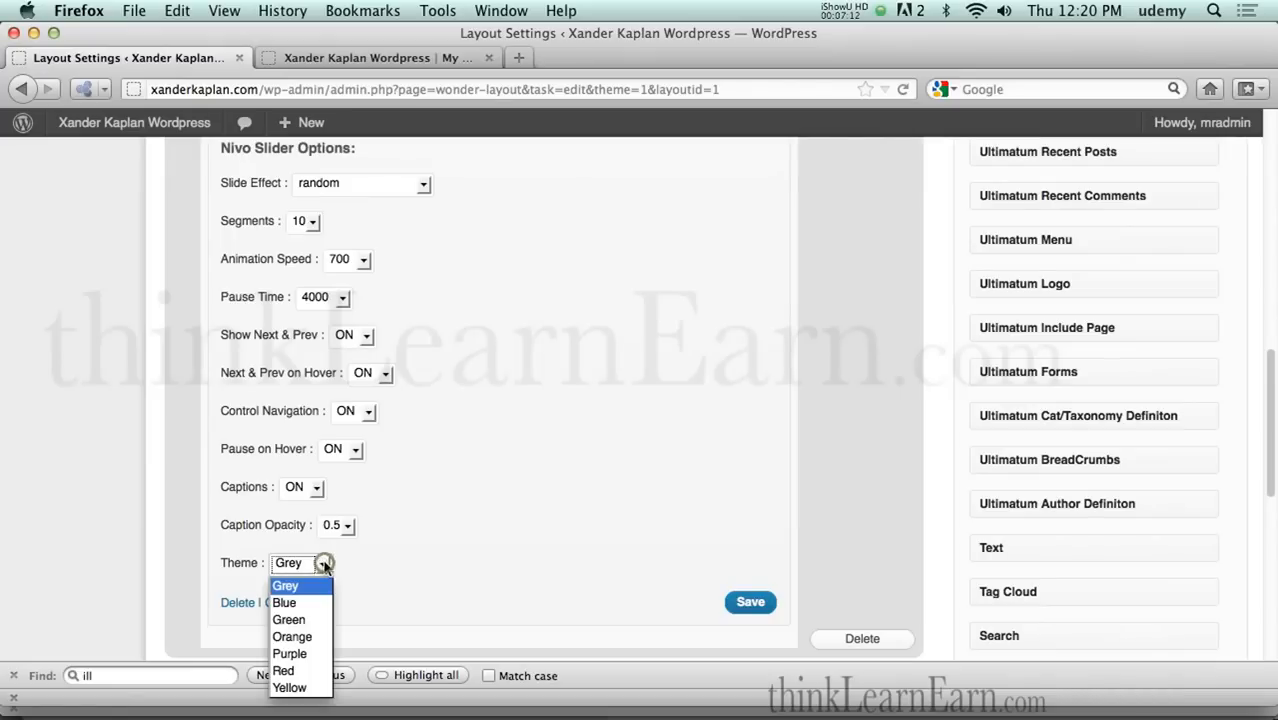
{"action": "left_click", "coordinate": [292, 637]}
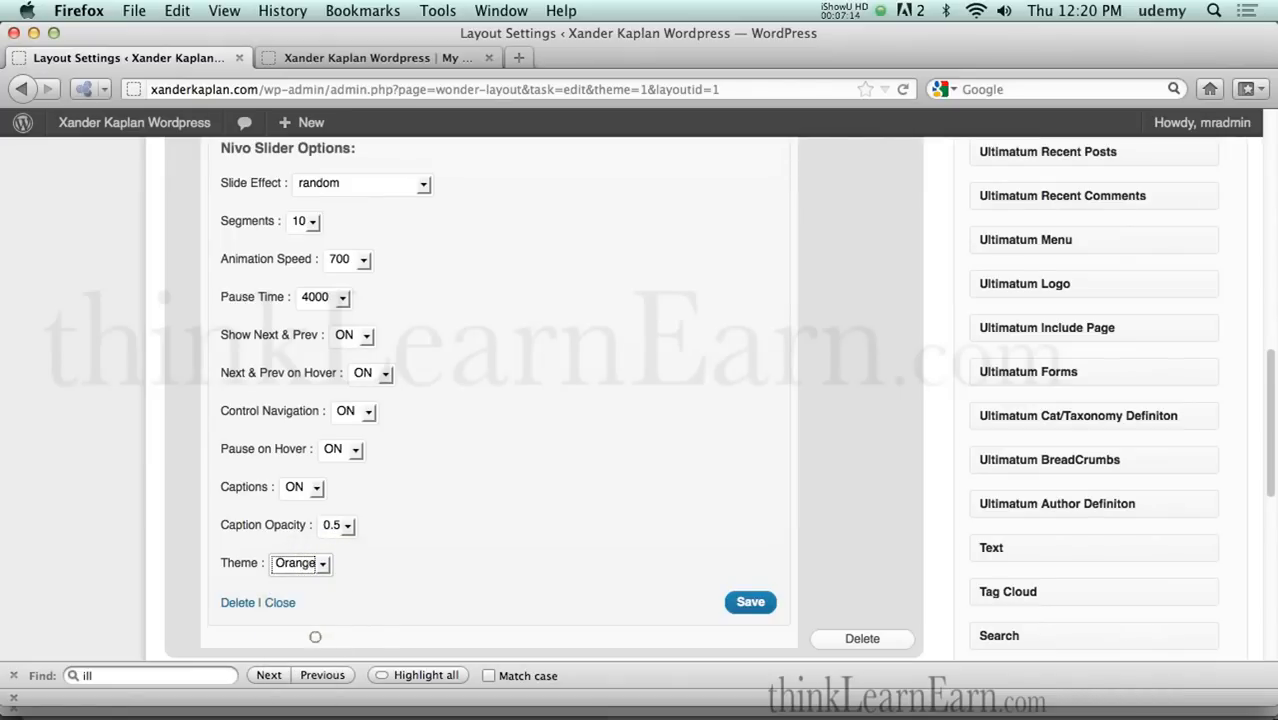
{"action": "scroll", "scroll_direction": "up", "scroll_amount": 3}
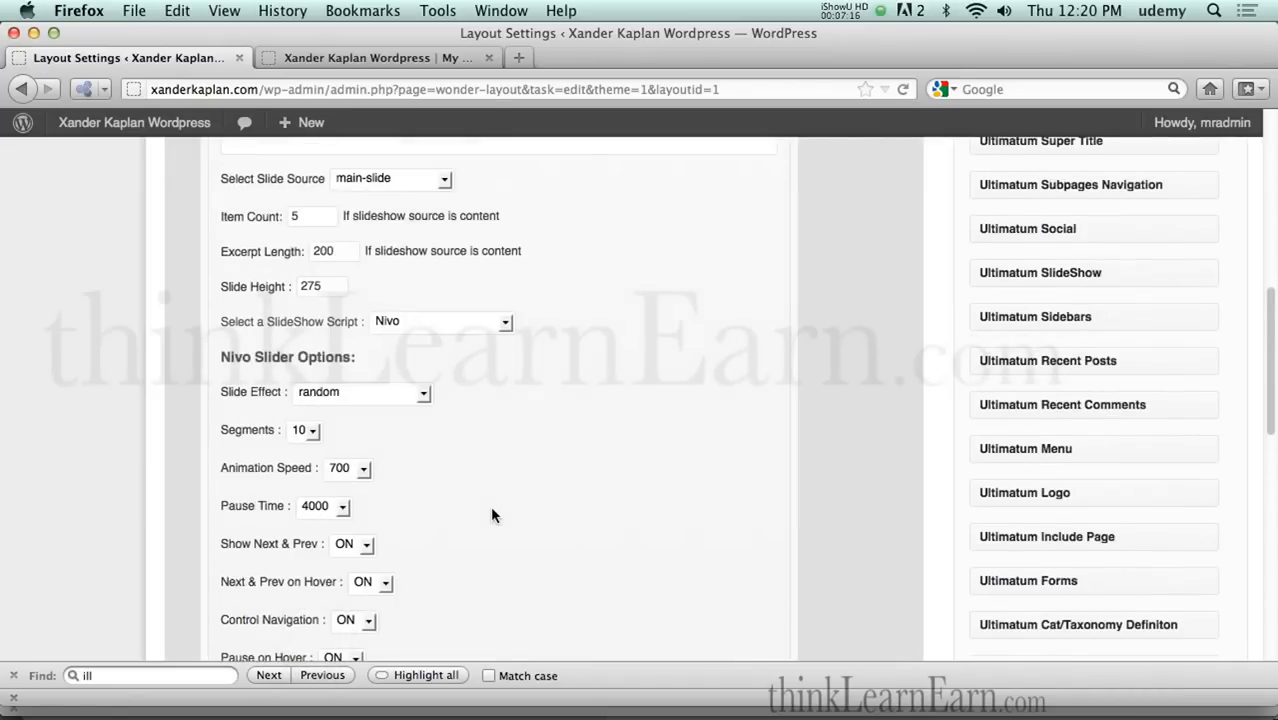
{"action": "scroll", "scroll_direction": "up", "scroll_amount": 3}
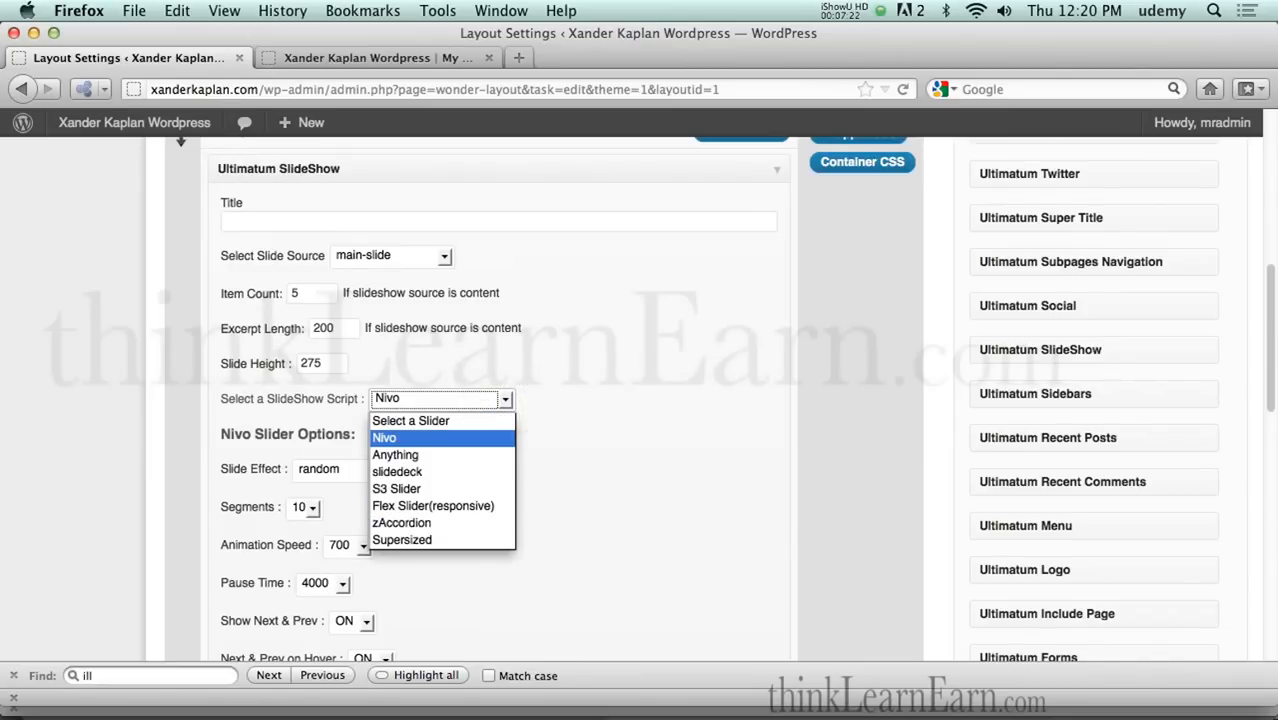
{"action": "mouse_move", "coordinate": [395, 454]}
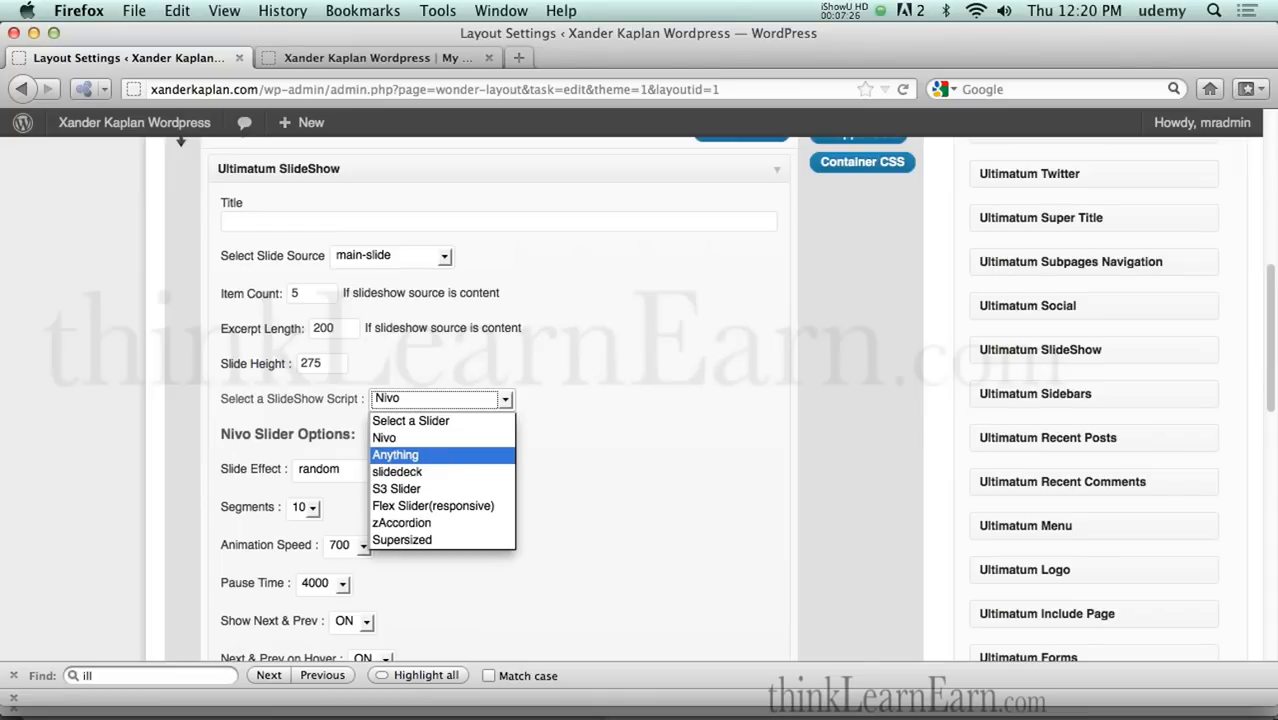
{"action": "mouse_move", "coordinate": [402, 540]}
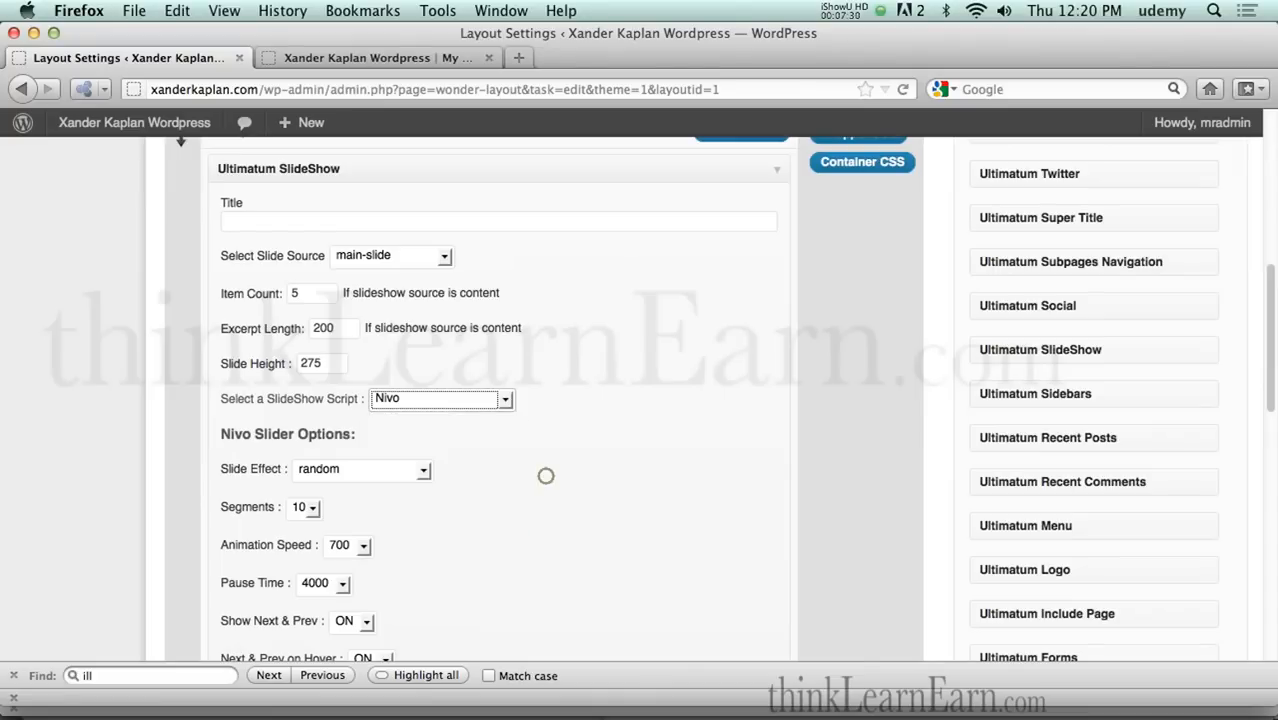
{"action": "mouse_move", "coordinate": [550, 460]}
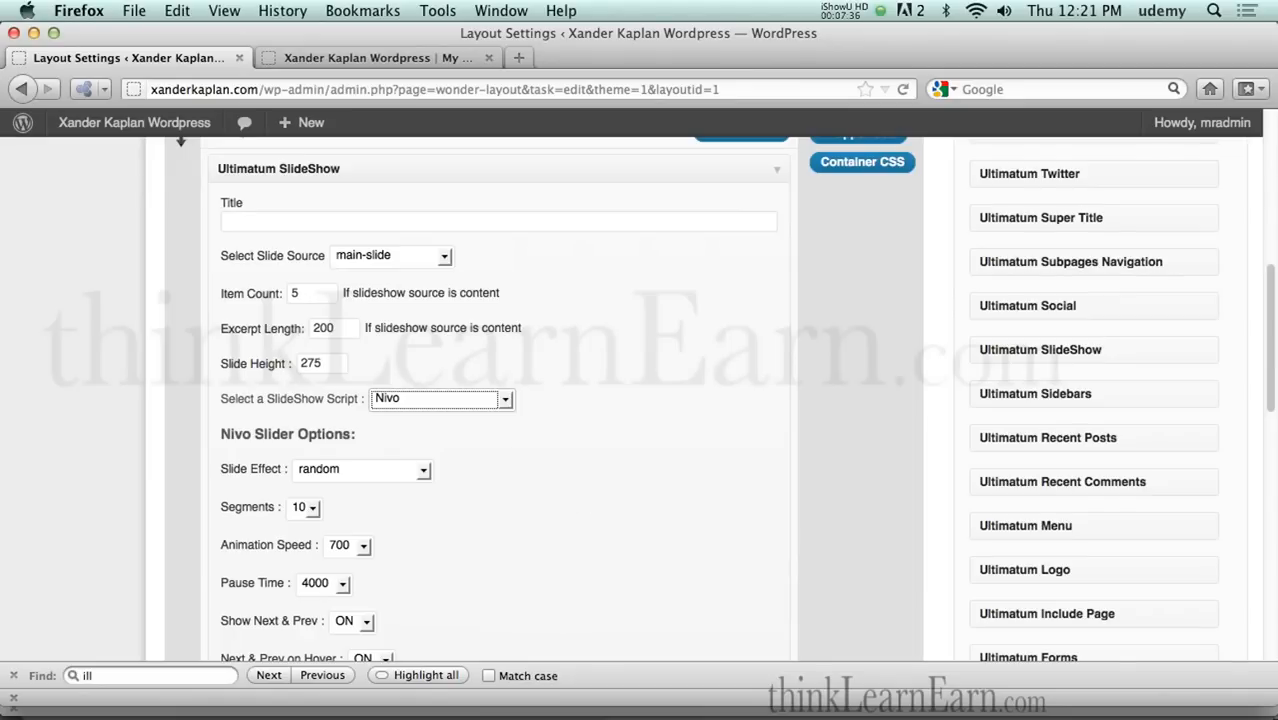
{"action": "scroll", "scroll_direction": "down", "scroll_amount": 3}
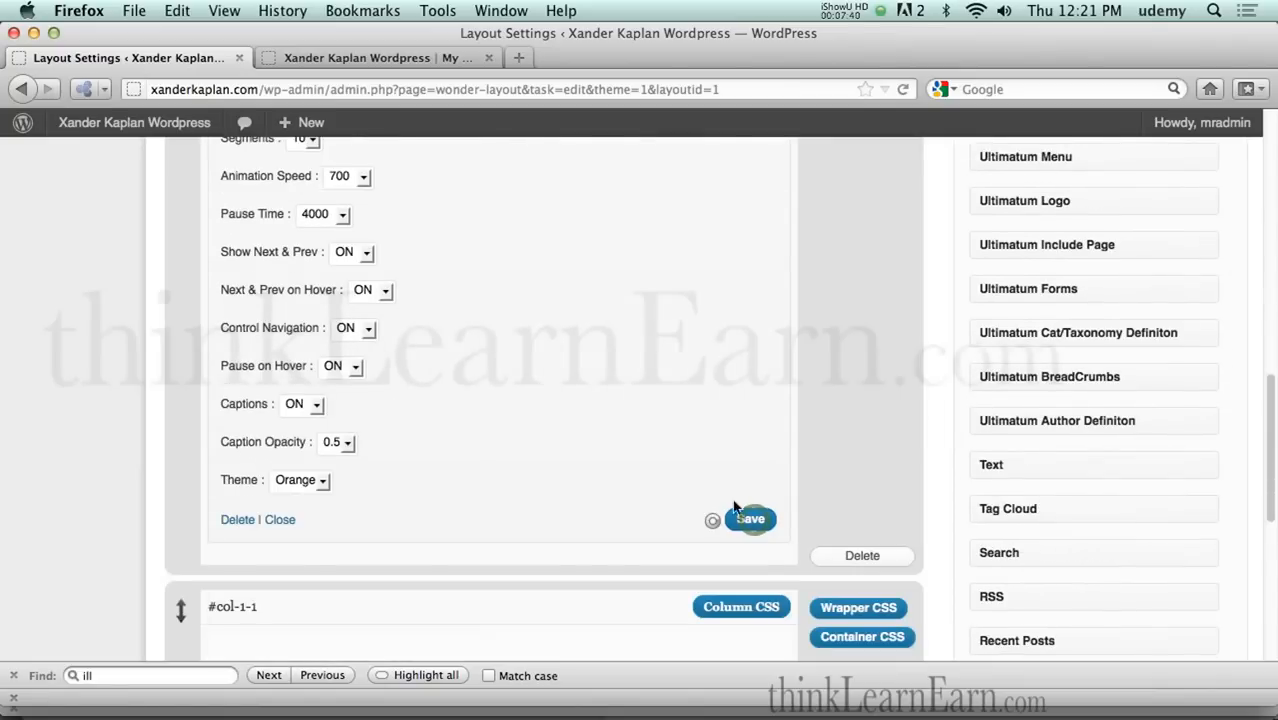
Step: Save the SlideShow element settings and the Ultimatum Default layout
{"action": "left_click", "coordinate": [749, 518]}
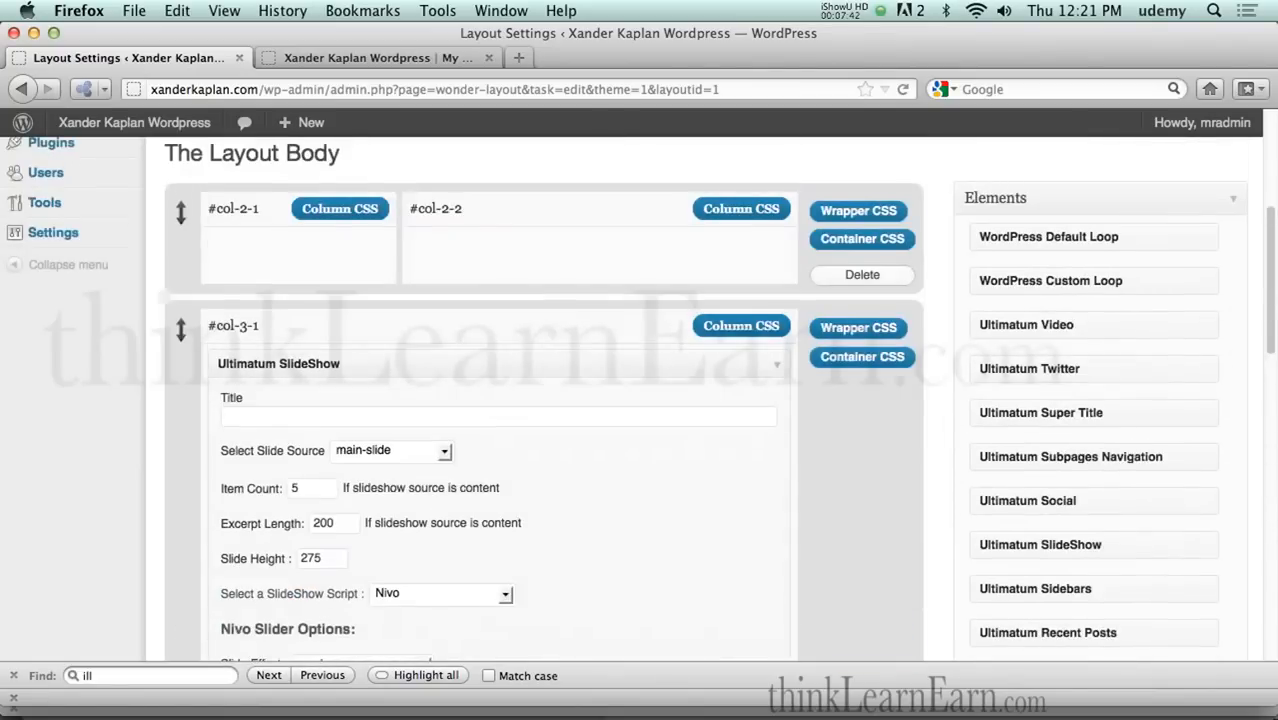
{"action": "scroll", "scroll_direction": "up", "scroll_amount": 3}
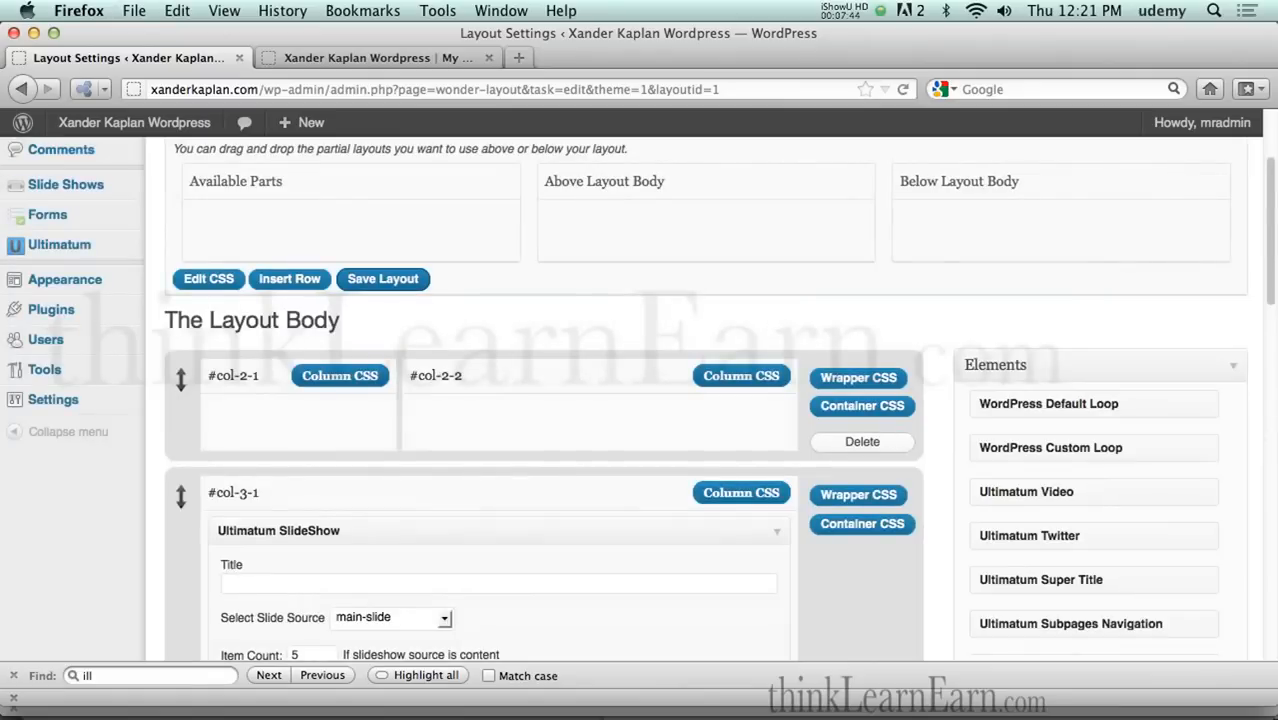
{"action": "left_click", "coordinate": [382, 278]}
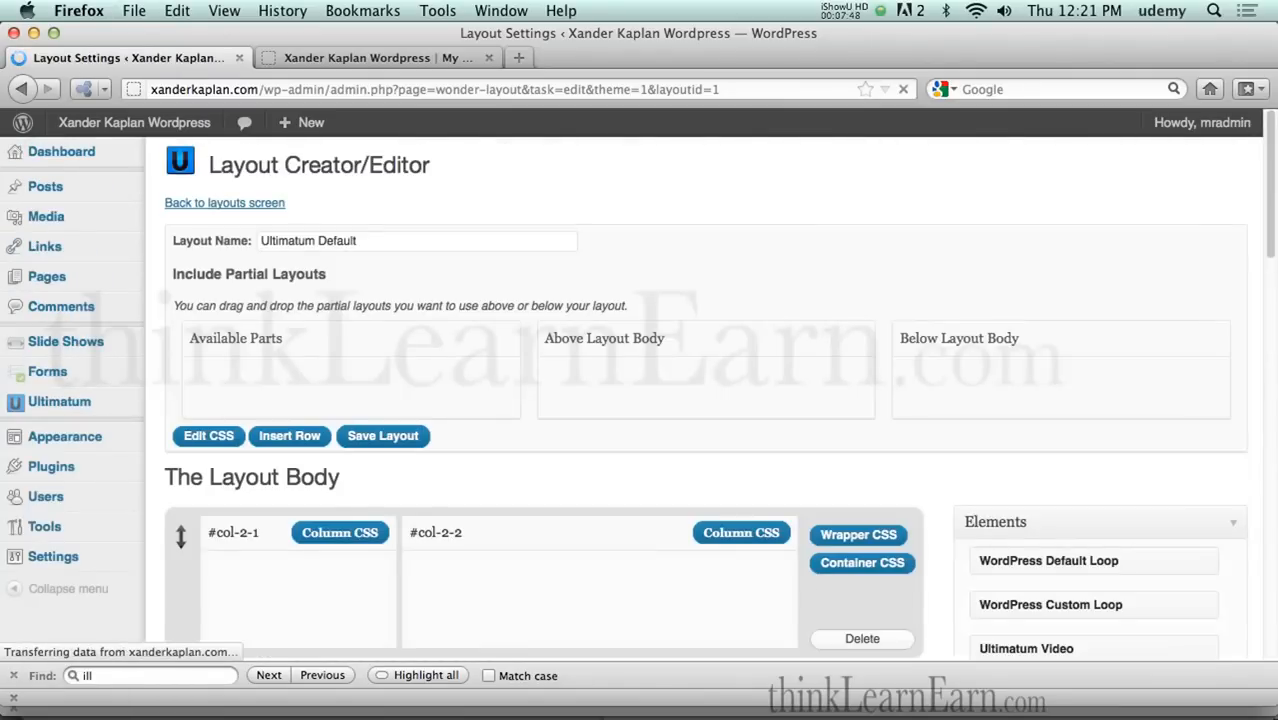
Step: Switch to the site homepage to view the Nivo slideshow
{"action": "scroll", "scroll_direction": "down", "scroll_amount": 3}
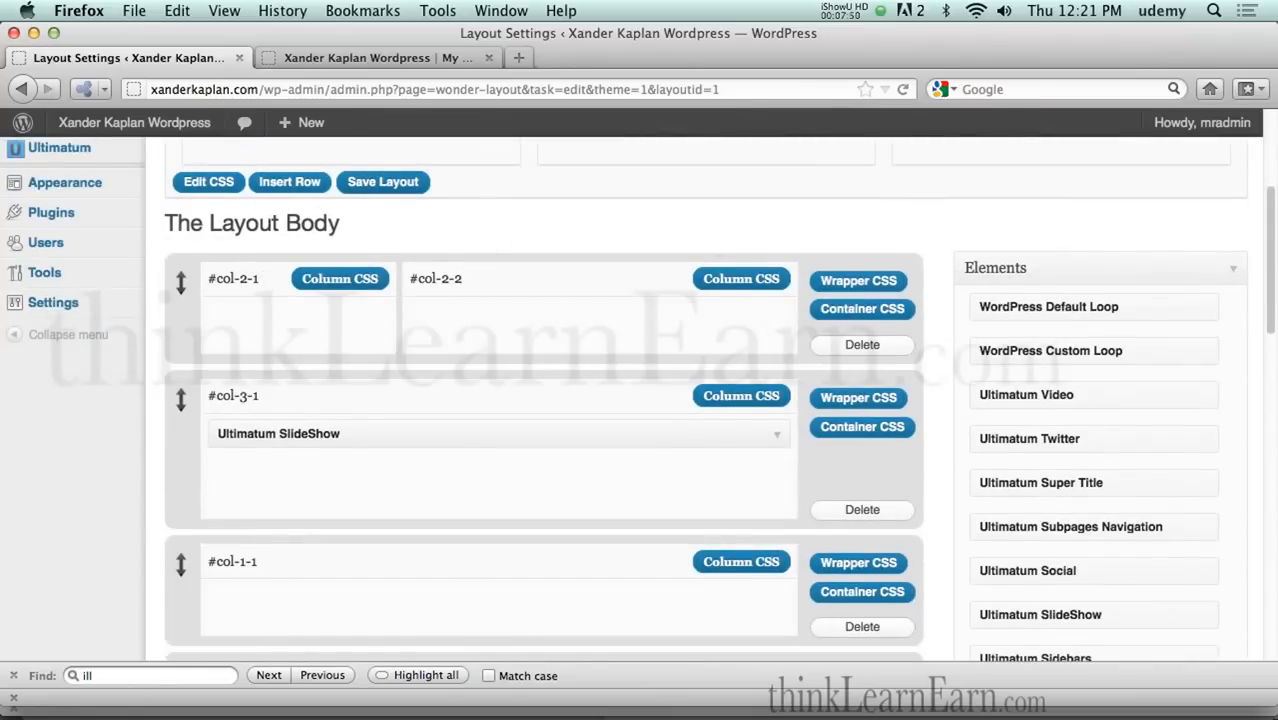
{"action": "scroll", "scroll_direction": "down", "scroll_amount": 3}
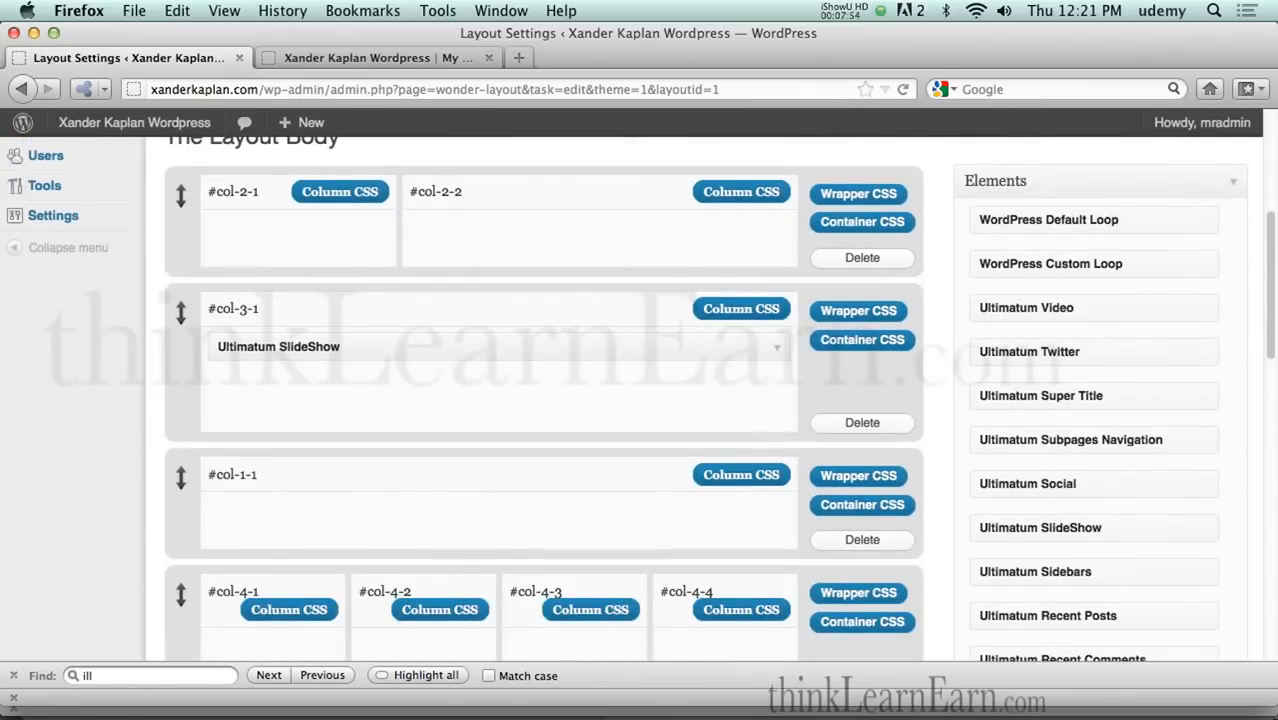
{"action": "scroll", "scroll_direction": "up", "scroll_amount": 3}
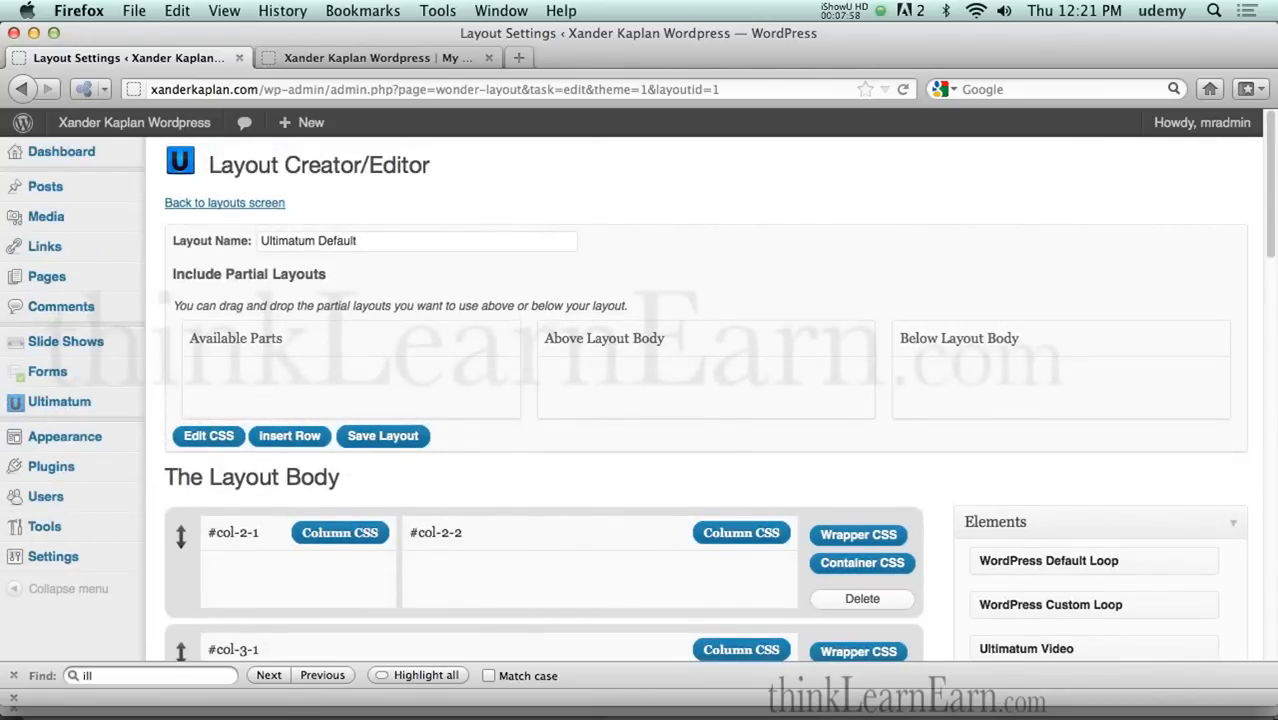
{"action": "left_click", "coordinate": [356, 57]}
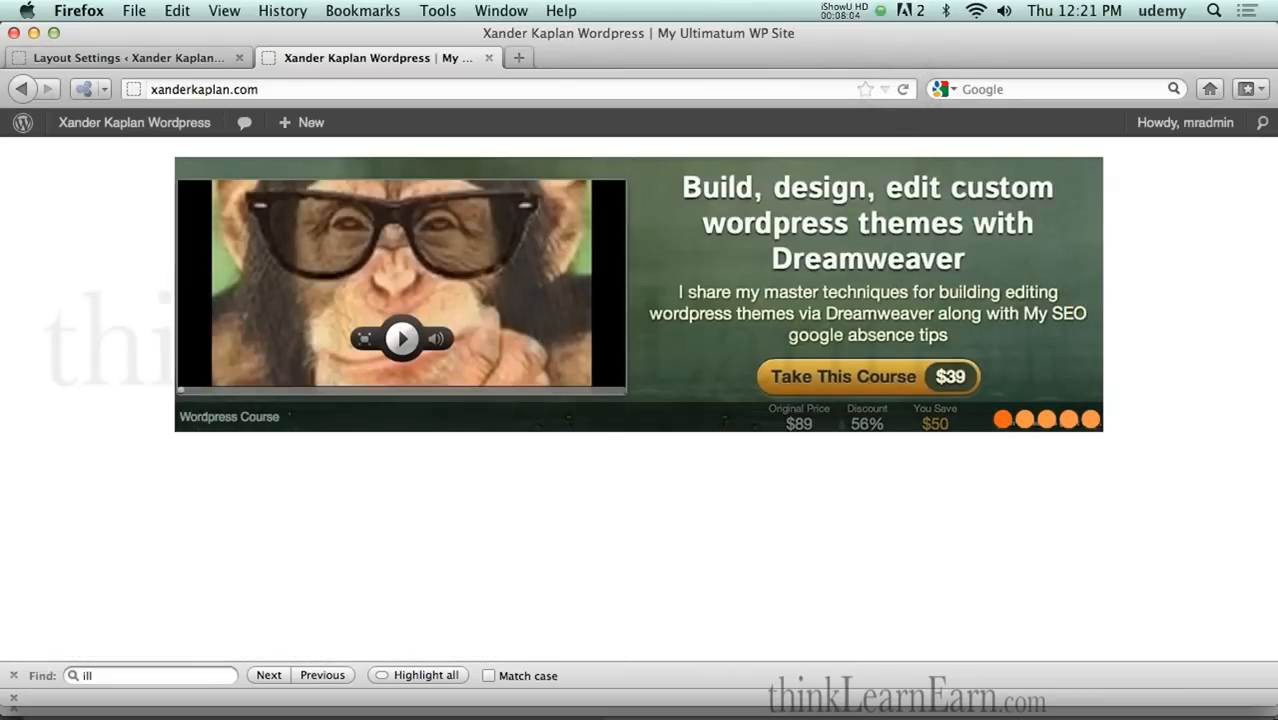
{"action": "mouse_move", "coordinate": [602, 487]}
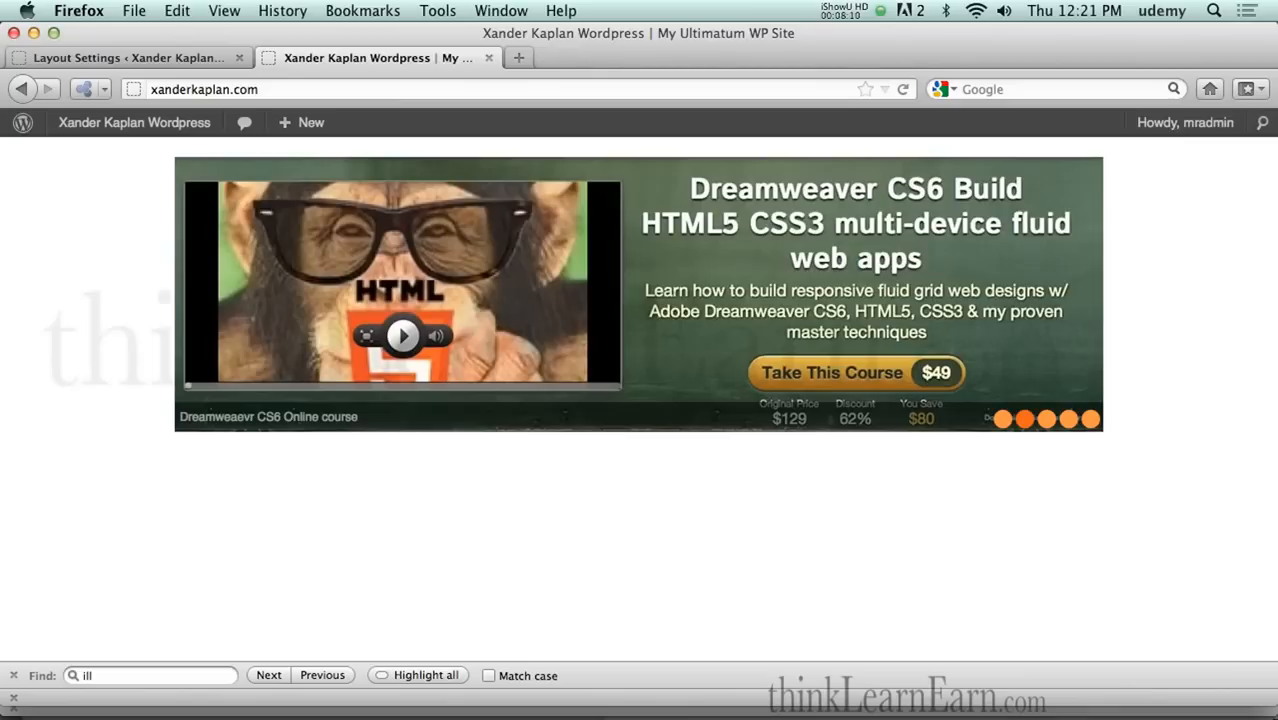
{"action": "mouse_move", "coordinate": [610, 504]}
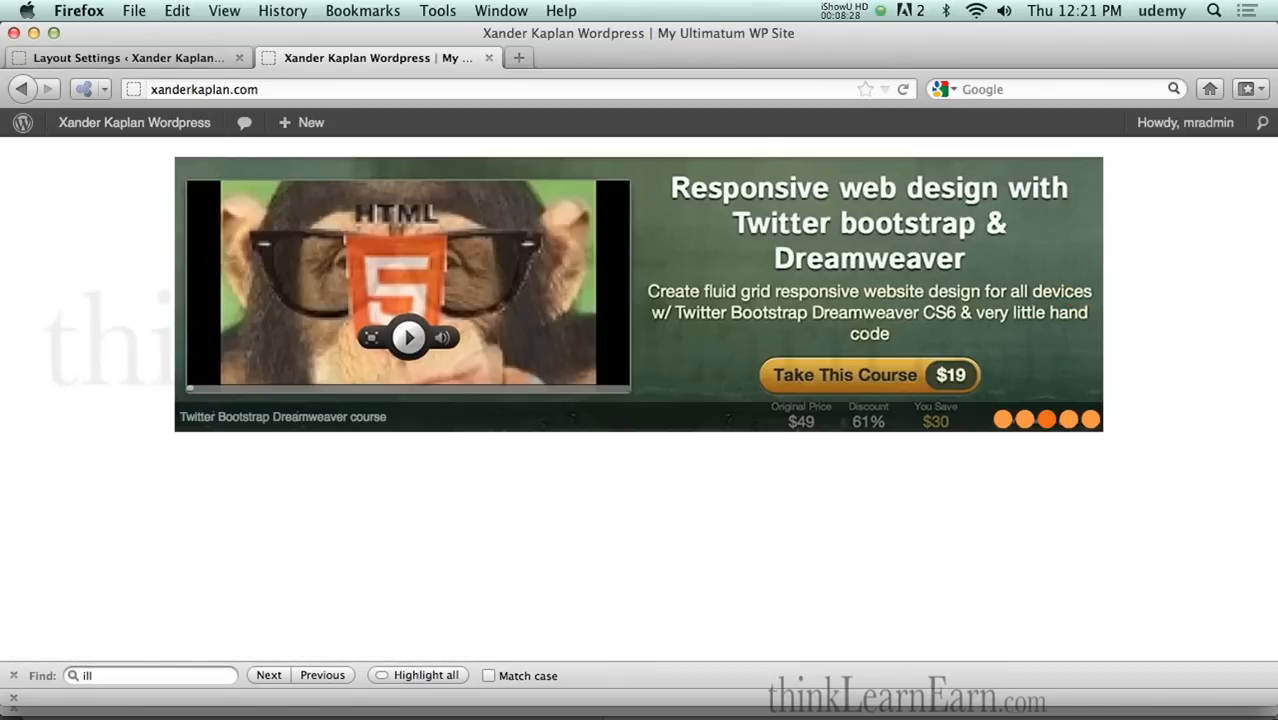
Step: Return to the Layout Settings editor after watching the Nivo slides rotate
{"action": "left_click", "coordinate": [128, 57]}
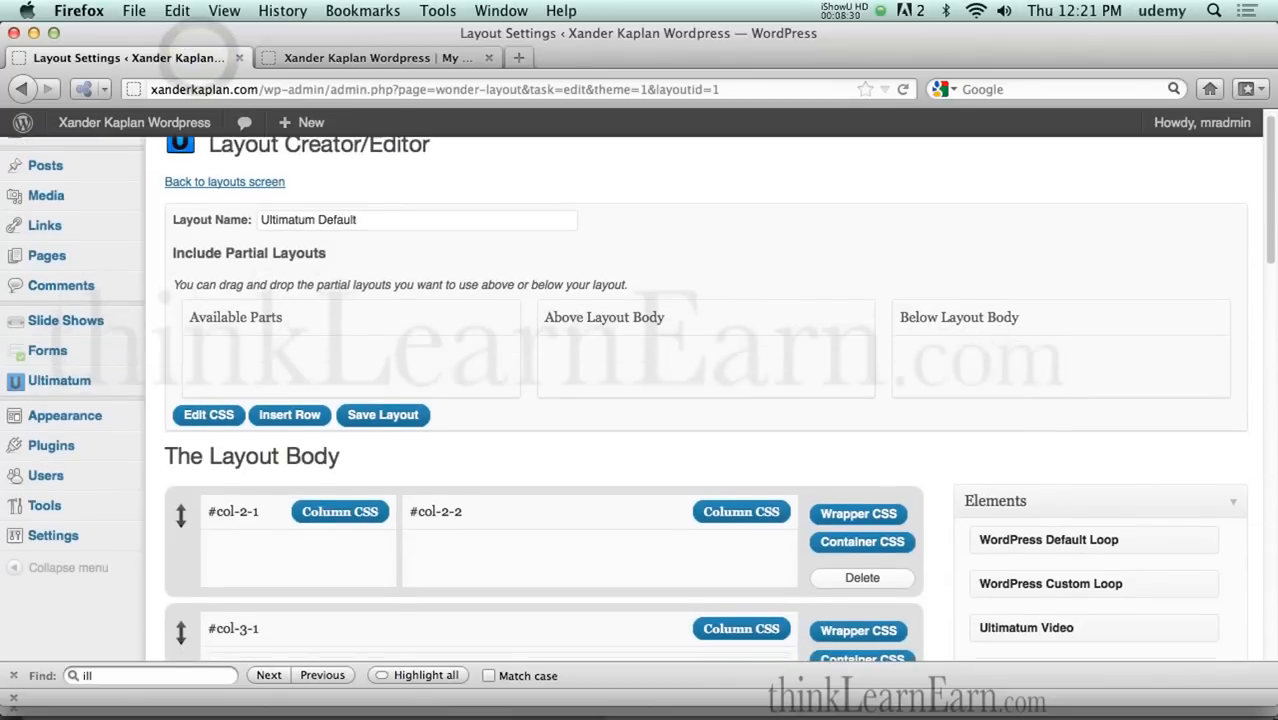
Step: Change the SlideShow element's Slide Height from 275 to 300
{"action": "scroll", "scroll_direction": "down", "scroll_amount": 3}
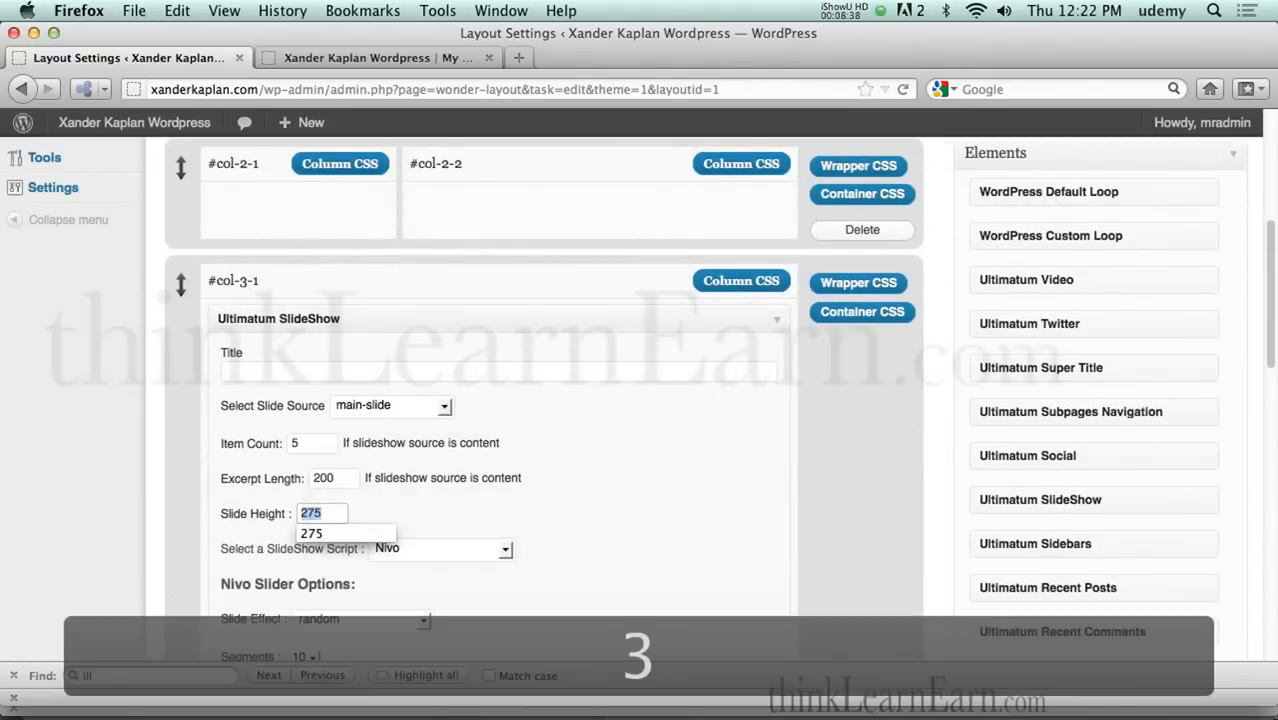
{"action": "type", "text": "300"}
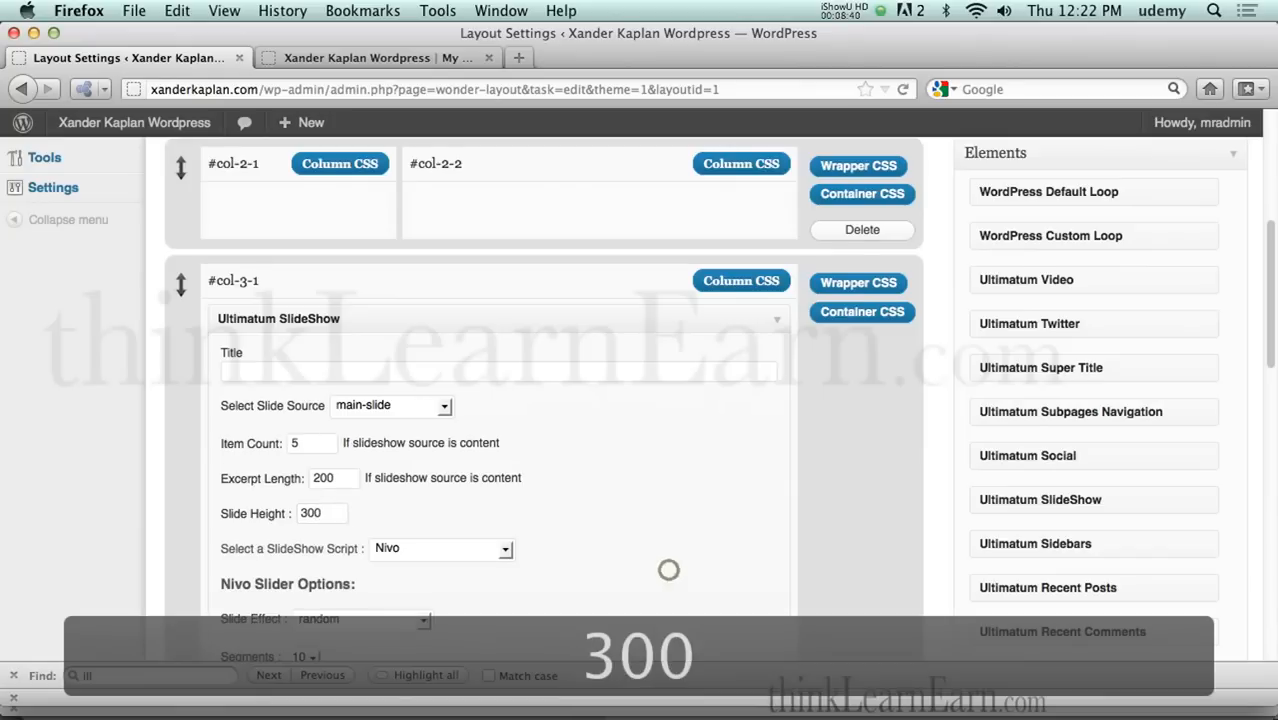
{"action": "scroll", "scroll_direction": "down", "scroll_amount": 3}
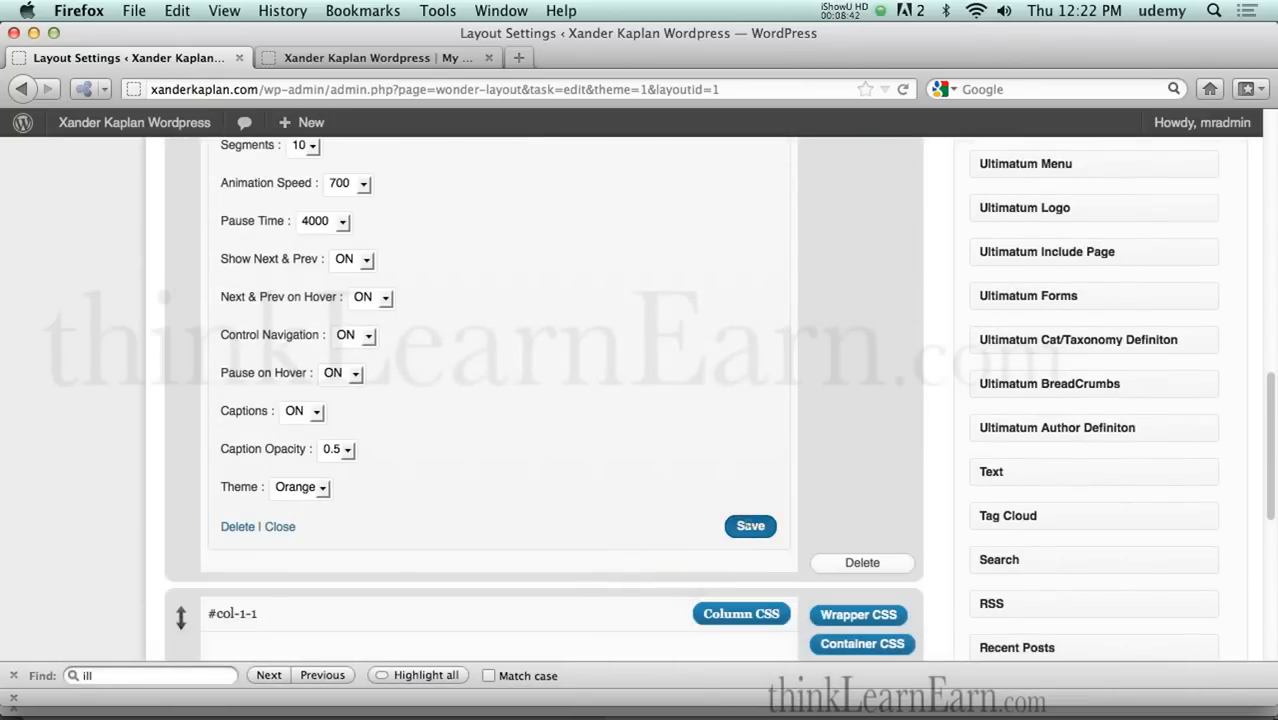
{"action": "scroll", "scroll_direction": "up", "scroll_amount": 3}
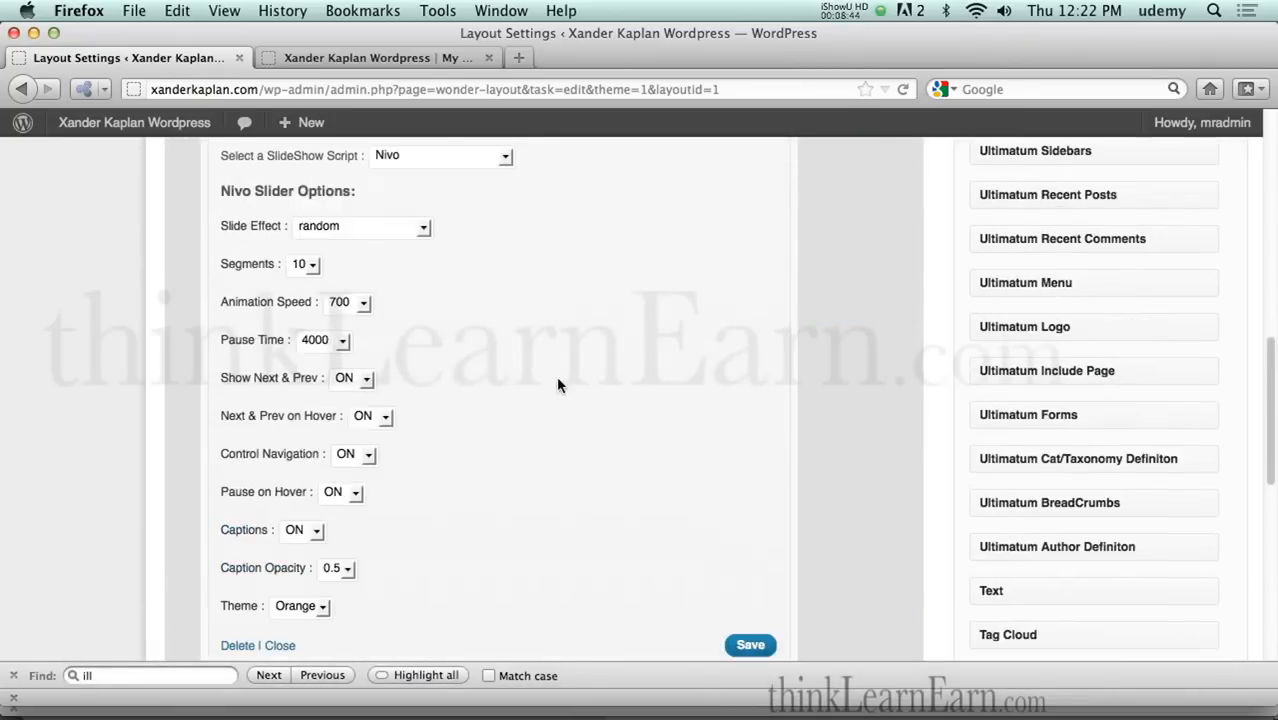
{"action": "scroll", "scroll_direction": "up", "scroll_amount": 3}
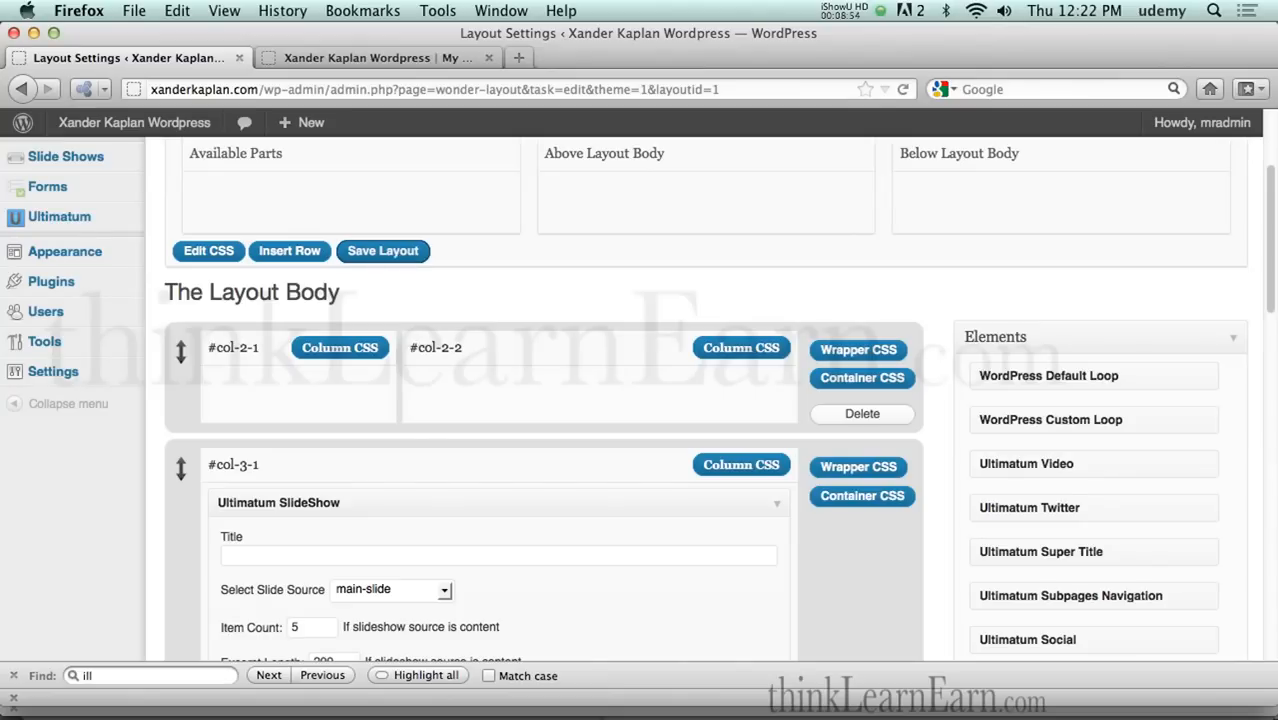
Step: Save the layout with the 300 slide height and bring up the homepage
{"action": "left_click", "coordinate": [383, 251]}
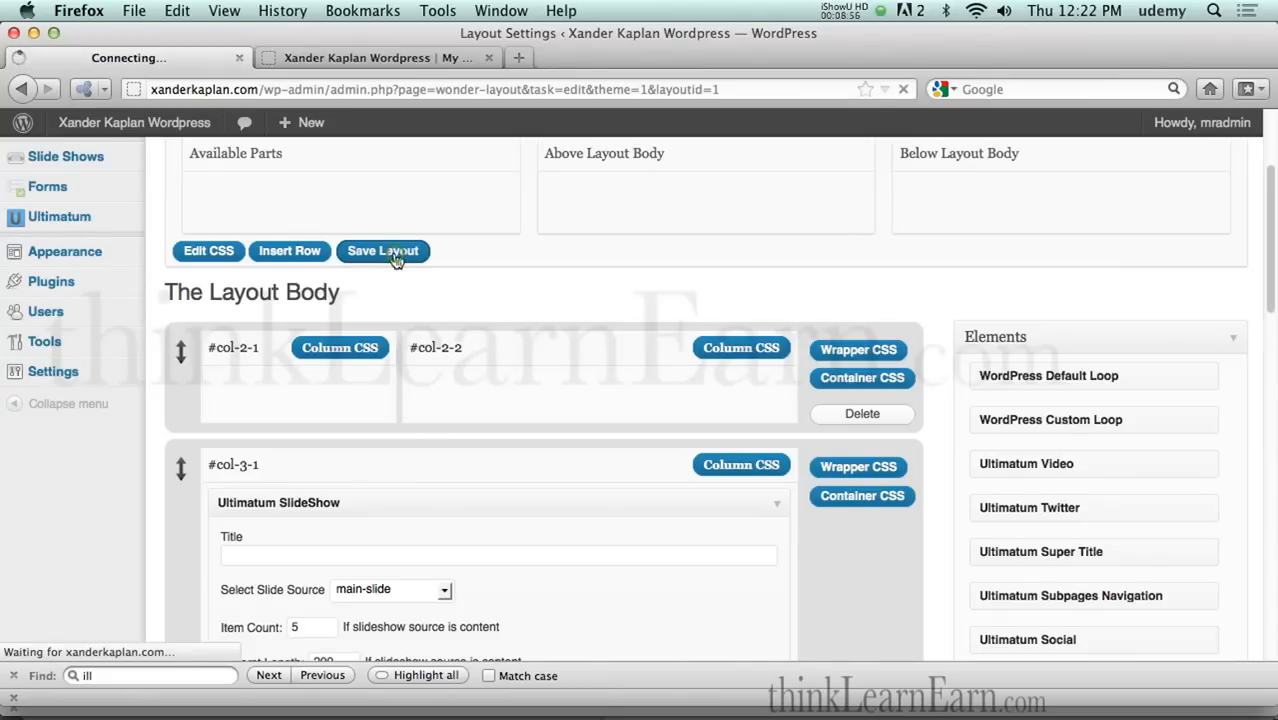
{"action": "left_click", "coordinate": [383, 251]}
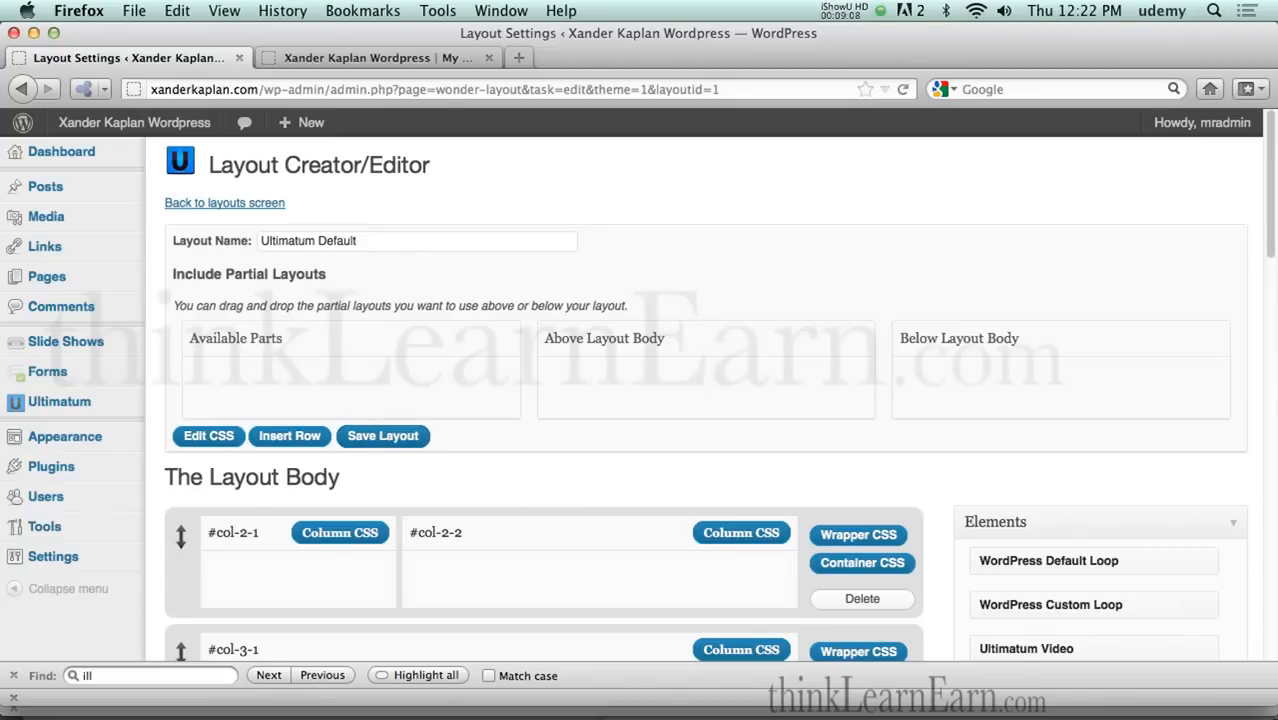
{"action": "left_click", "coordinate": [357, 57]}
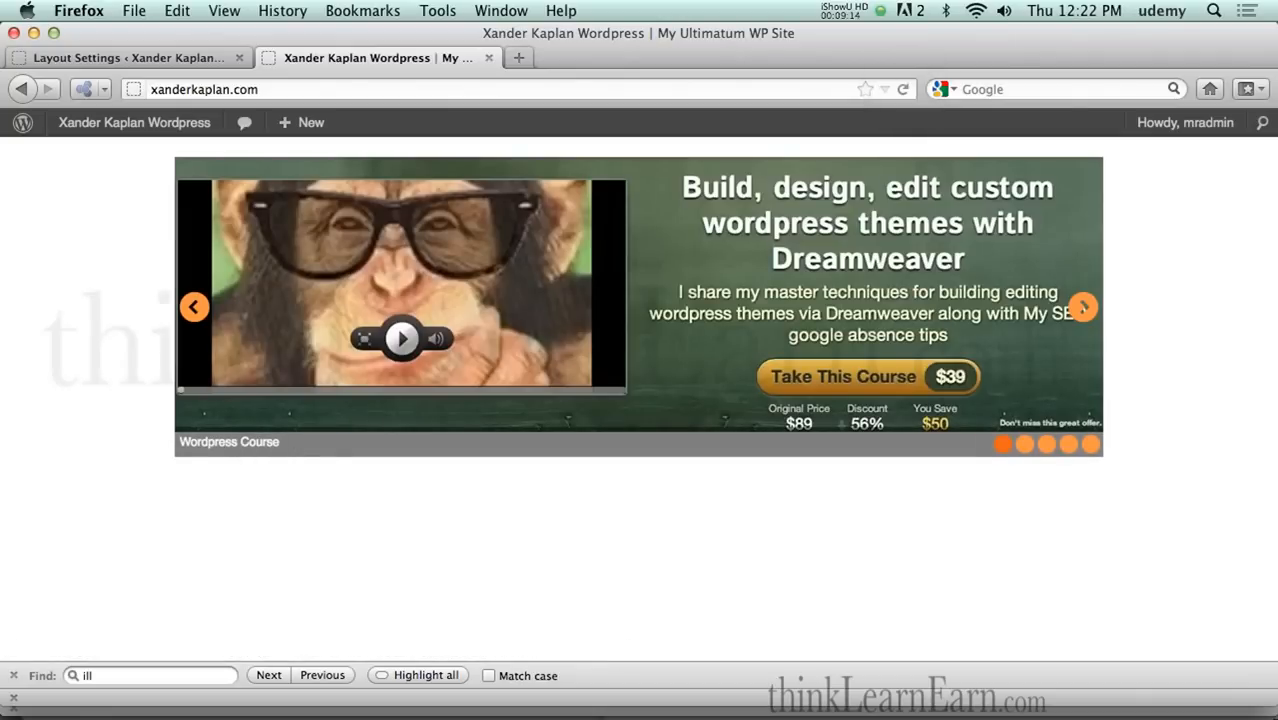
{"action": "mouse_move", "coordinate": [310, 456]}
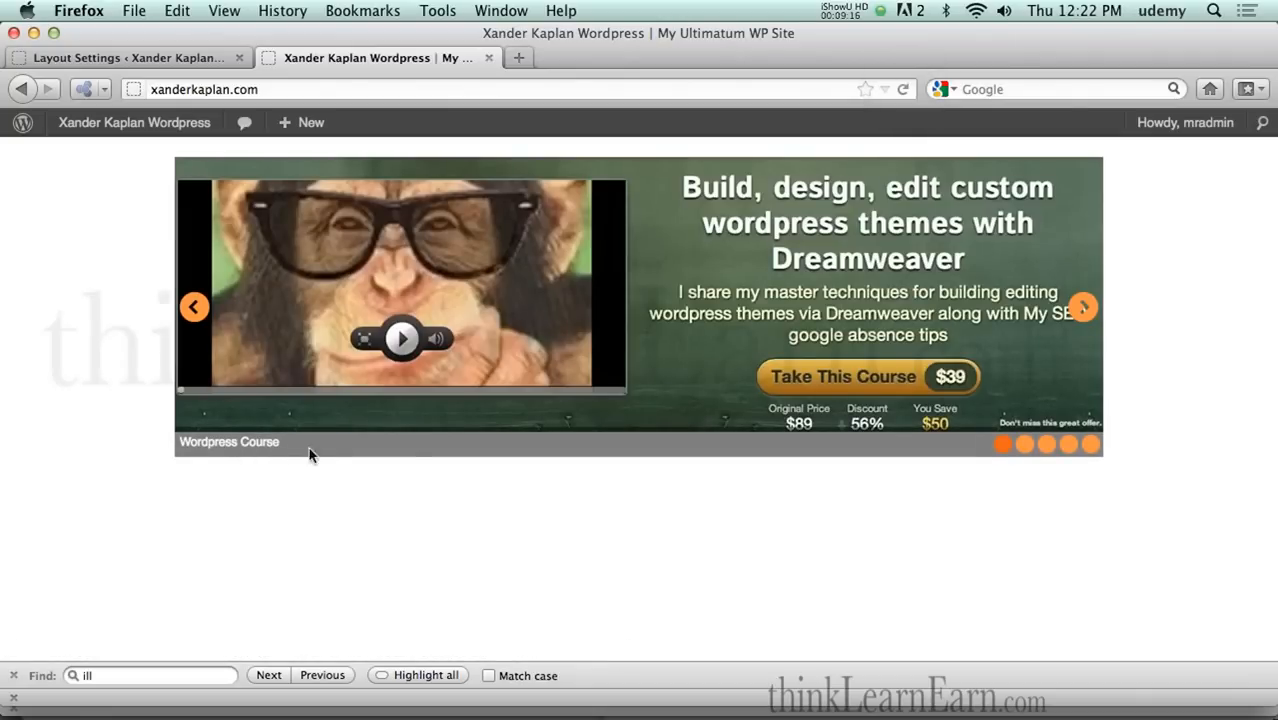
{"action": "mouse_move", "coordinate": [843, 376]}
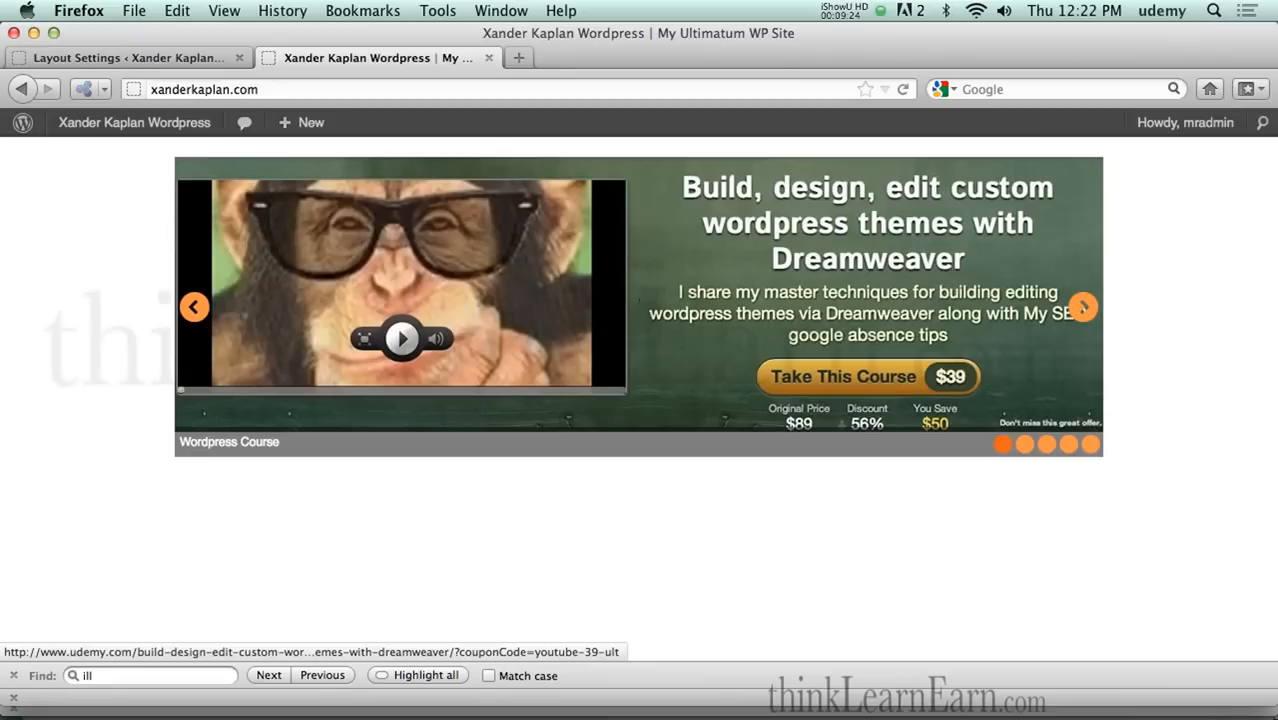
{"action": "mouse_move", "coordinate": [642, 308]}
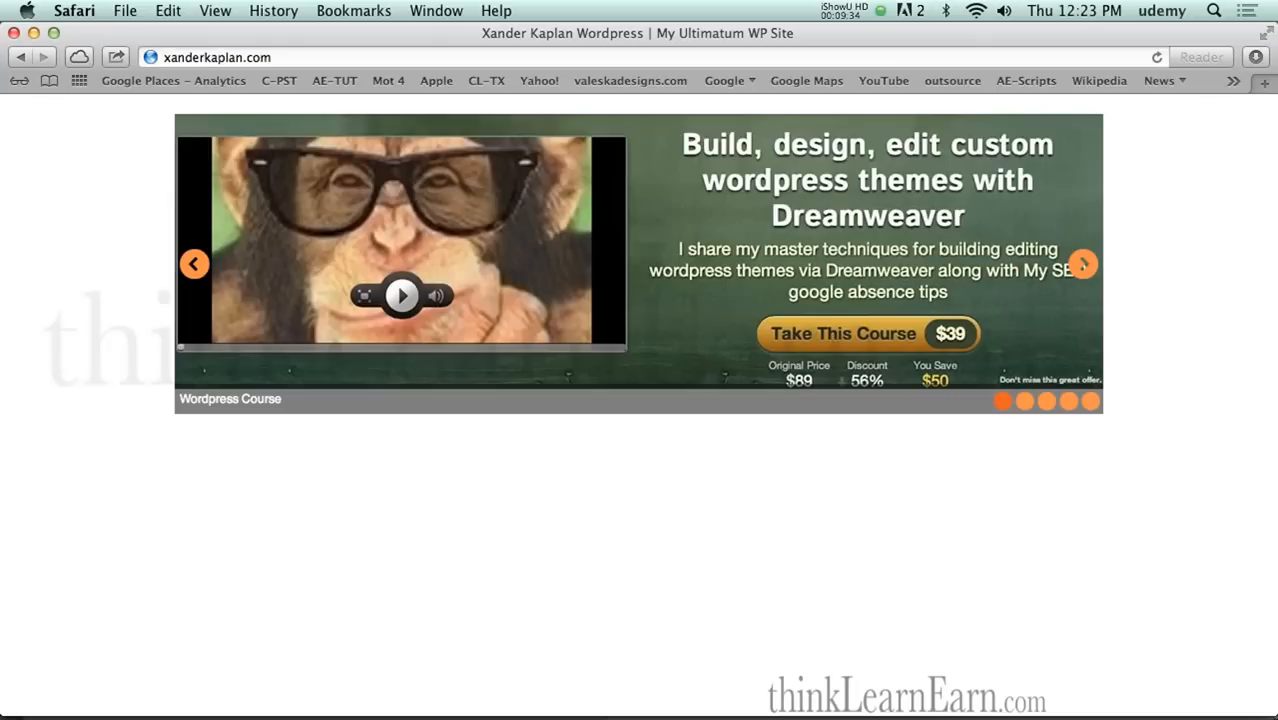
{"action": "mouse_move", "coordinate": [556, 38]}
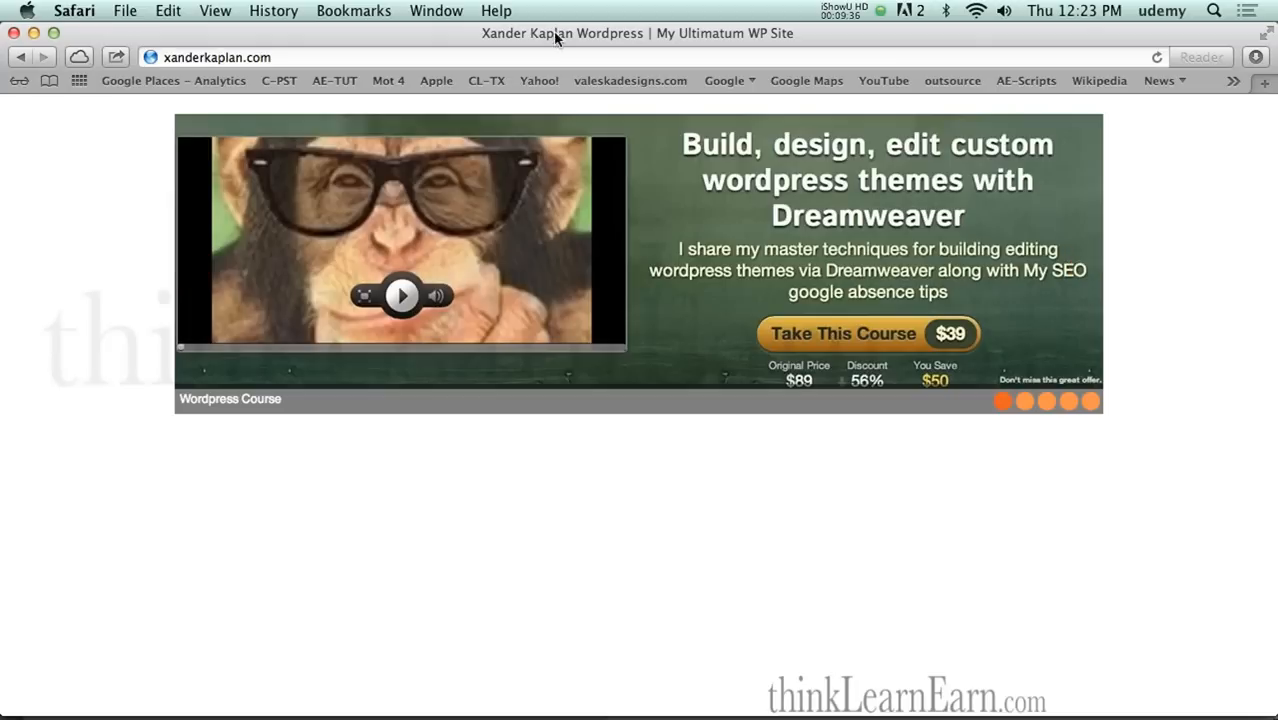
{"action": "mouse_move", "coordinate": [733, 43]}
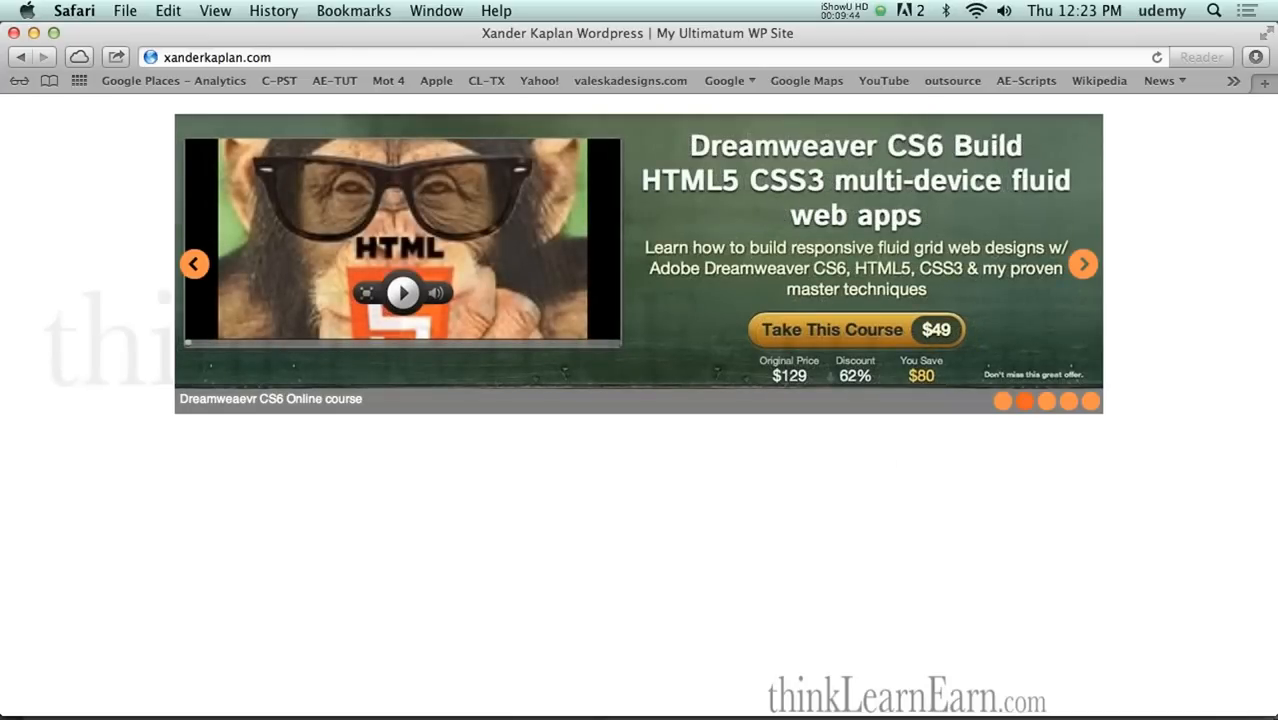
Step: Interact with the taller Nivo slideshow on the homepage in the second browser
{"action": "left_click", "coordinate": [855, 329]}
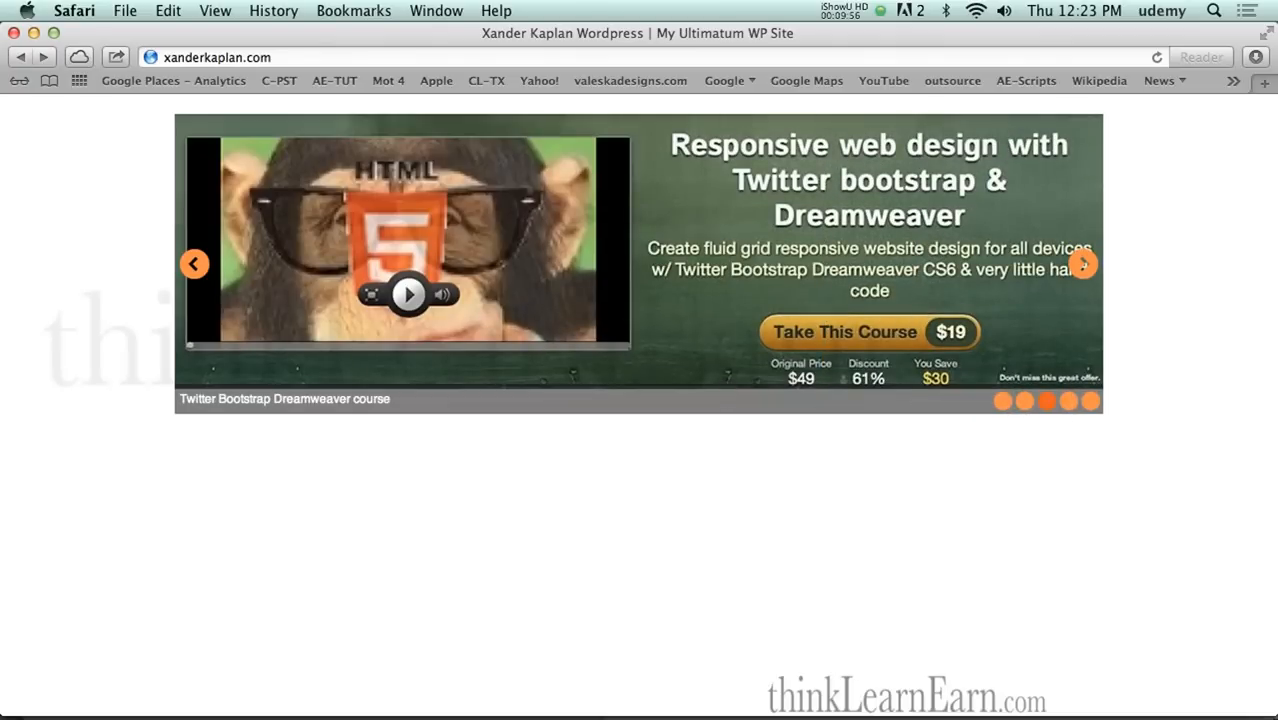
{"action": "left_click", "coordinate": [869, 331]}
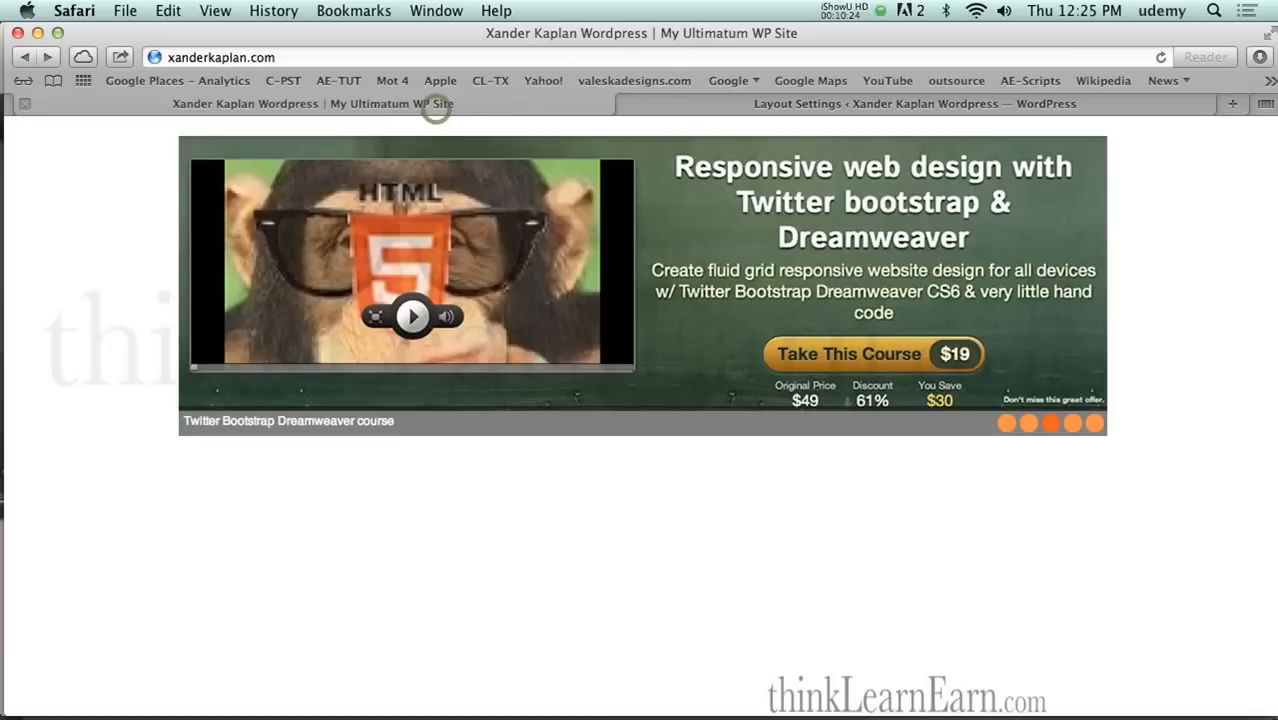
Step: Switch the layout's SlideShow script from Nivo to slidedeck
{"action": "left_click", "coordinate": [925, 103]}
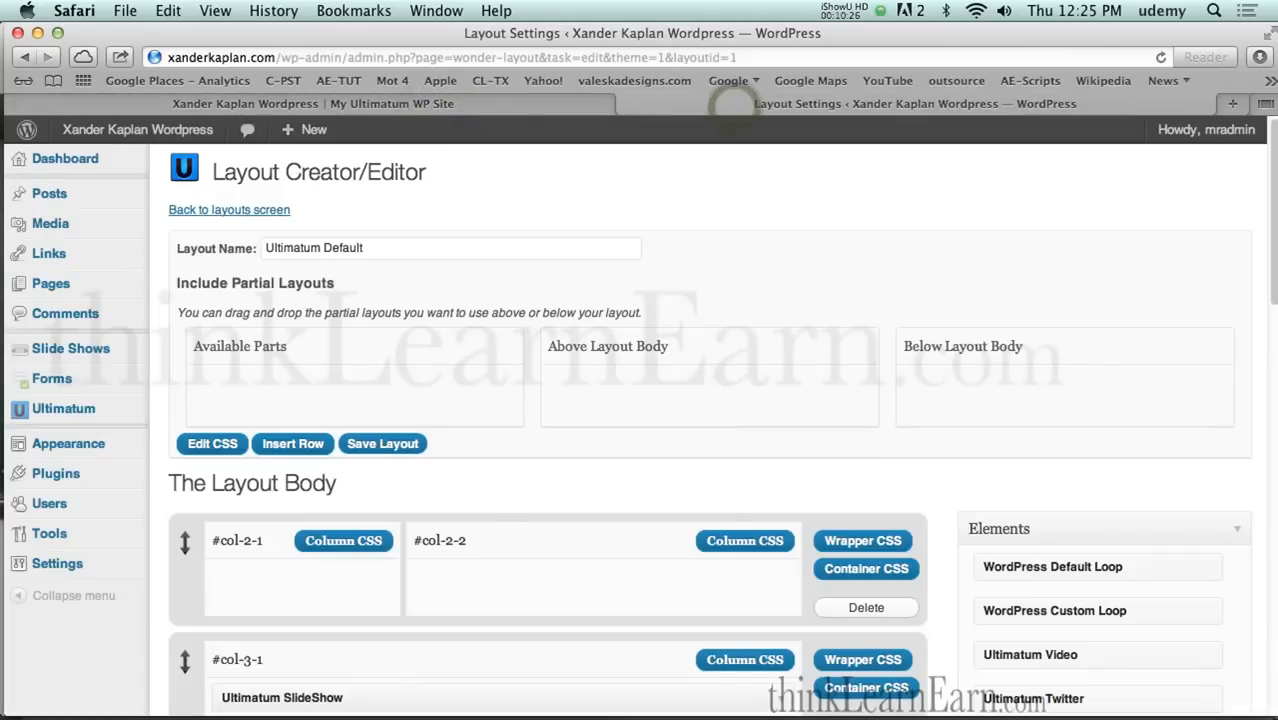
{"action": "scroll", "scroll_direction": "down", "scroll_amount": 3}
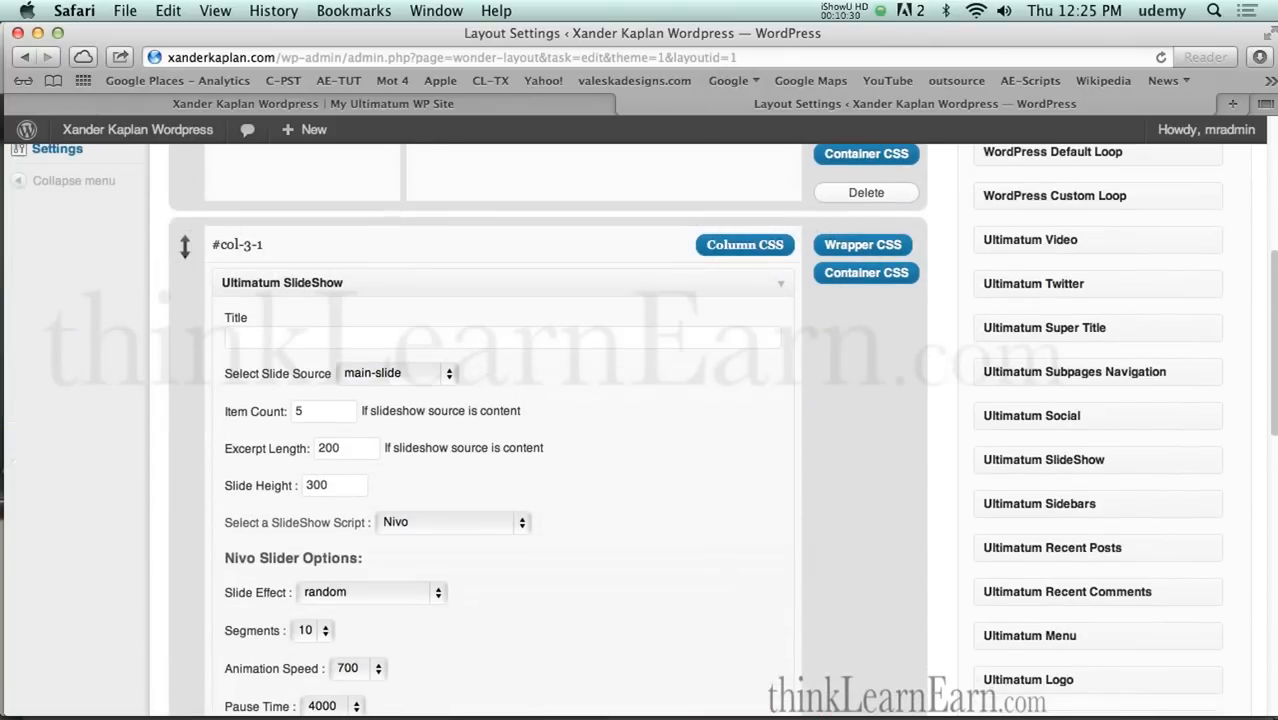
{"action": "scroll", "scroll_direction": "down", "scroll_amount": 3}
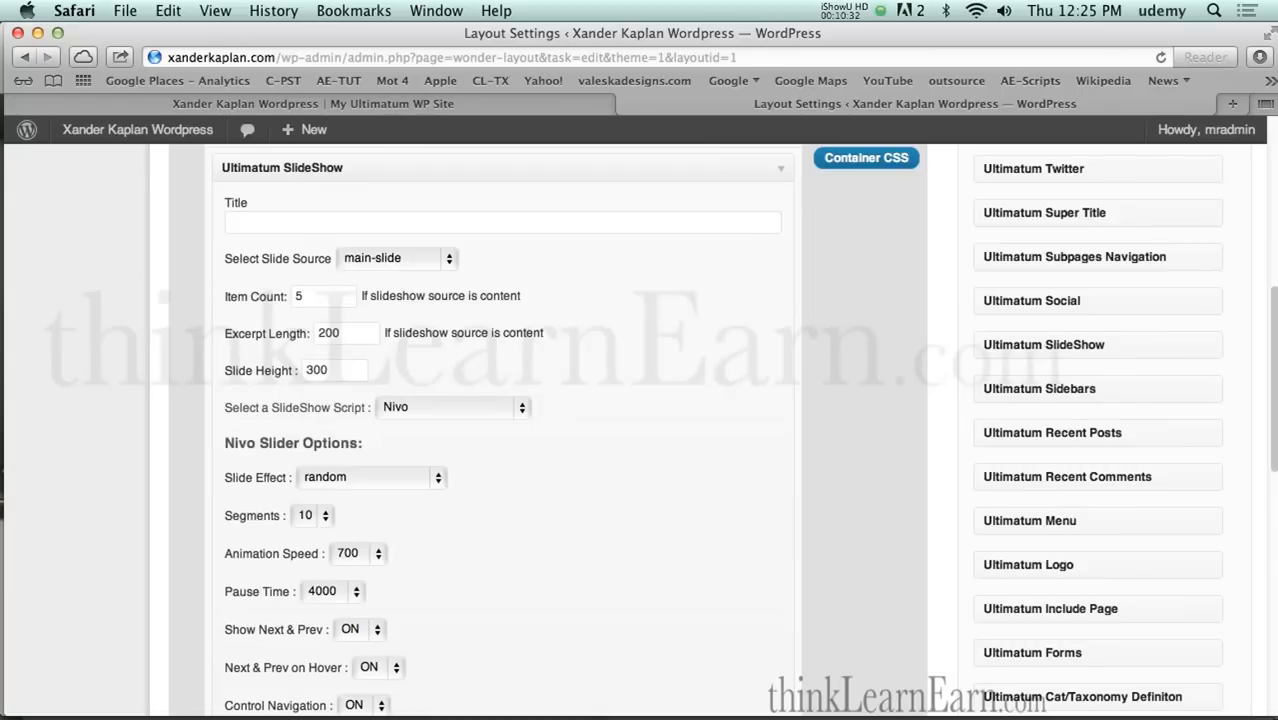
{"action": "left_click", "coordinate": [452, 407]}
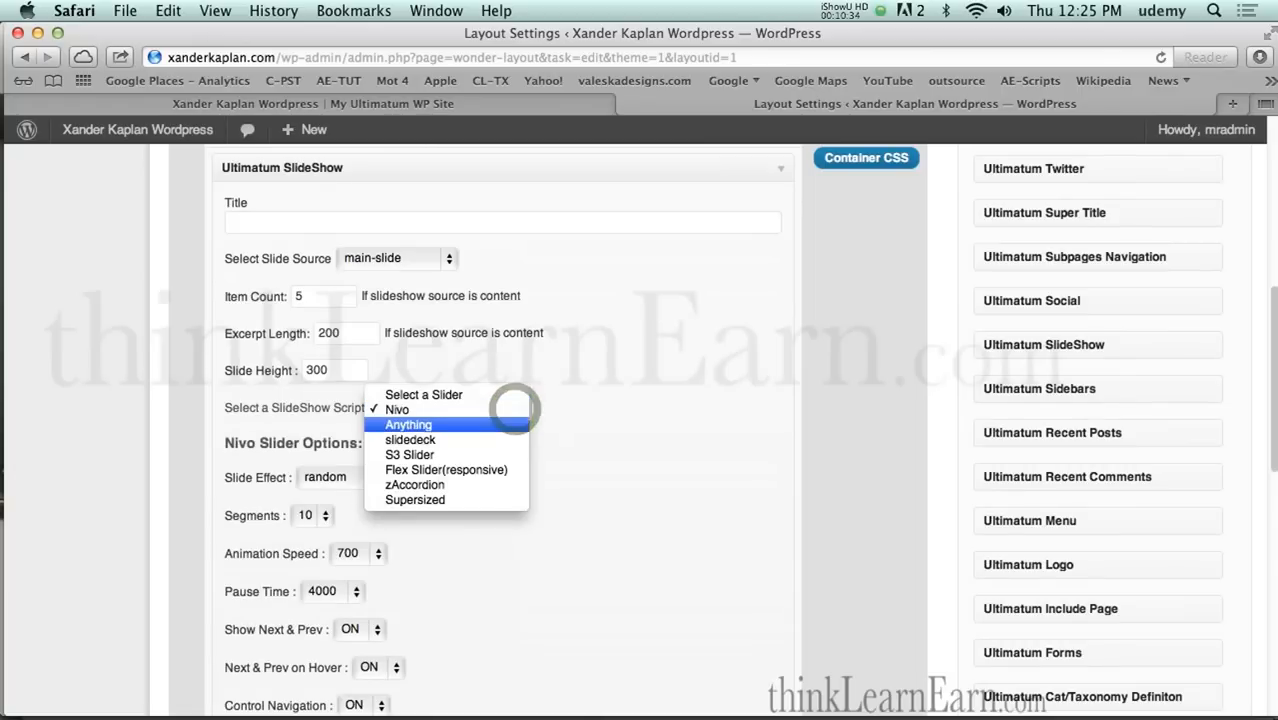
{"action": "left_click", "coordinate": [410, 440]}
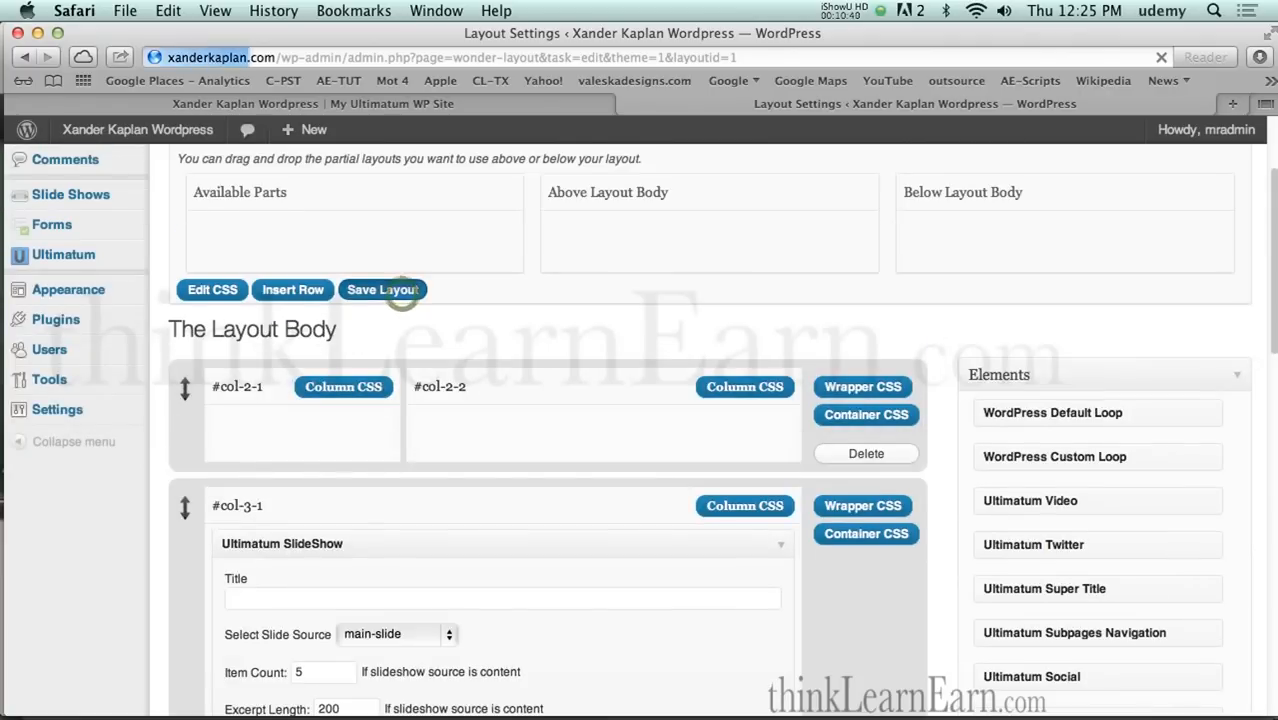
{"action": "scroll", "scroll_direction": "up", "scroll_amount": 3}
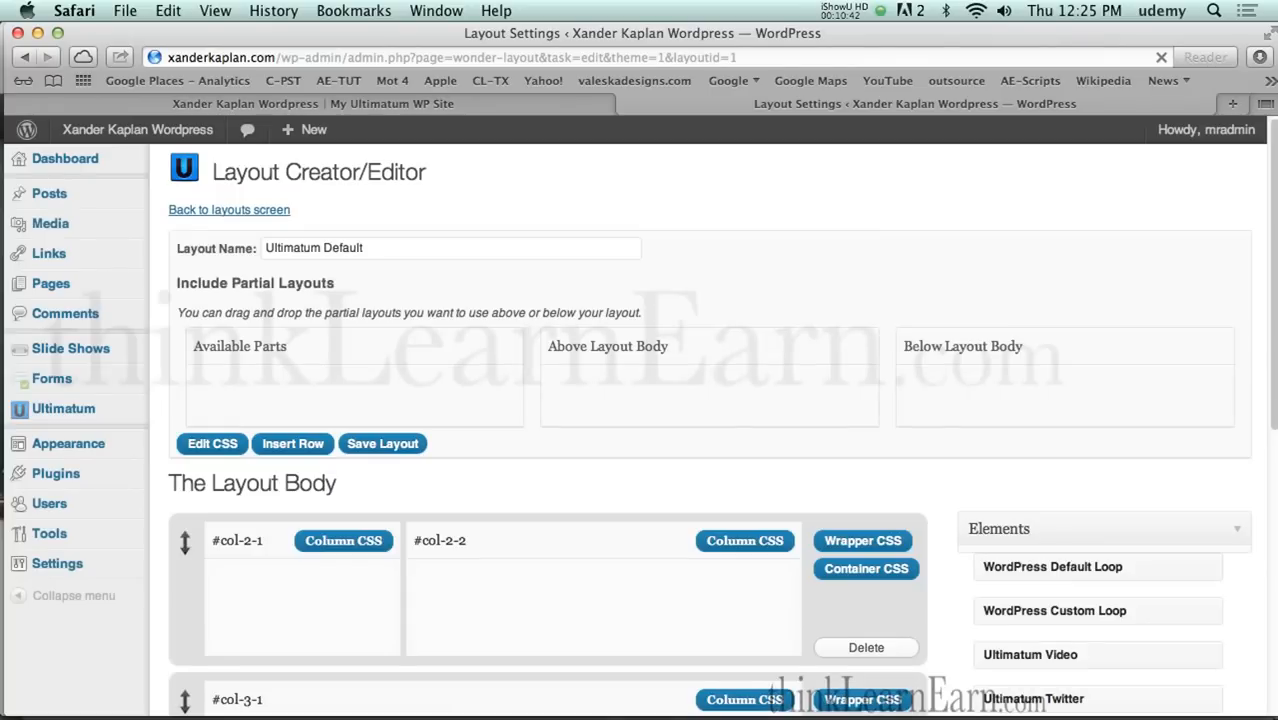
{"action": "scroll", "scroll_direction": "down", "scroll_amount": 3}
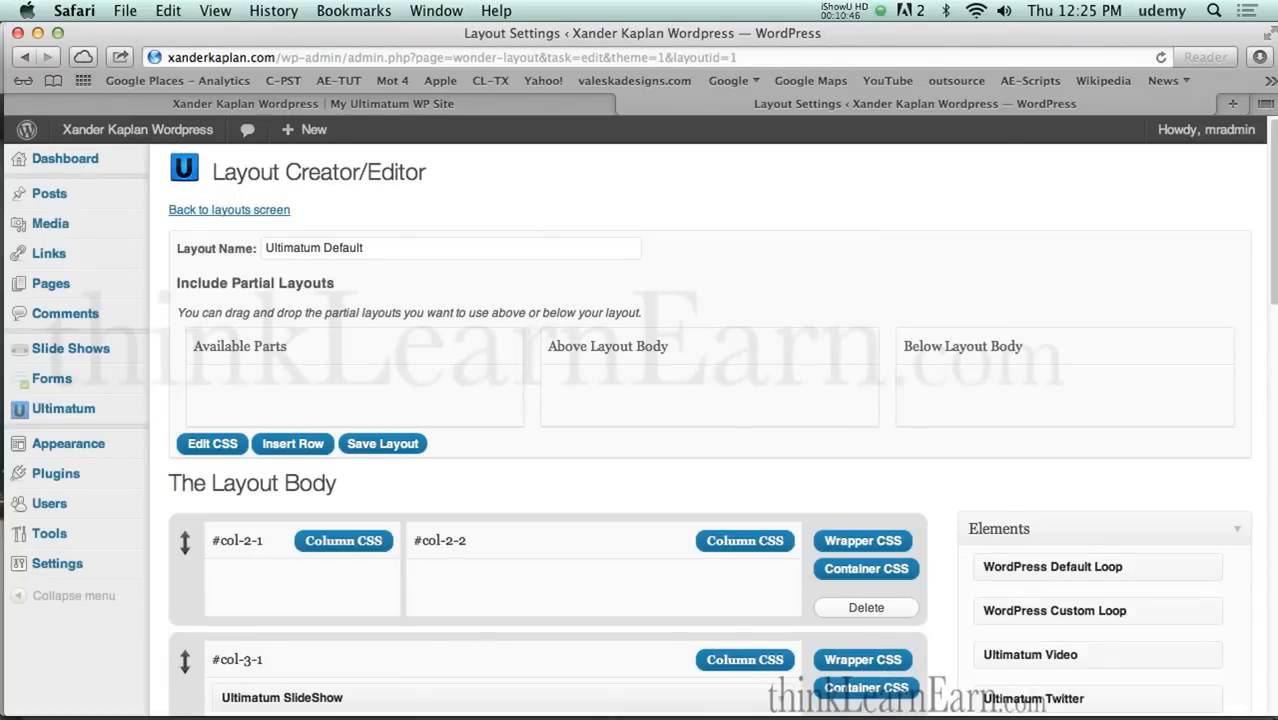
{"action": "mouse_move", "coordinate": [540, 212]}
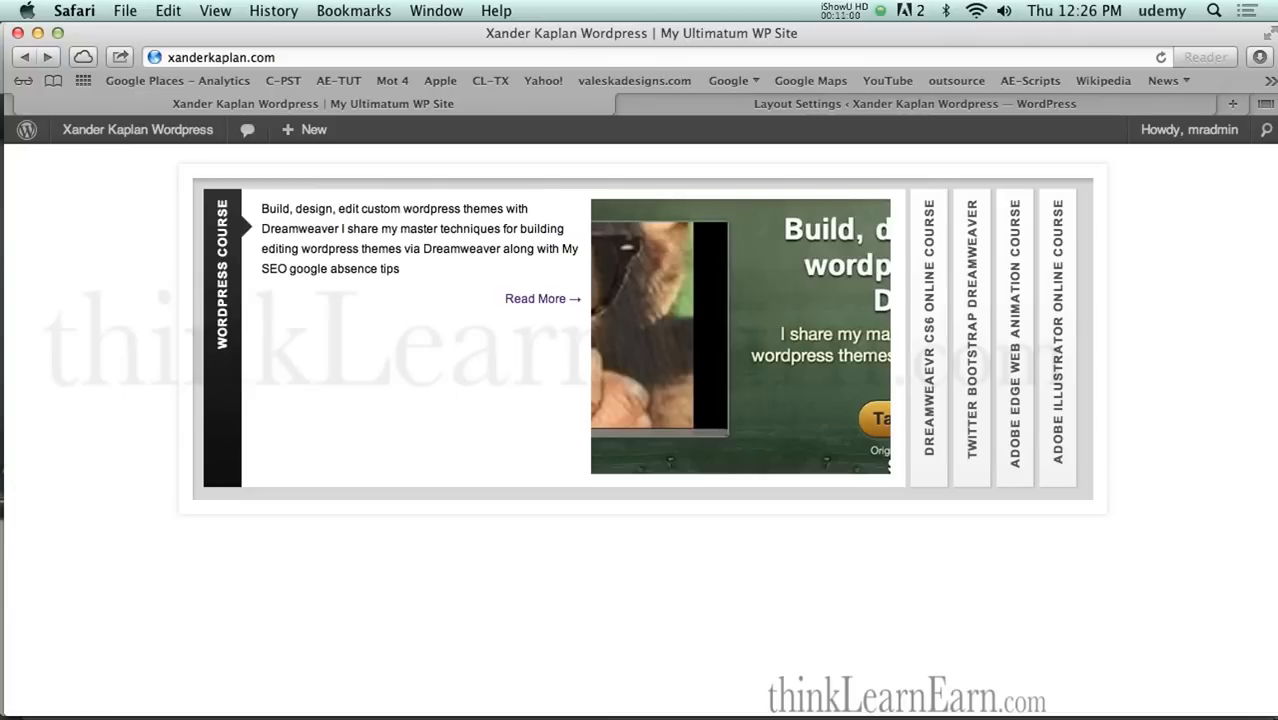
{"action": "mouse_move", "coordinate": [535, 299]}
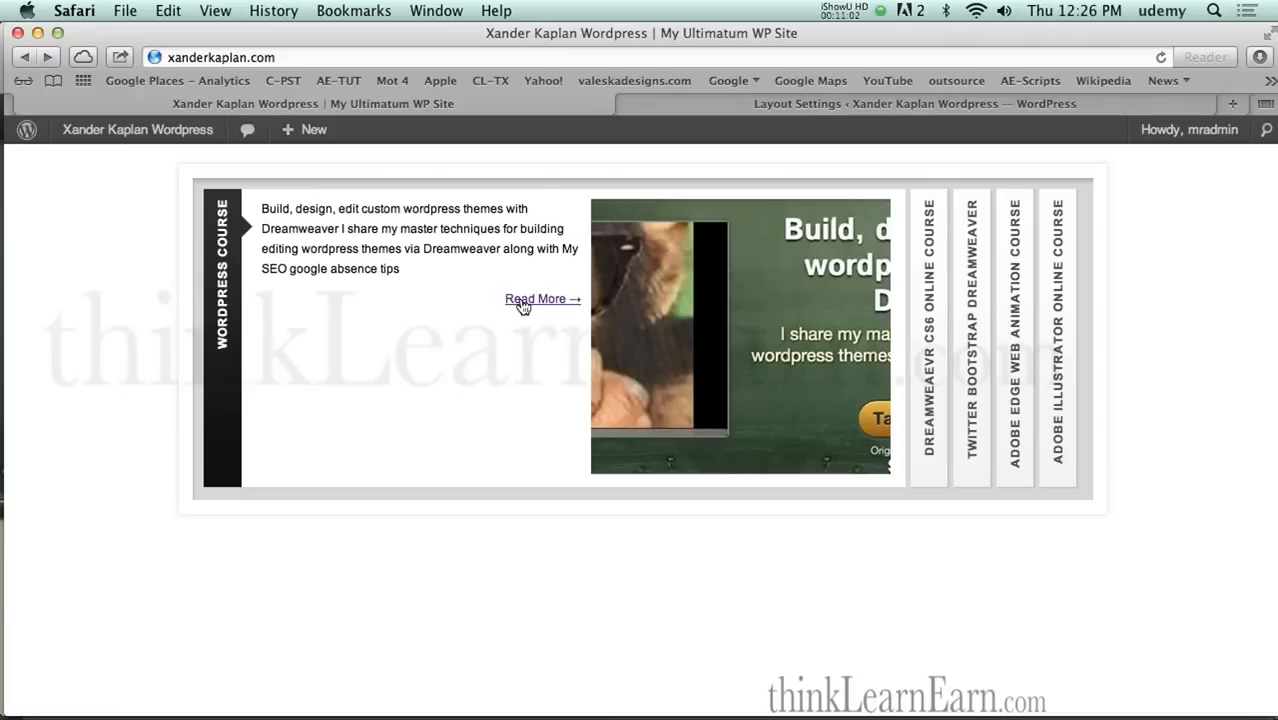
Step: Click through the slidedeck course panels on the homepage, then return to the layout editor
{"action": "left_click", "coordinate": [537, 299]}
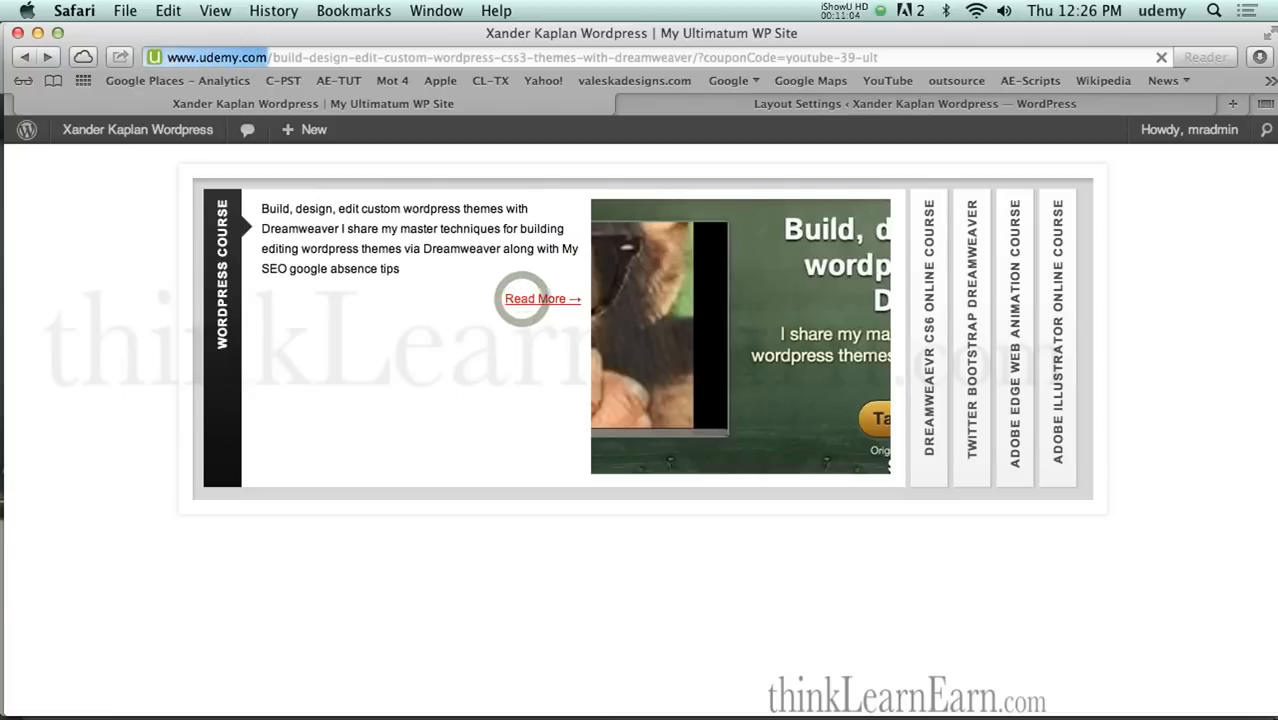
{"action": "left_click", "coordinate": [537, 298]}
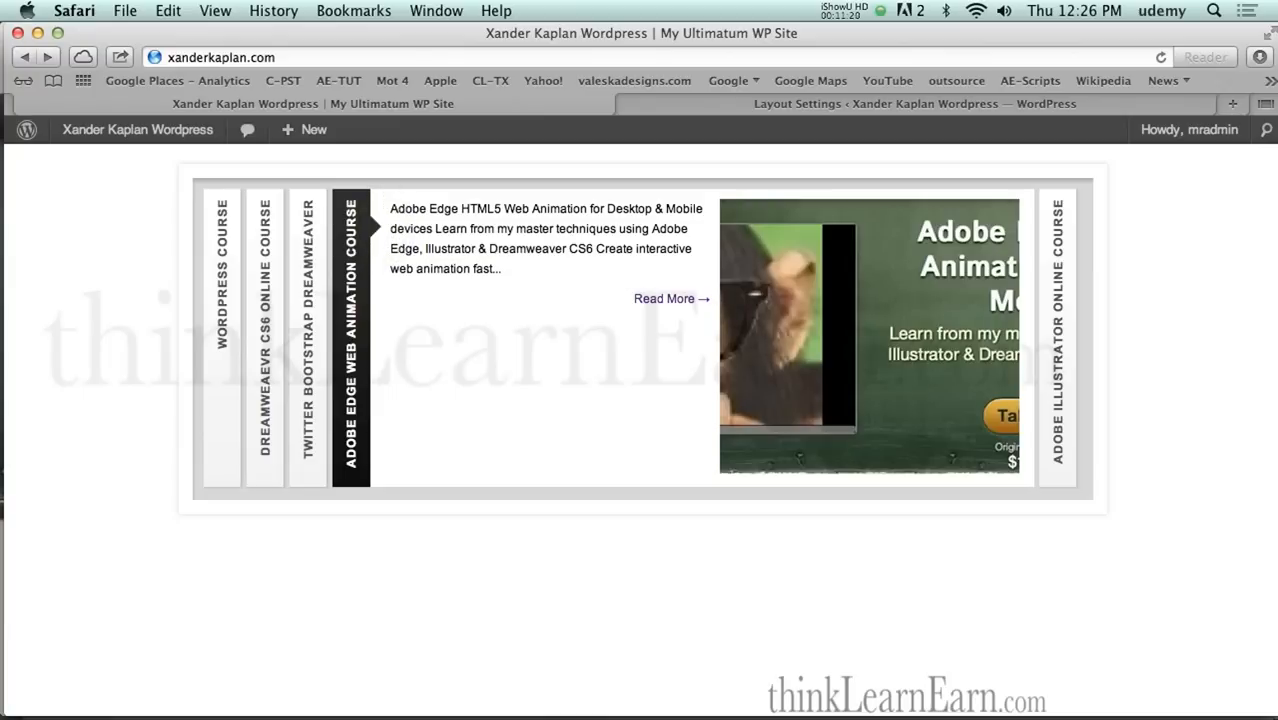
{"action": "mouse_move", "coordinate": [1063, 378]}
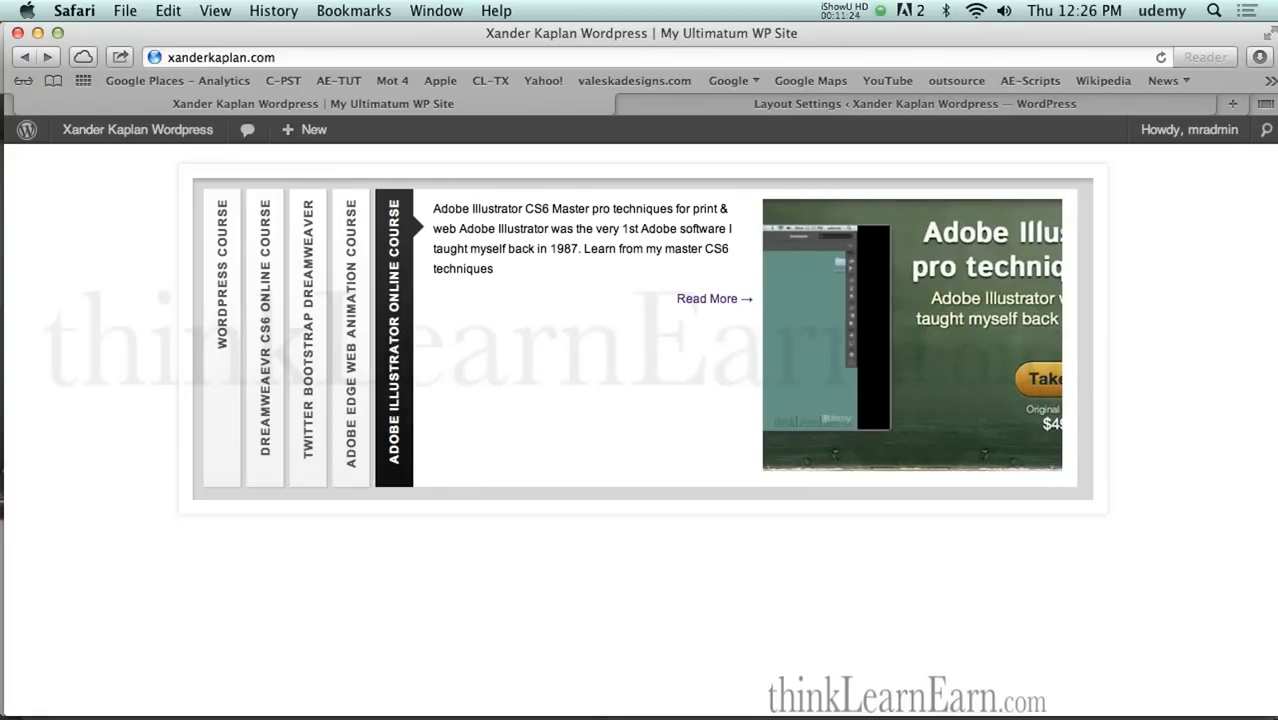
{"action": "left_click", "coordinate": [914, 103]}
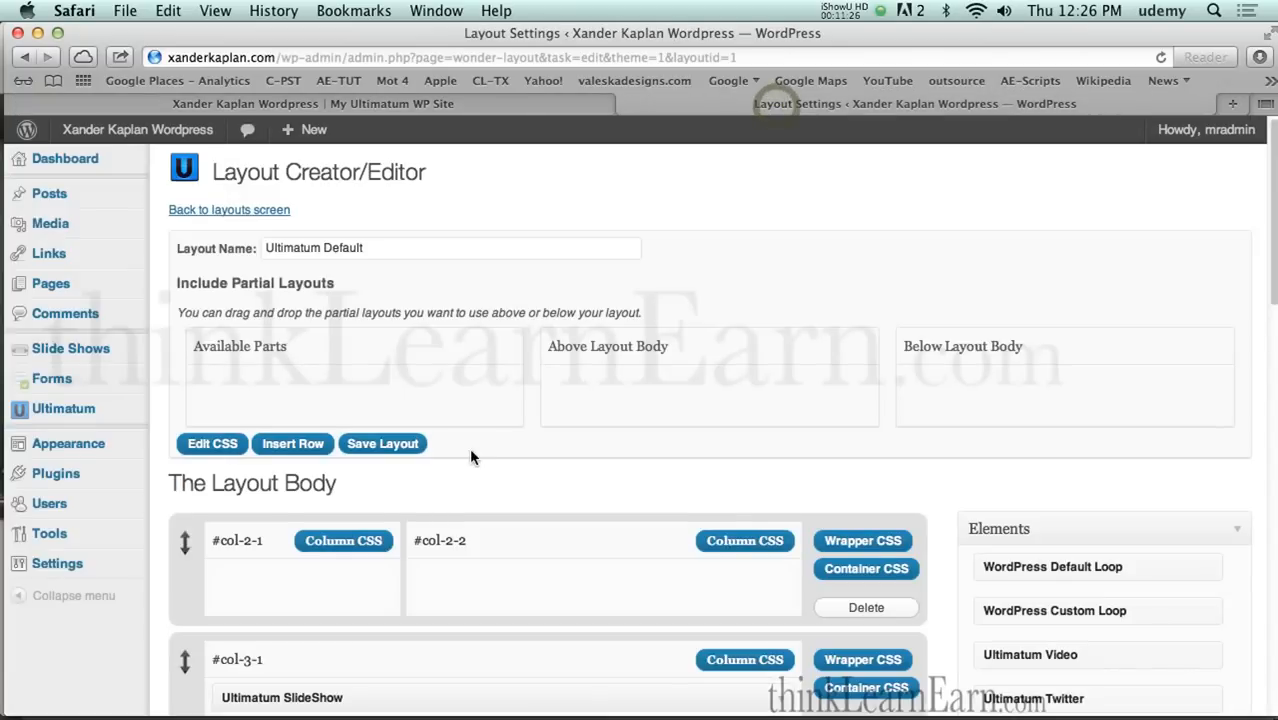
Step: Set the SlideShow script to Flex Slider(responsive), keeping slide speed at 7000
{"action": "scroll", "scroll_direction": "down", "scroll_amount": 3}
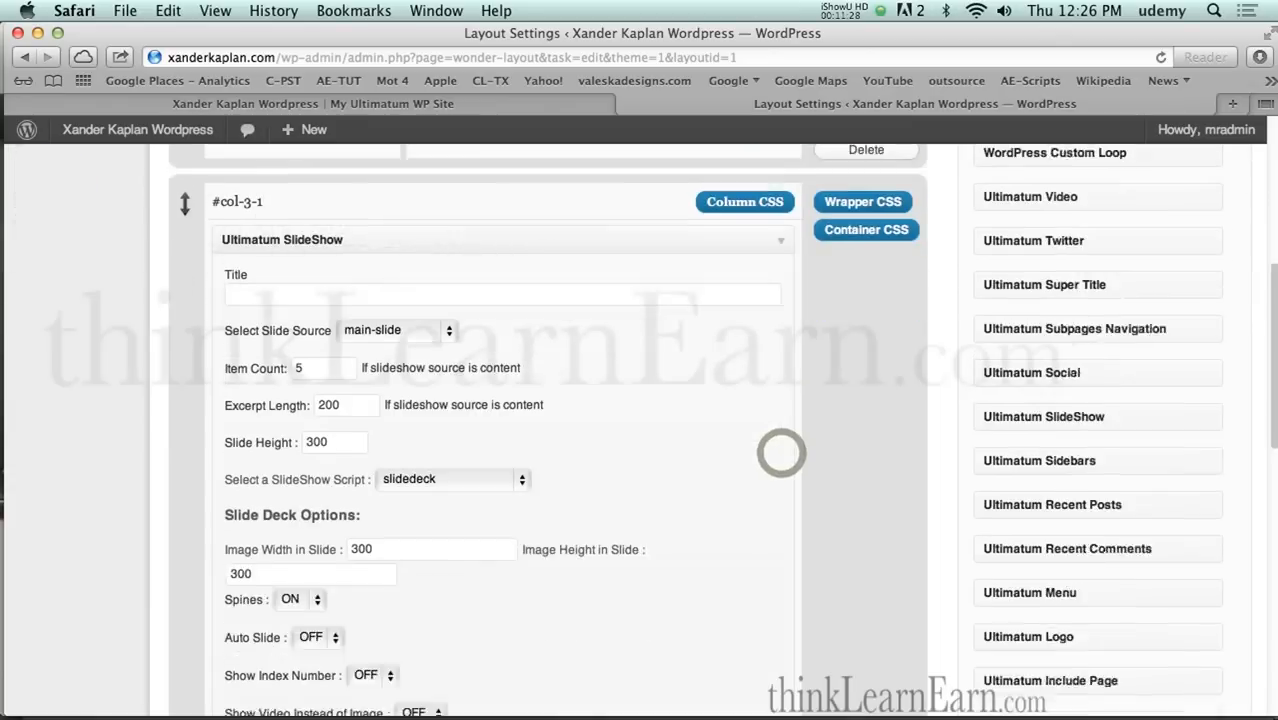
{"action": "left_click", "coordinate": [450, 478]}
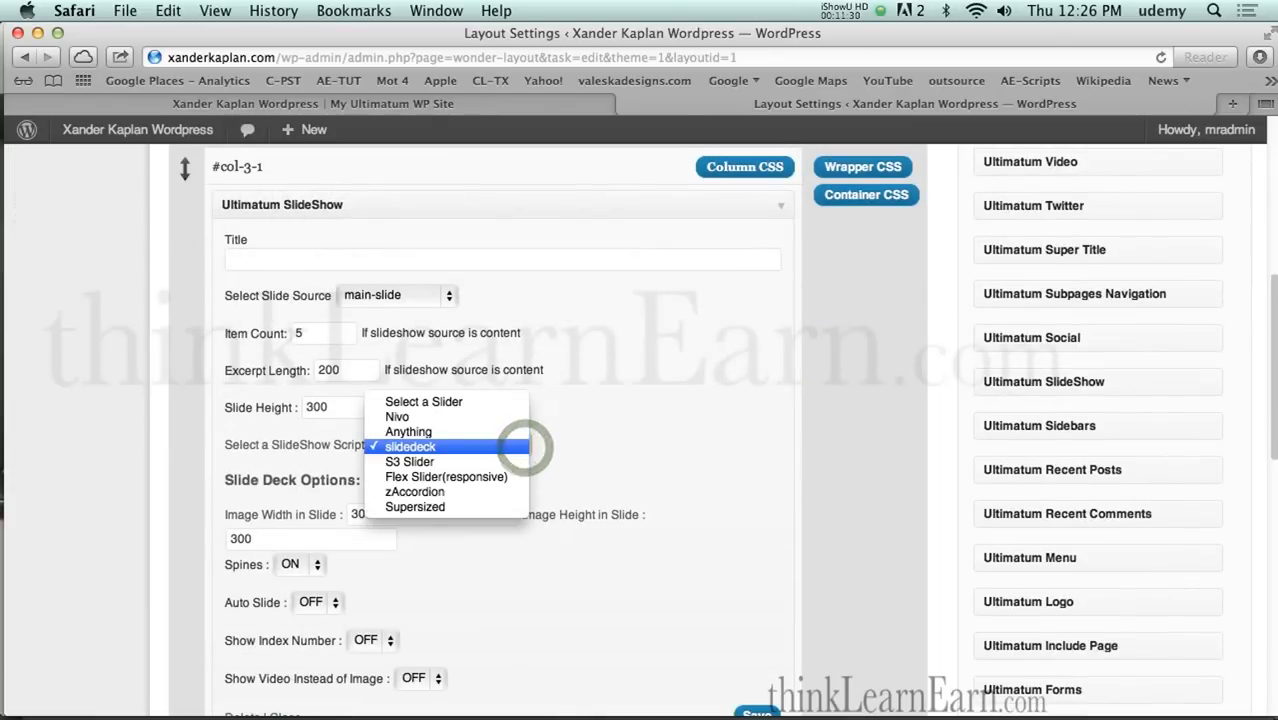
{"action": "mouse_move", "coordinate": [446, 476]}
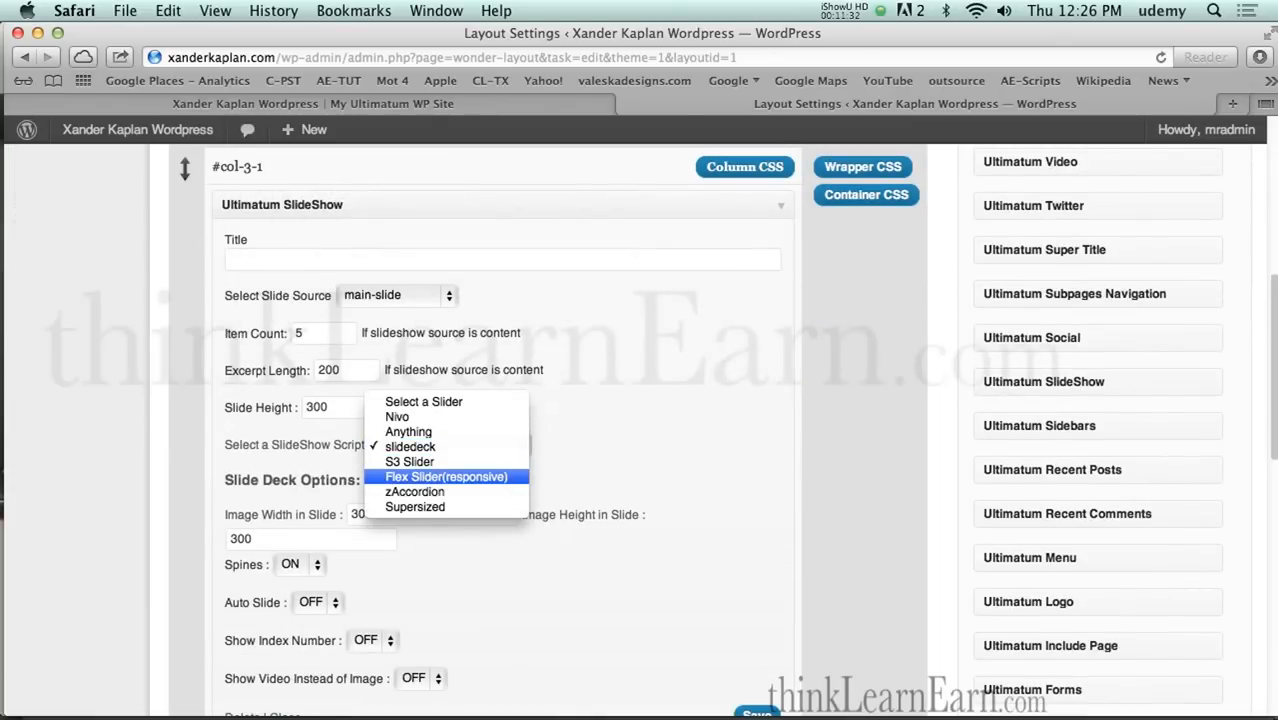
{"action": "left_click", "coordinate": [445, 476]}
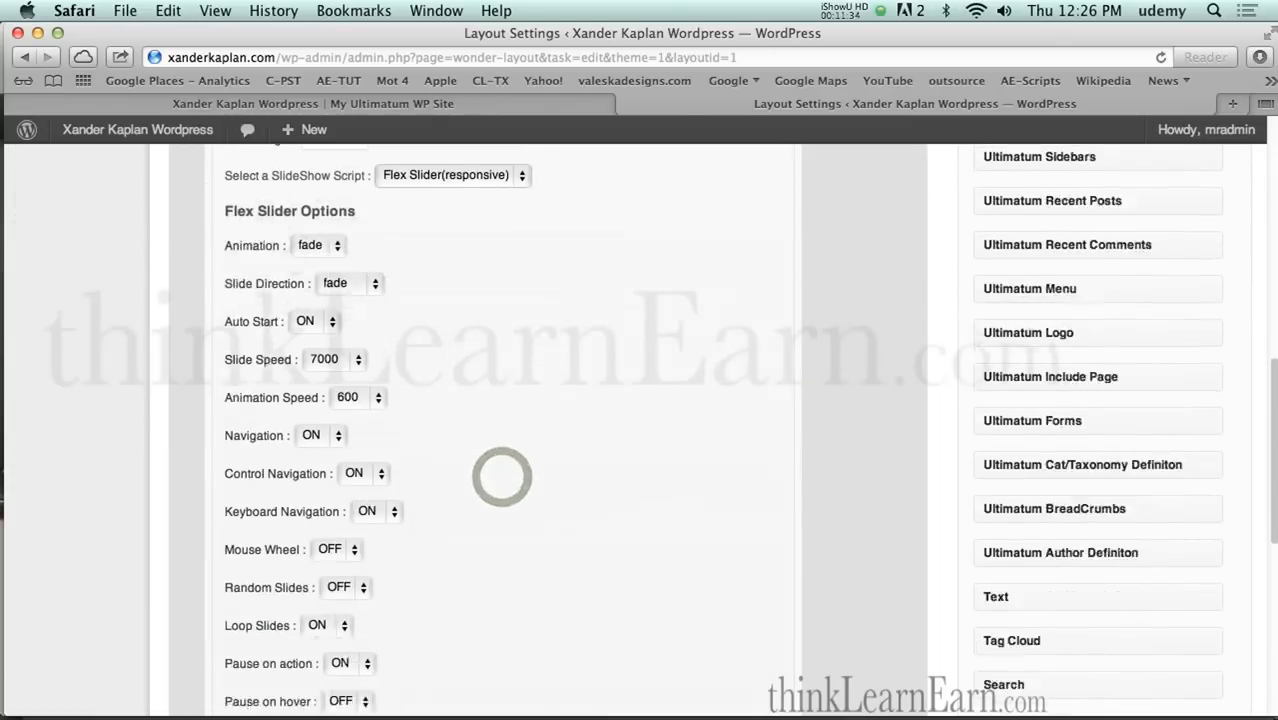
{"action": "scroll", "scroll_direction": "down", "scroll_amount": 3}
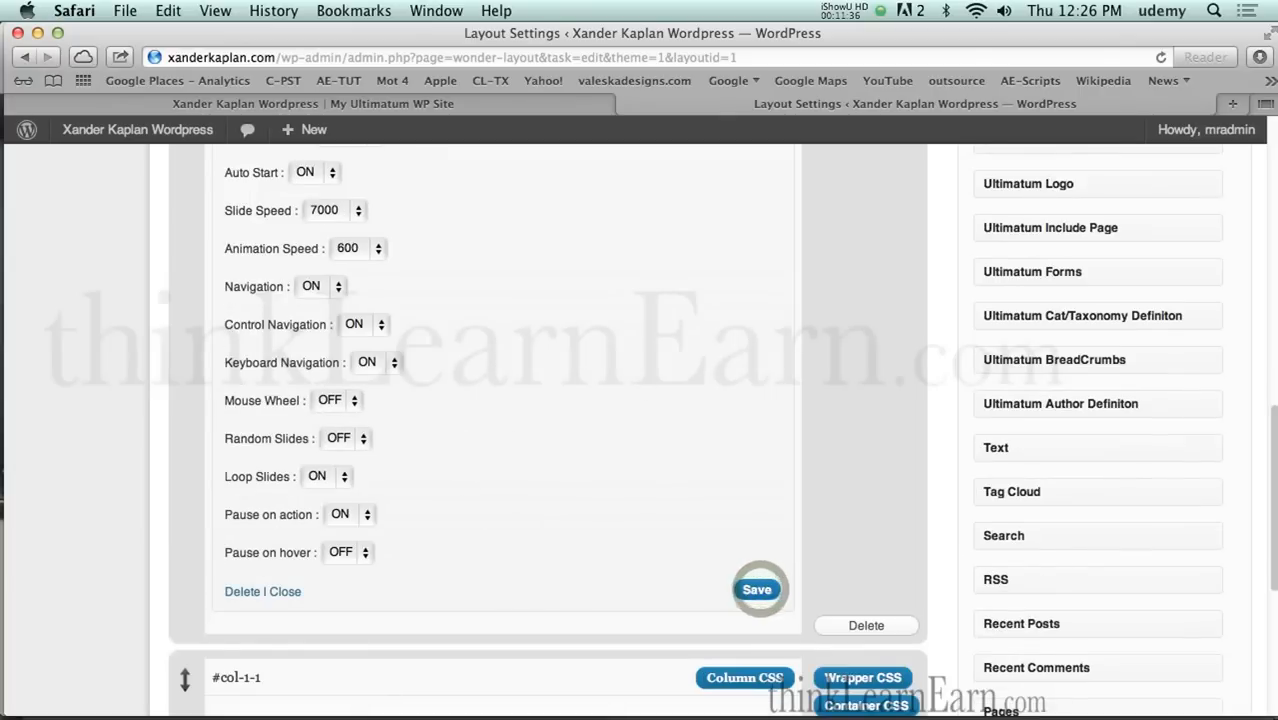
{"action": "scroll", "scroll_direction": "up", "scroll_amount": 3}
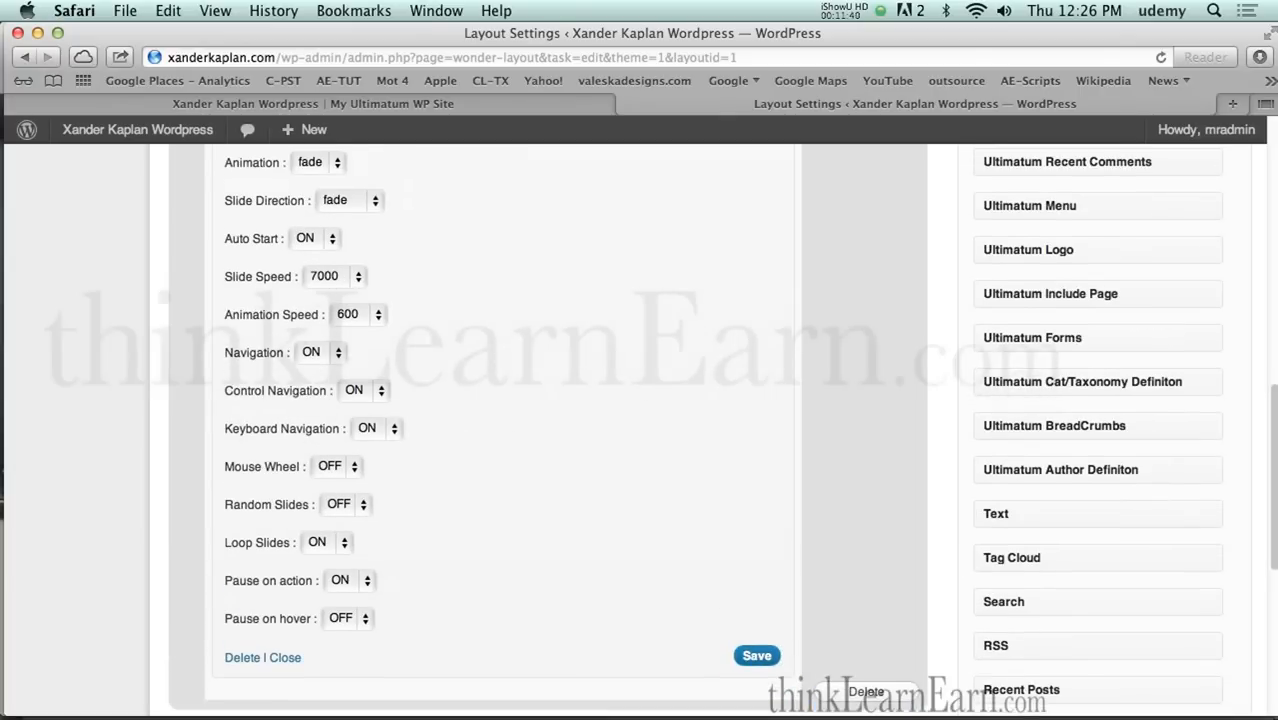
{"action": "left_click", "coordinate": [335, 276]}
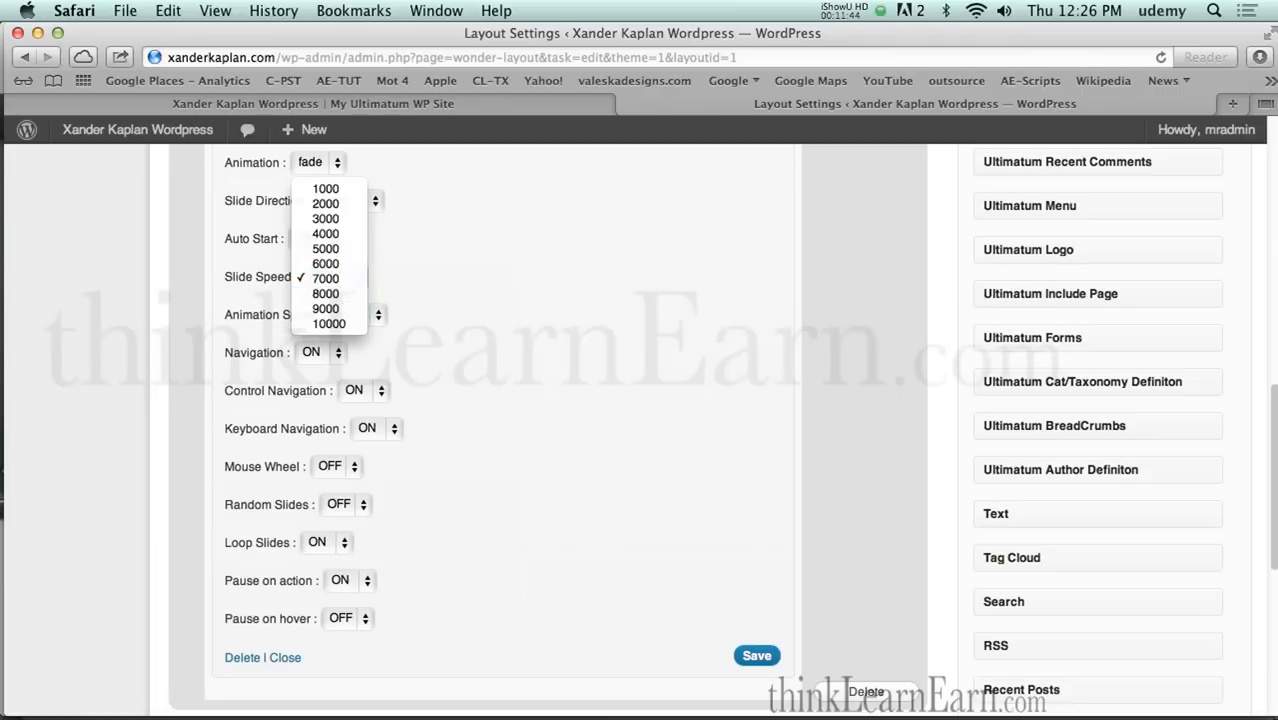
{"action": "left_click", "coordinate": [325, 278]}
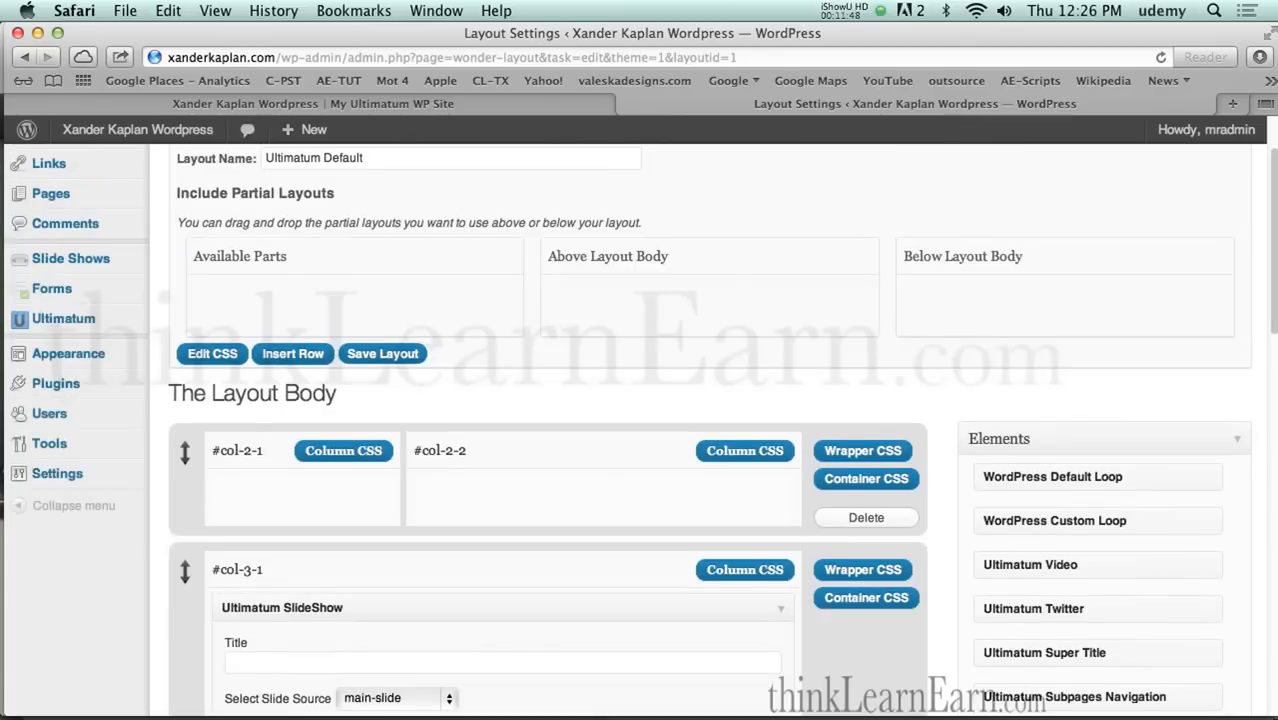
{"action": "scroll", "scroll_direction": "down", "scroll_amount": 3}
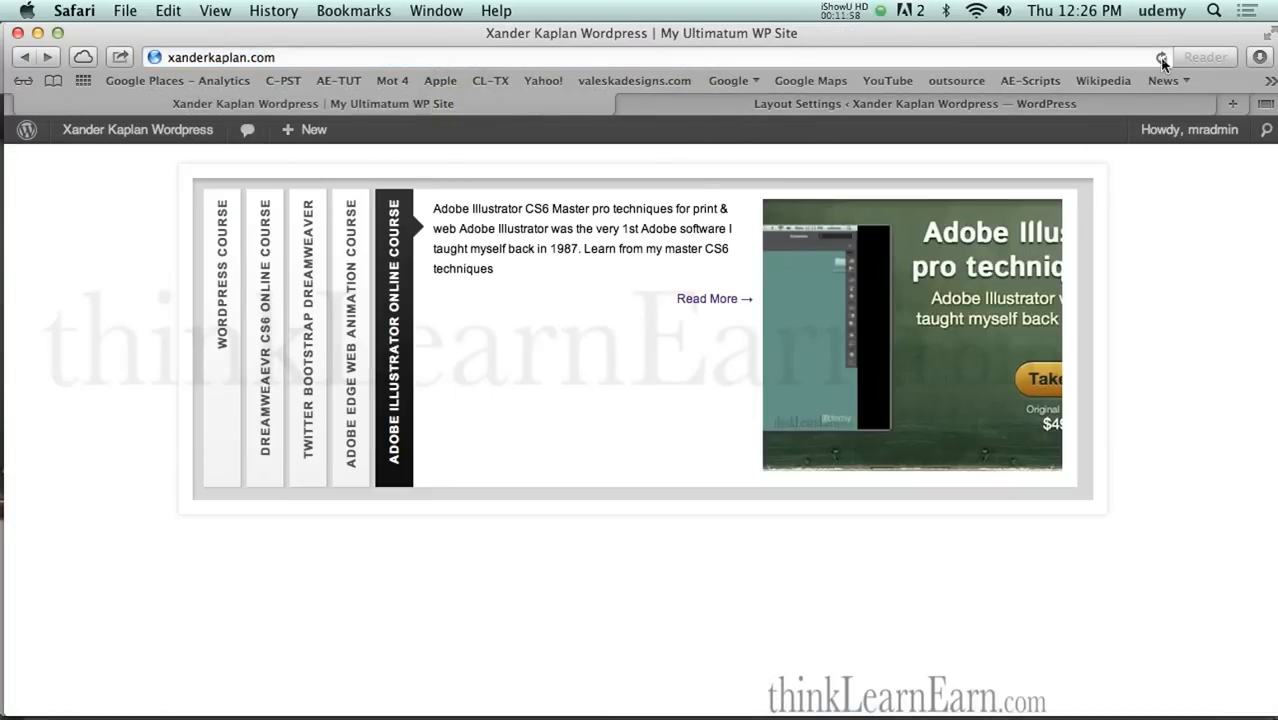
Step: Reload the homepage, advance the Flex Slider twice, and open a slide's course page
{"action": "left_click", "coordinate": [1161, 57]}
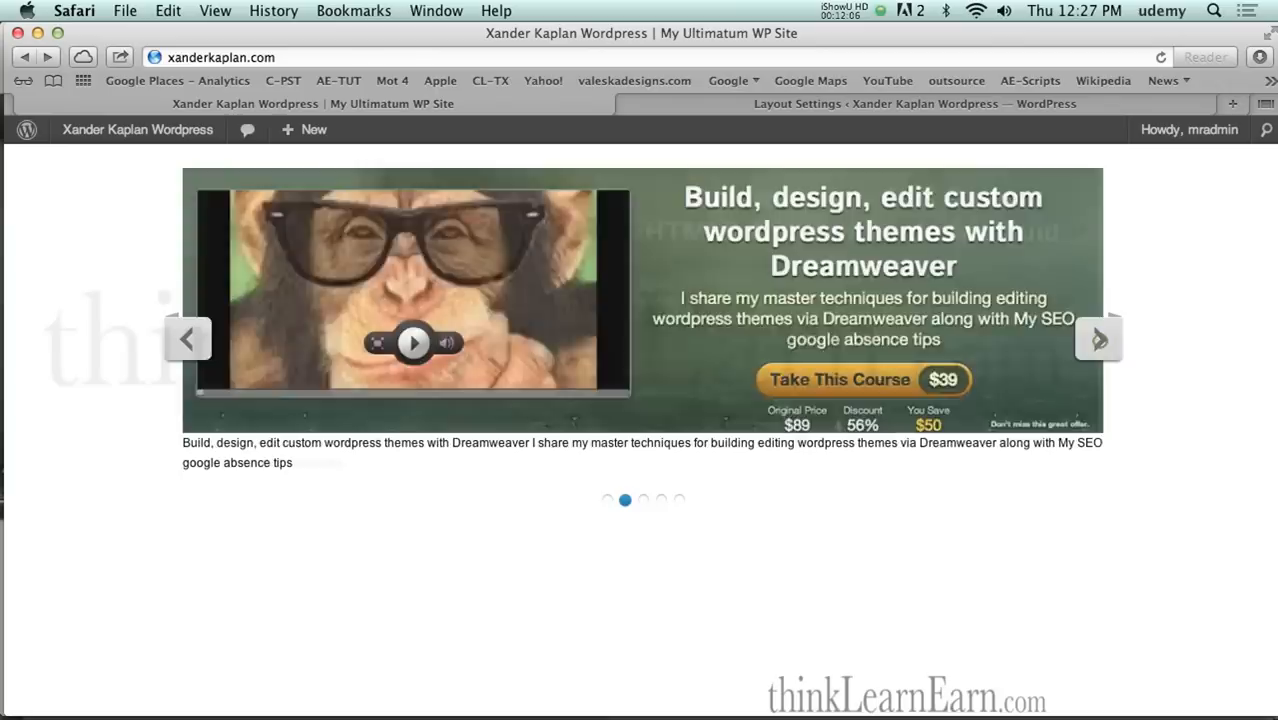
{"action": "left_click", "coordinate": [1098, 338]}
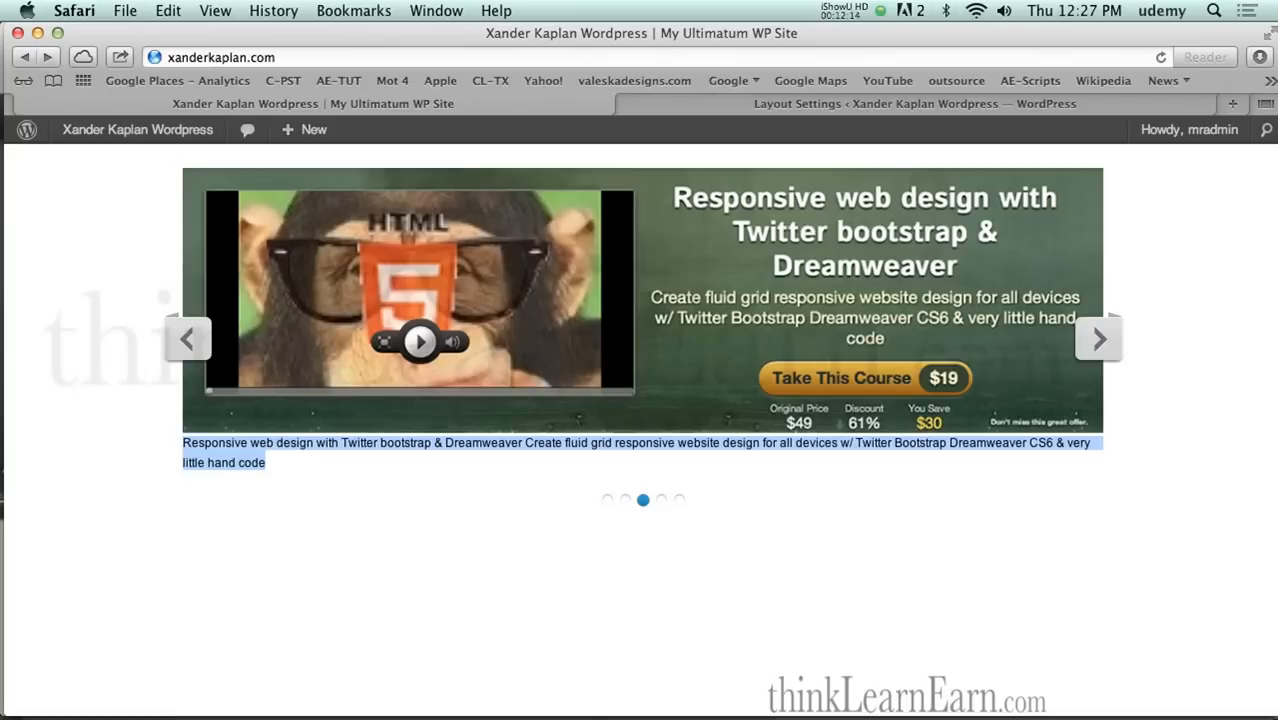
{"action": "mouse_move", "coordinate": [868, 297]}
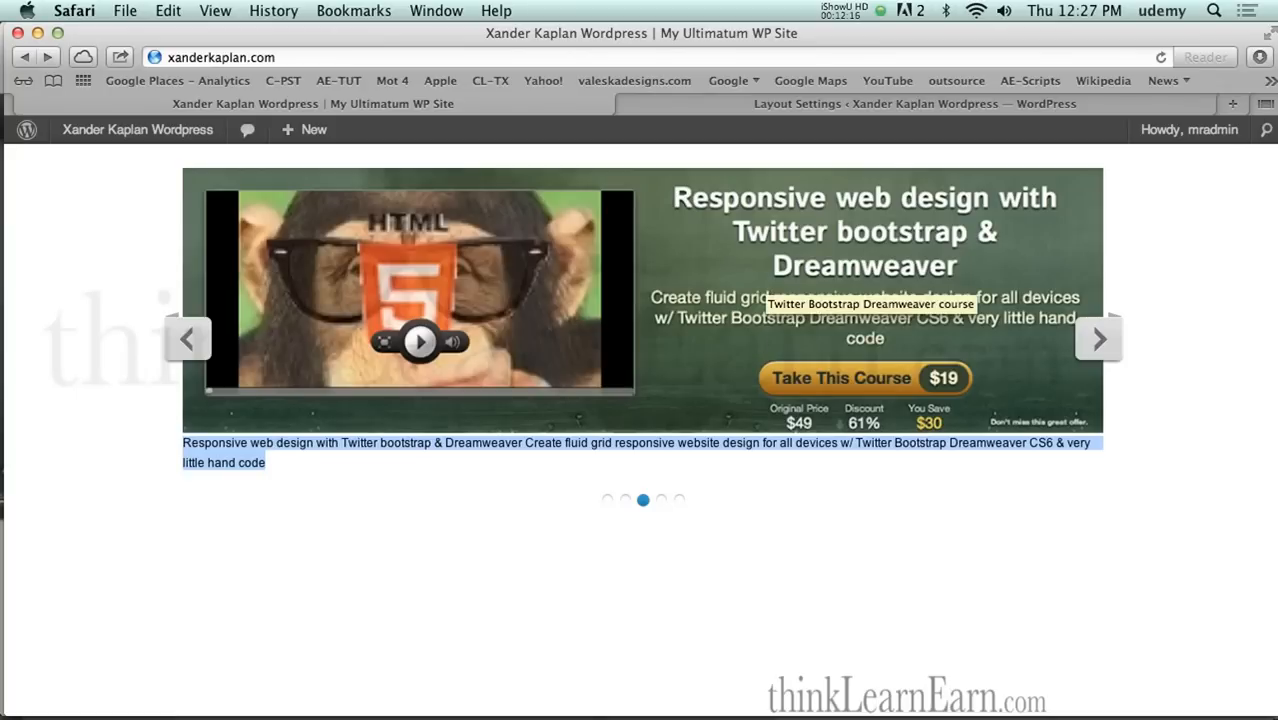
{"action": "left_click", "coordinate": [1097, 338]}
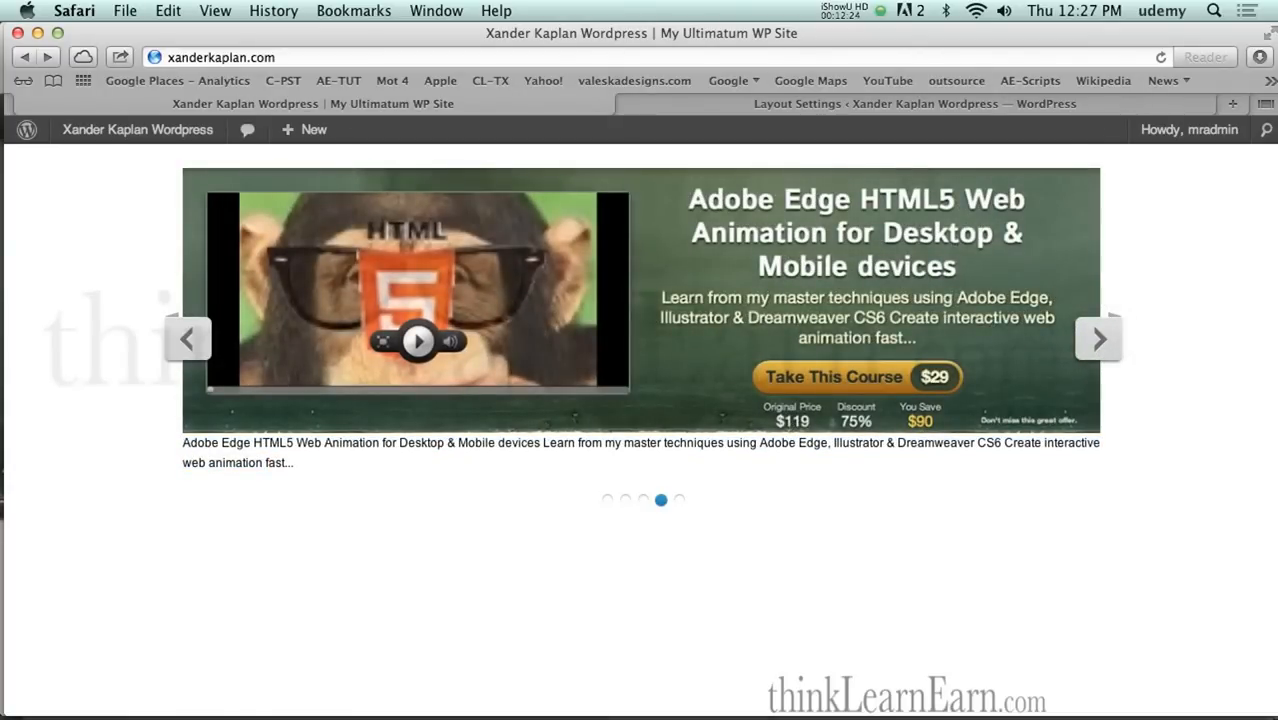
{"action": "mouse_move", "coordinate": [730, 110]}
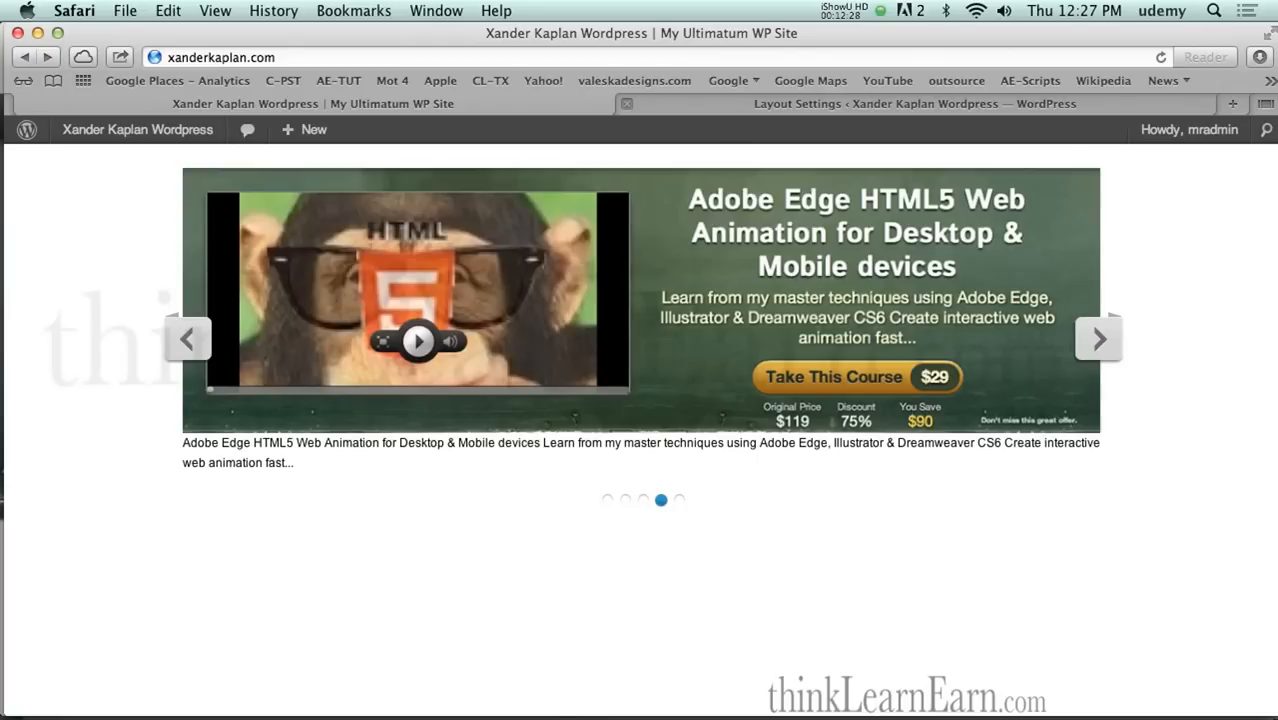
{"action": "left_click", "coordinate": [856, 377]}
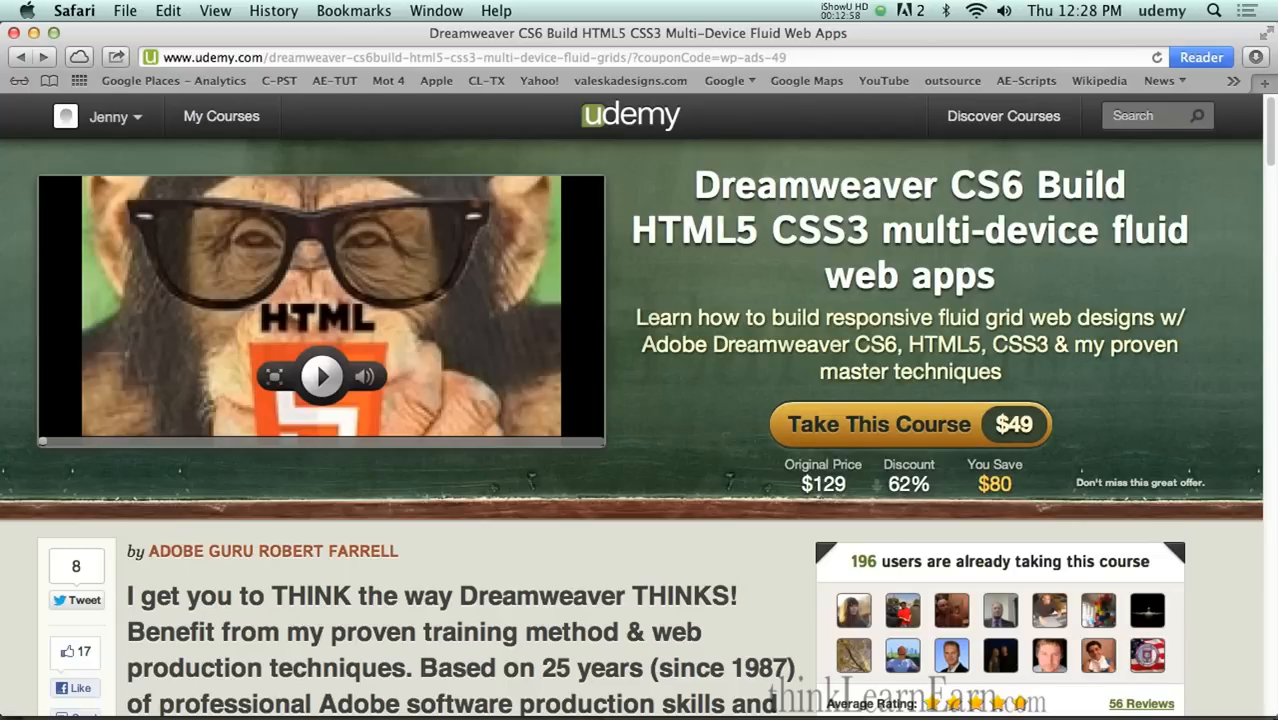
Step: Go back twice through Udemy history to the Responsive web design with Twitter Bootstrap course
{"action": "left_click", "coordinate": [22, 57]}
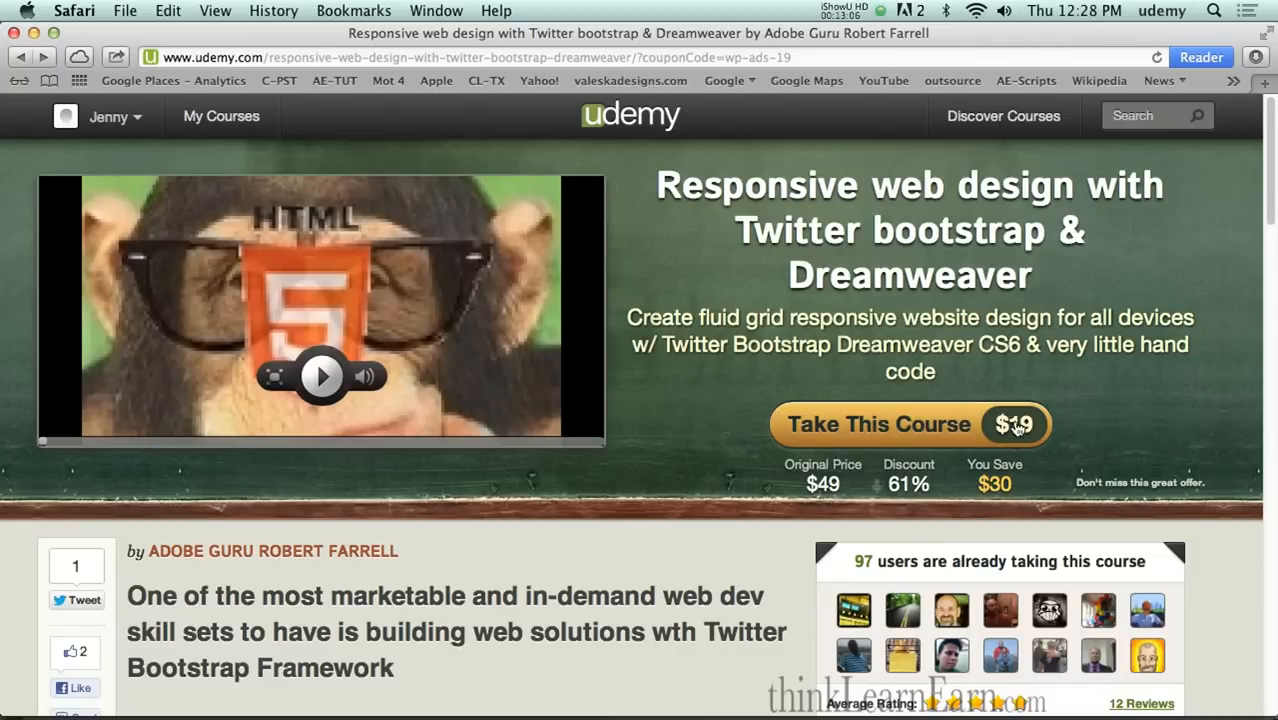
{"action": "left_click", "coordinate": [909, 424]}
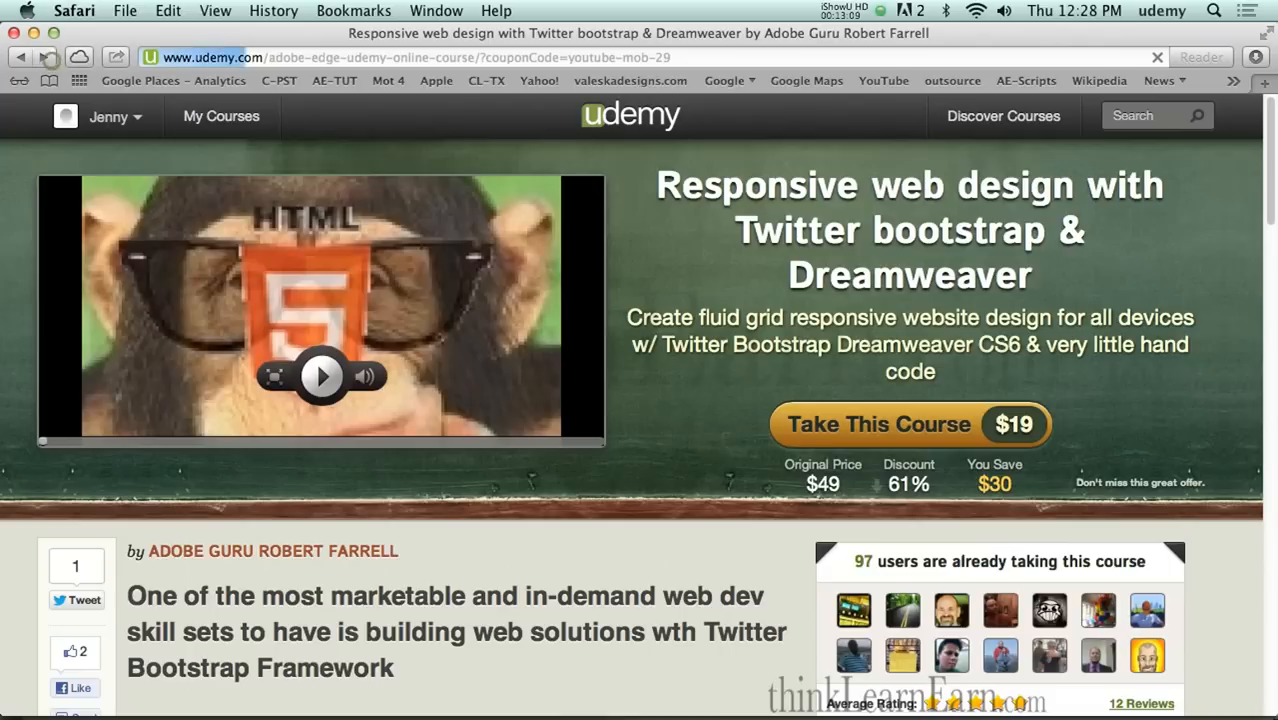